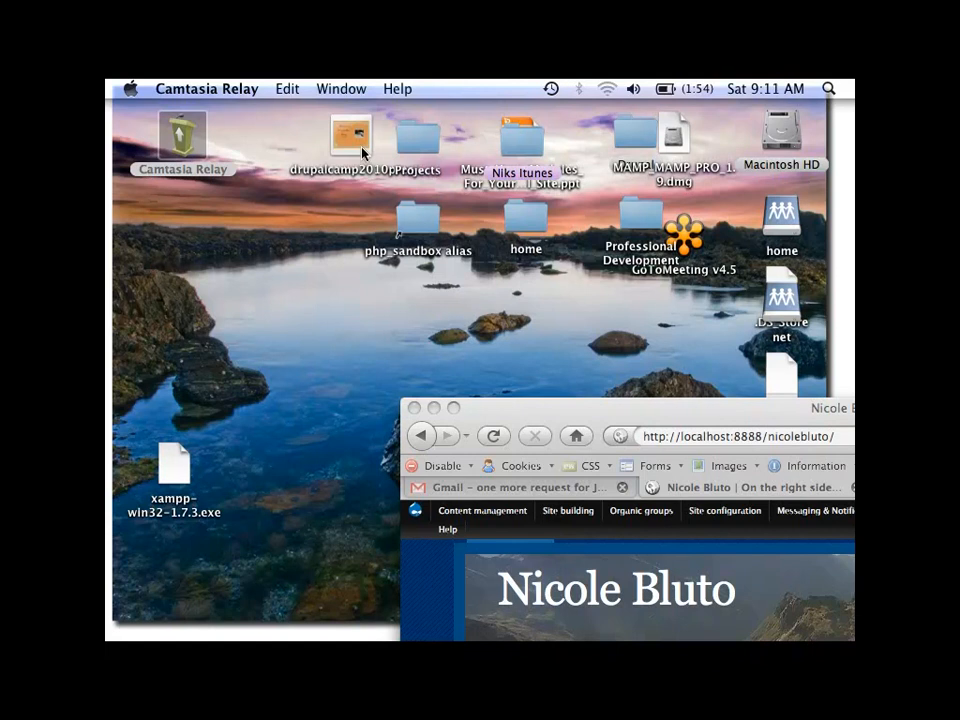
# Step: Open drupalcamp2010pres from the desktop in Keynote
pyautogui.click(351, 135)
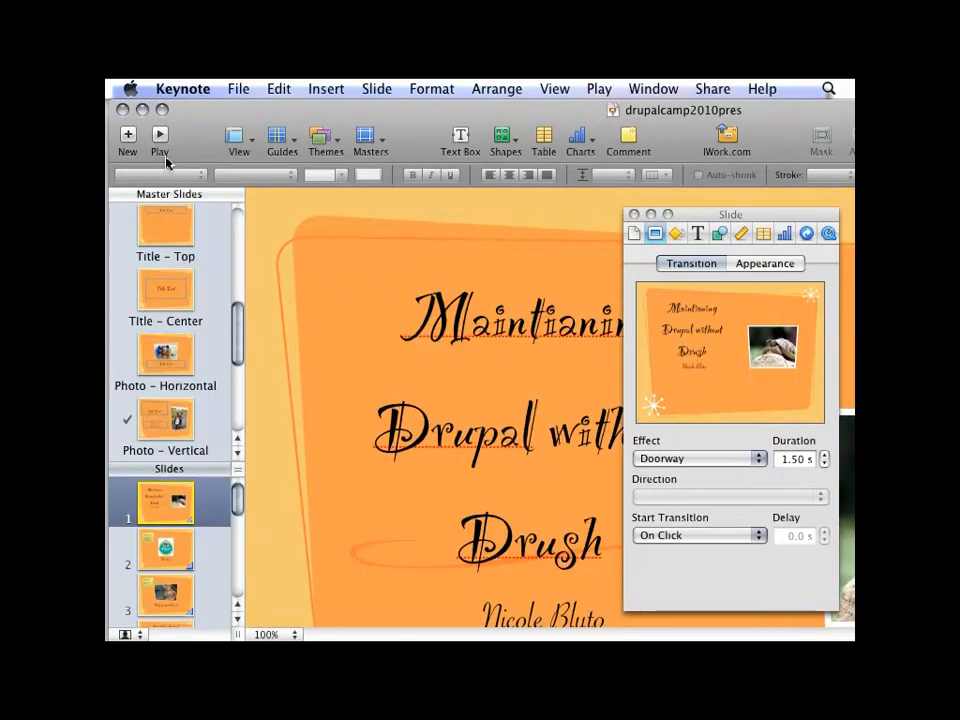
# Step: Play the 'Maintaining Drupal without Drush' slideshow
pyautogui.click(159, 135)
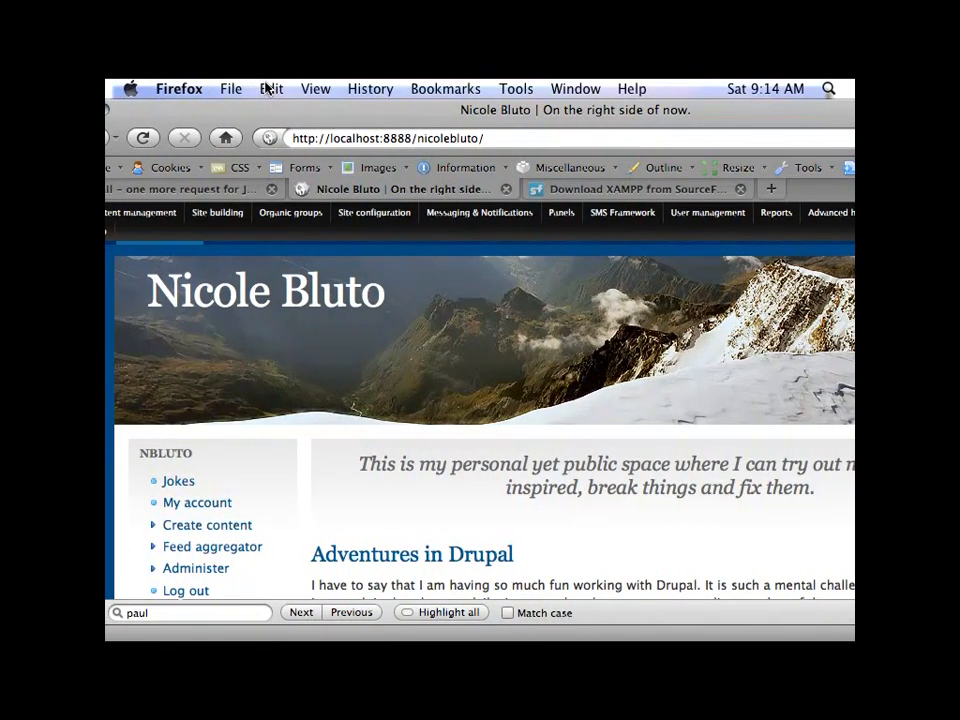
pyautogui.moveTo(367, 115)
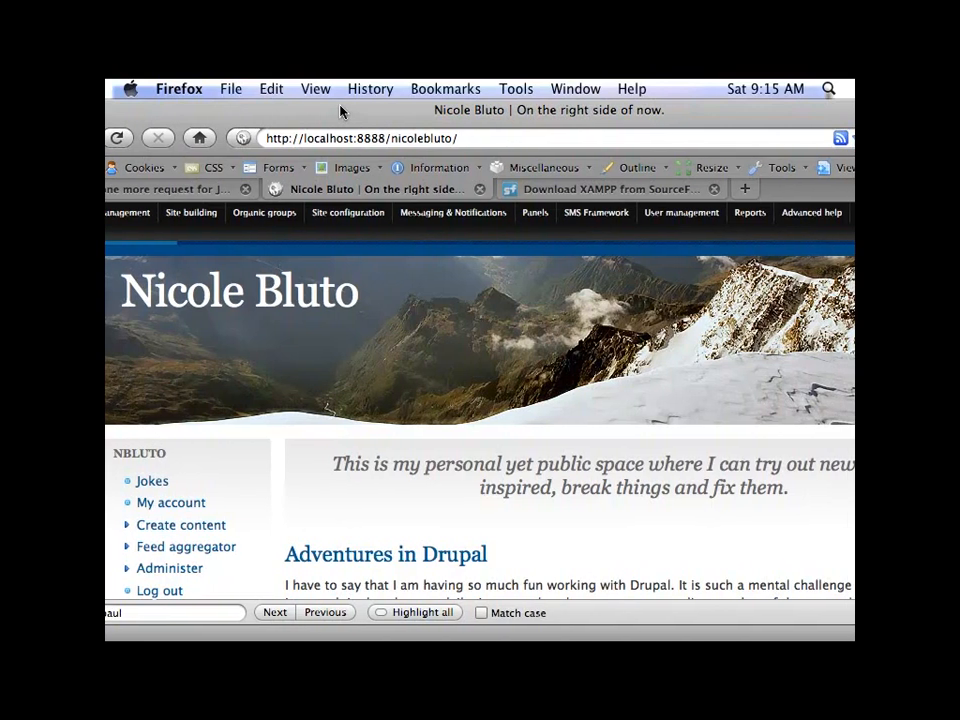
# Step: Go to Reports > Available updates in the Drupal admin menu
pyautogui.click(534, 212)
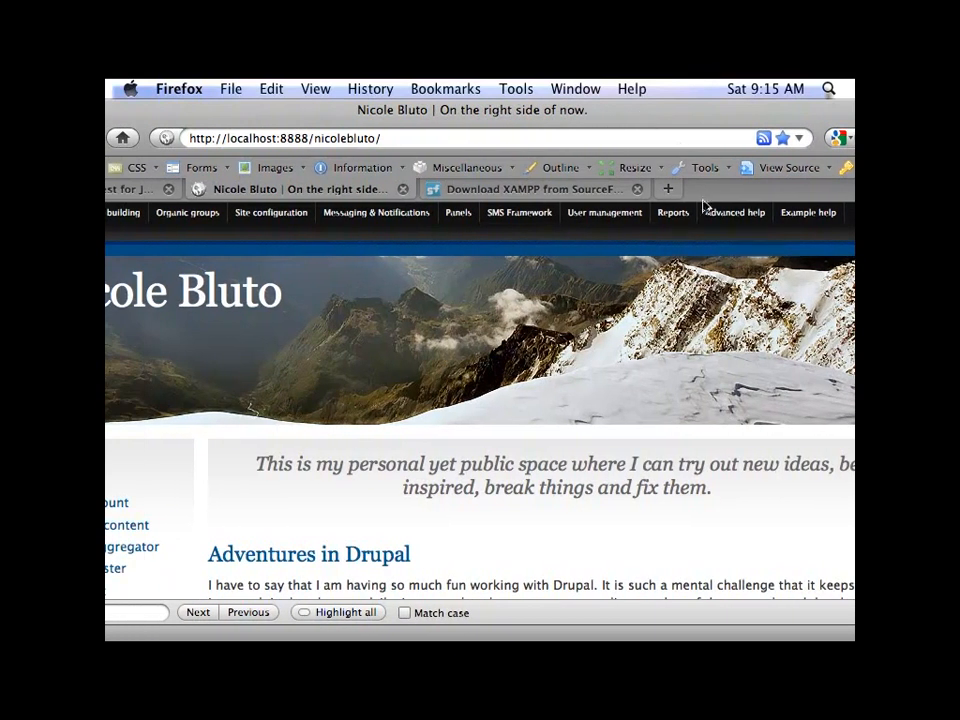
pyautogui.click(673, 212)
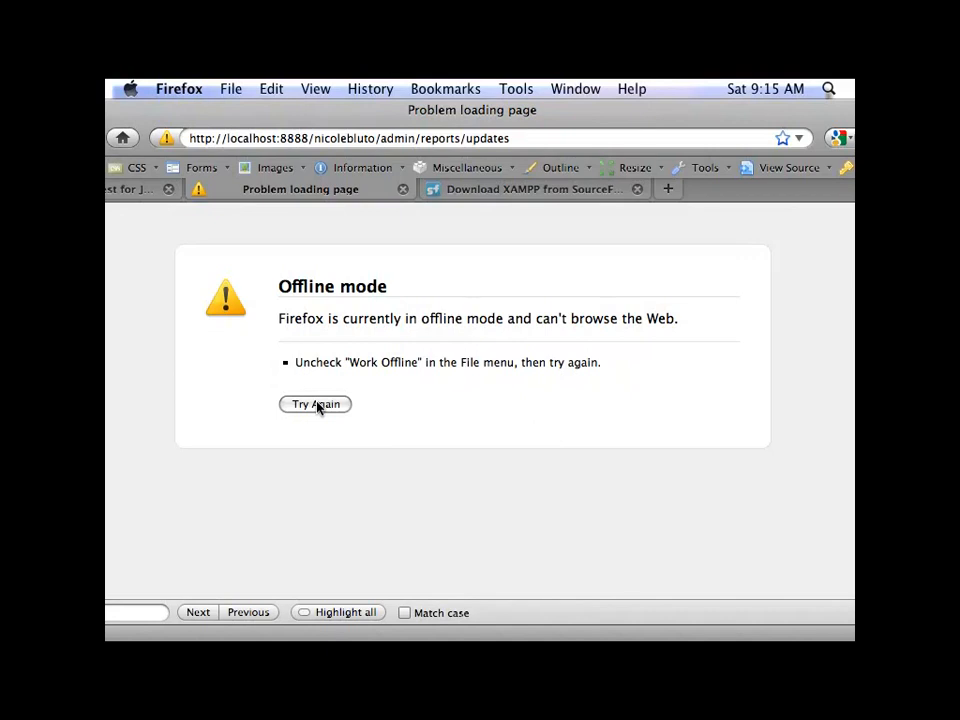
# Step: Try Again on the offline error page for the updates report
pyautogui.click(315, 404)
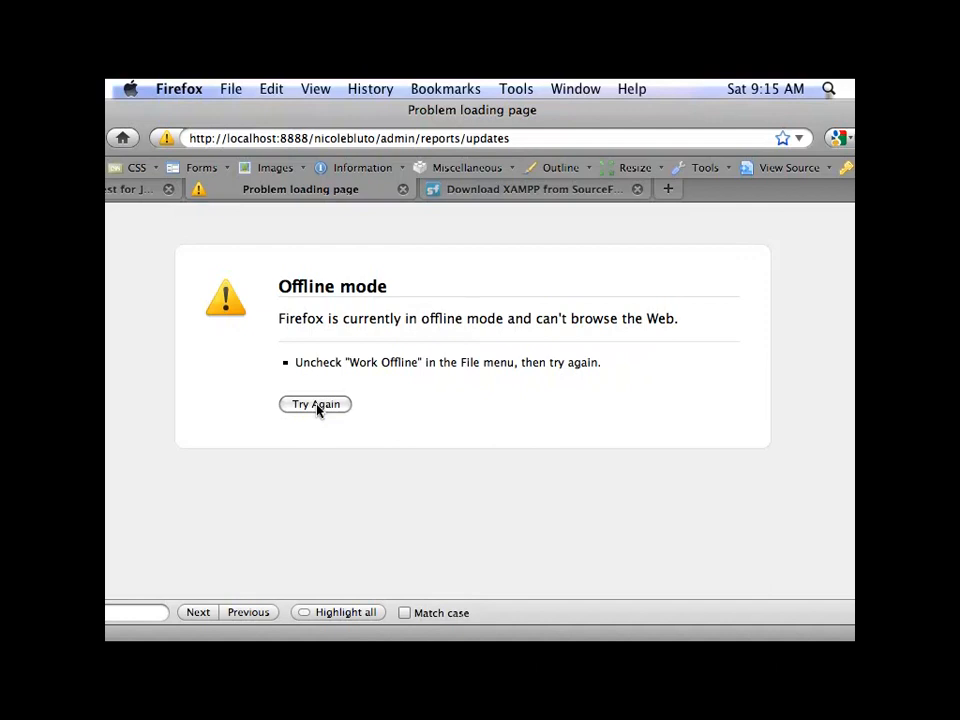
pyautogui.moveTo(405, 222)
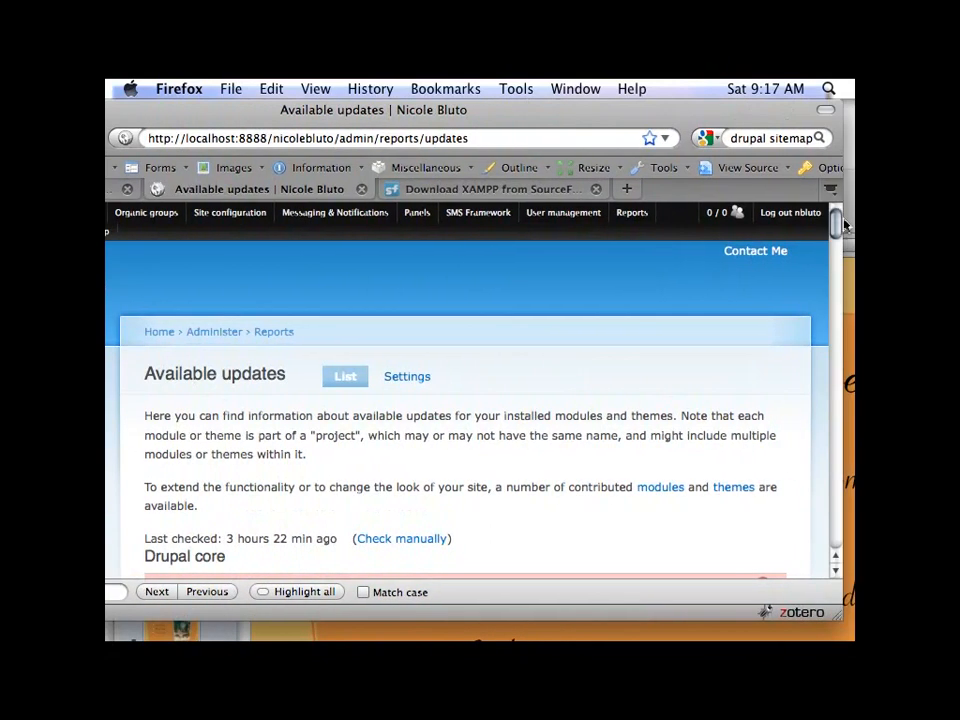
# Step: Scroll the updates list showing core 6.10 needing 6.17 and outdated modules
pyautogui.scroll(-3)
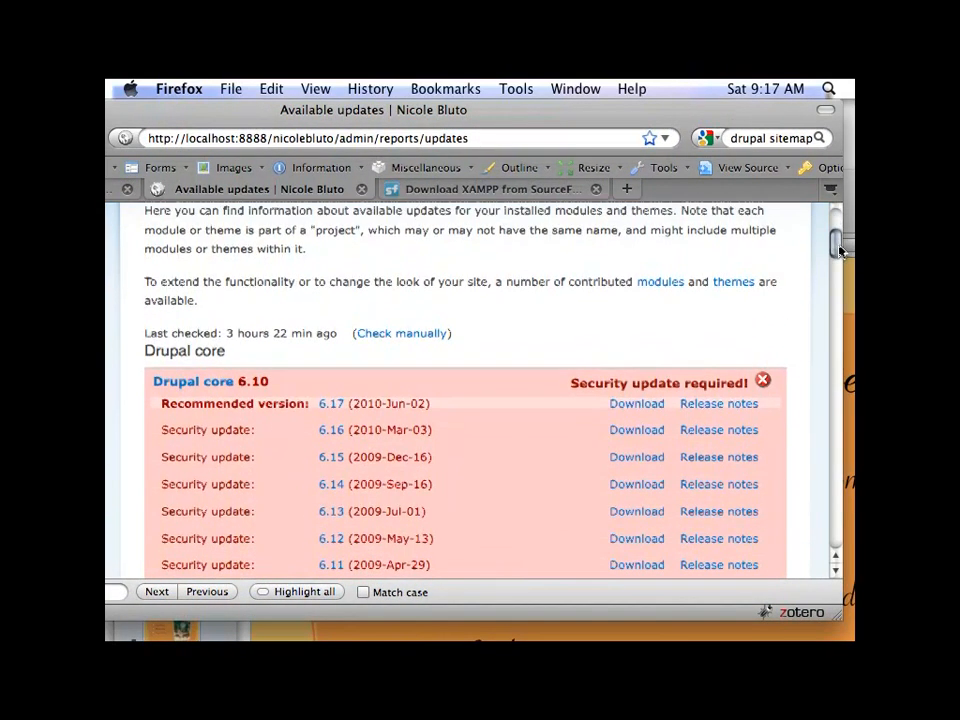
pyautogui.scroll(-3)
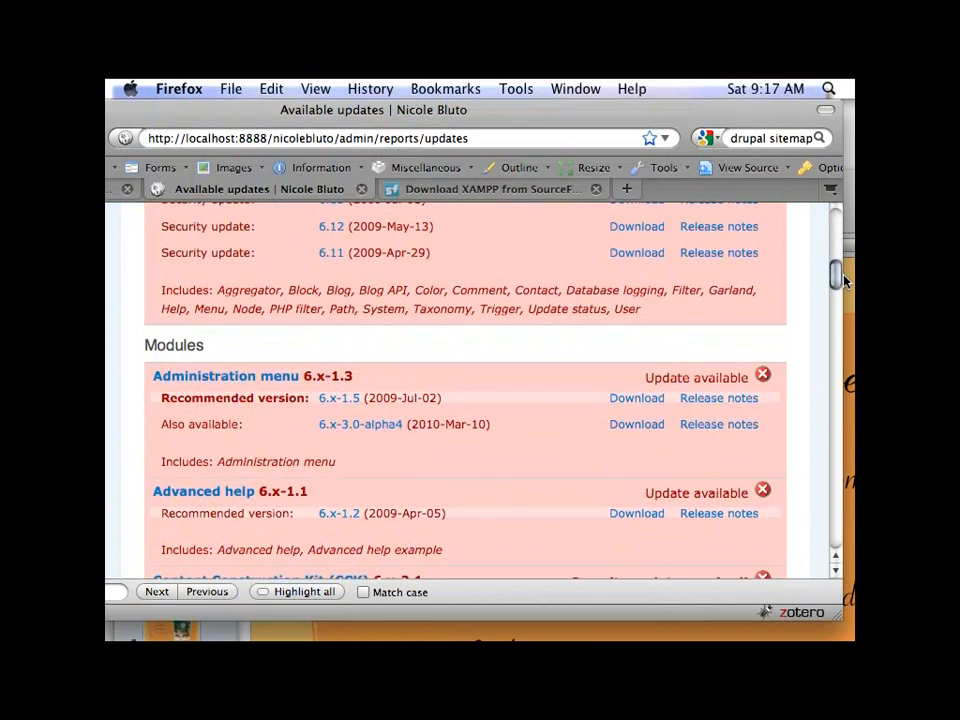
pyautogui.scroll(-3)
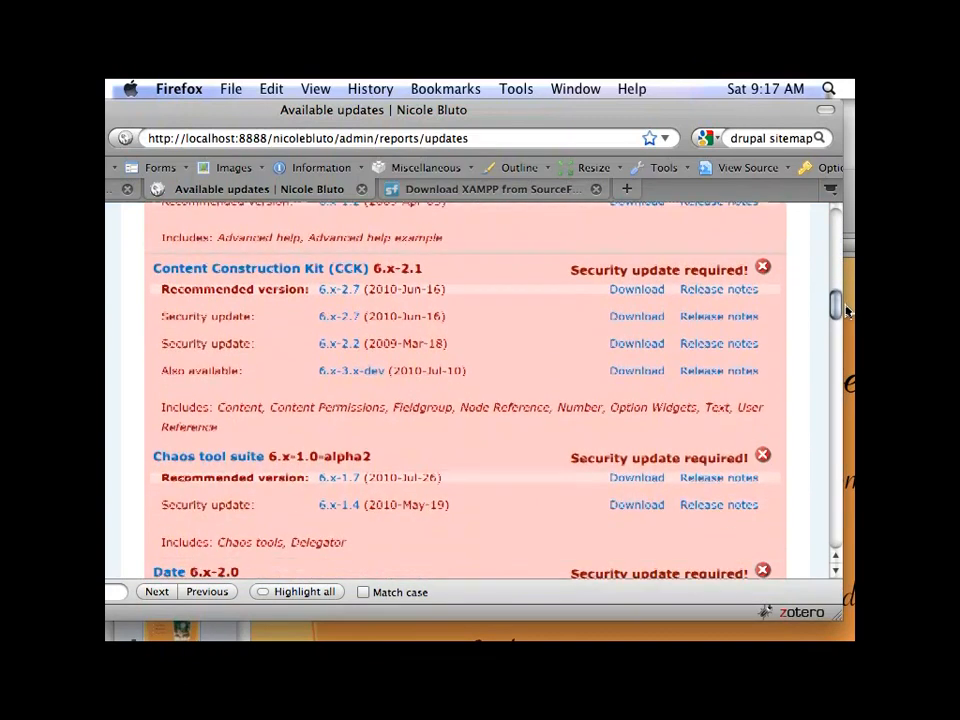
pyautogui.scroll(-3)
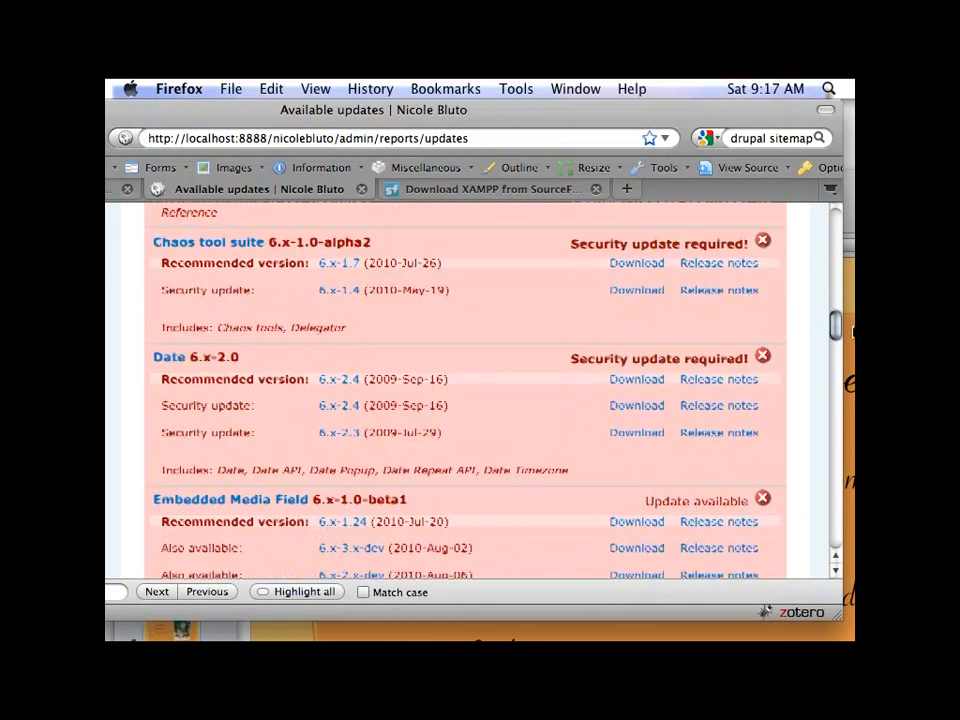
pyautogui.scroll(-3)
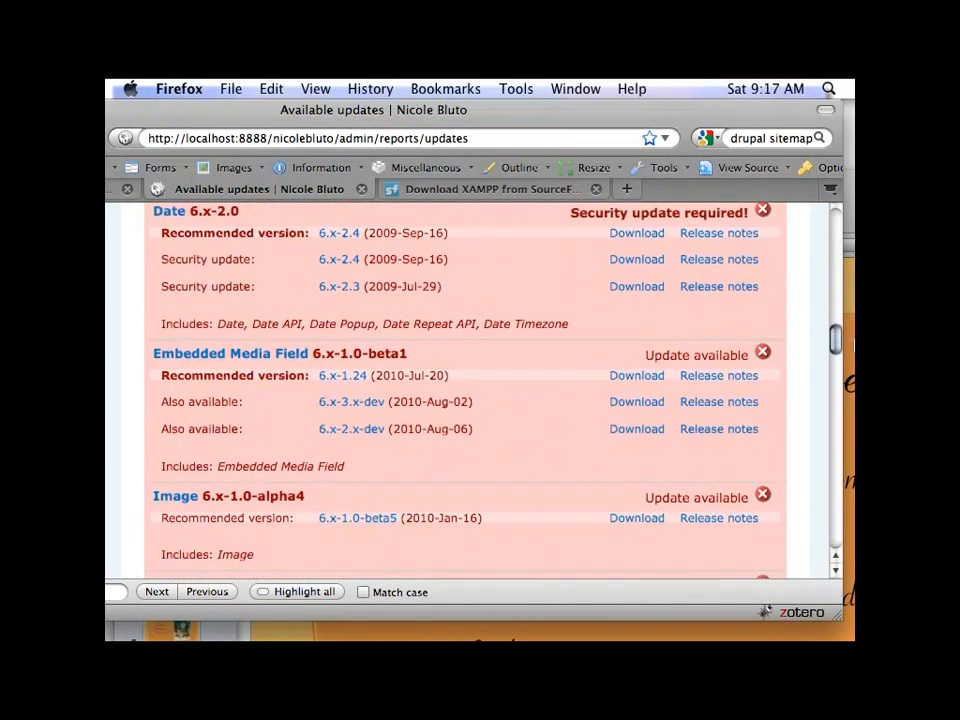
pyautogui.scroll(-3)
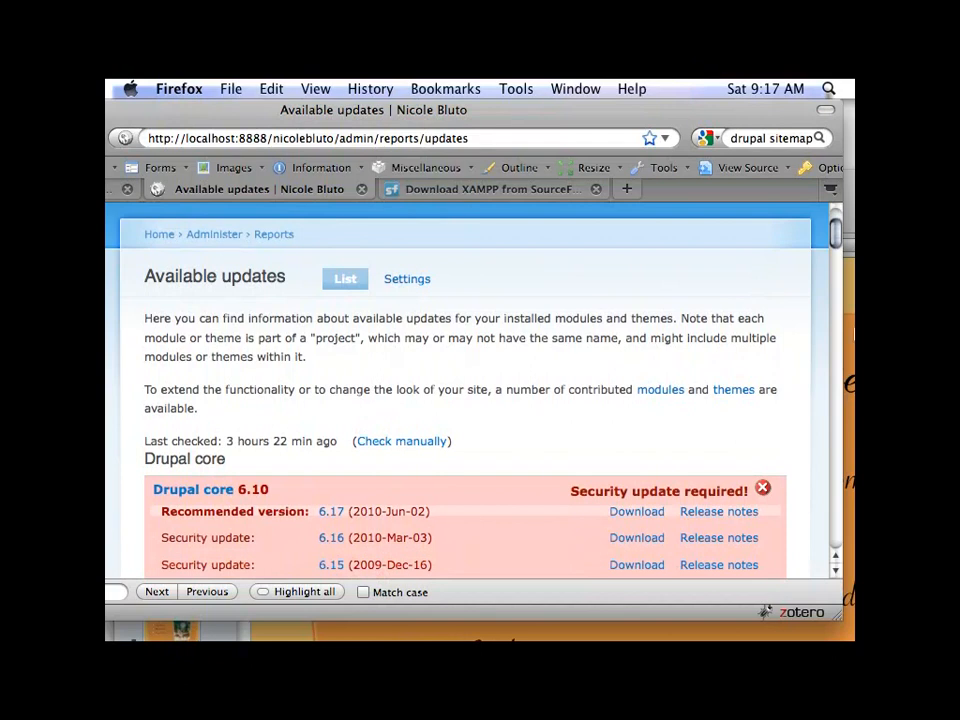
pyautogui.moveTo(714, 434)
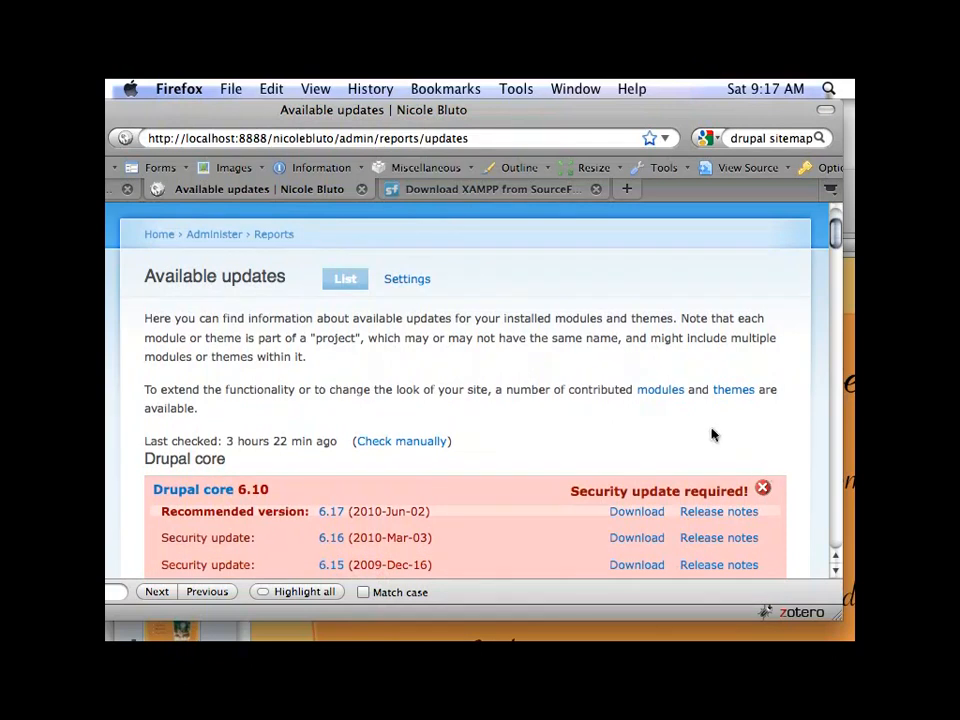
pyautogui.click(636, 511)
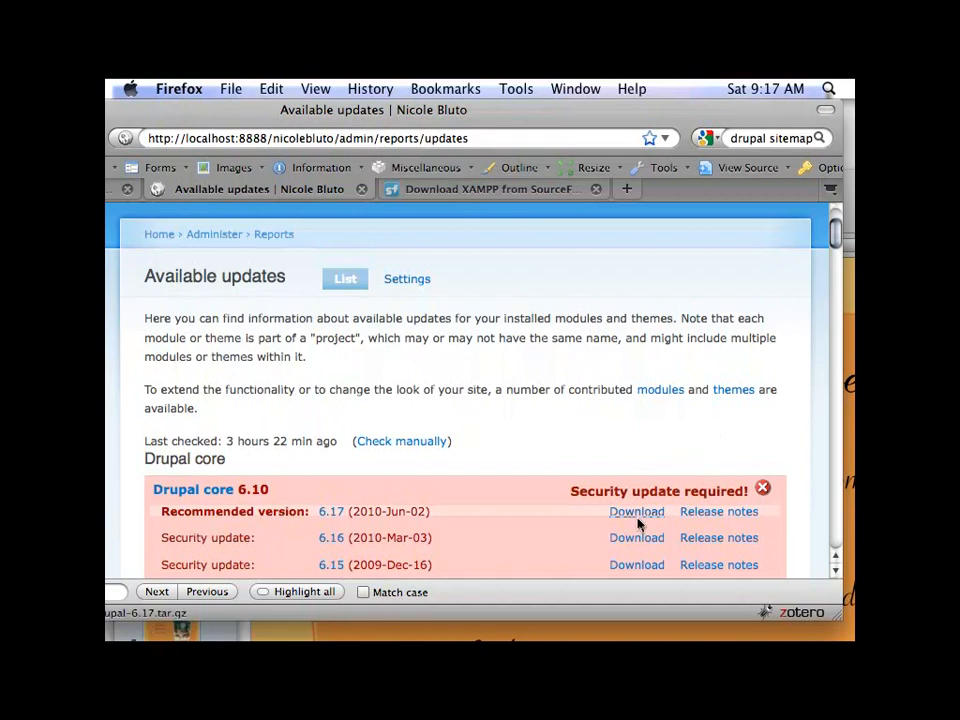
# Step: Download Drupal core 6.17 and register as a UCI visitor on the wireless page
pyautogui.click(636, 511)
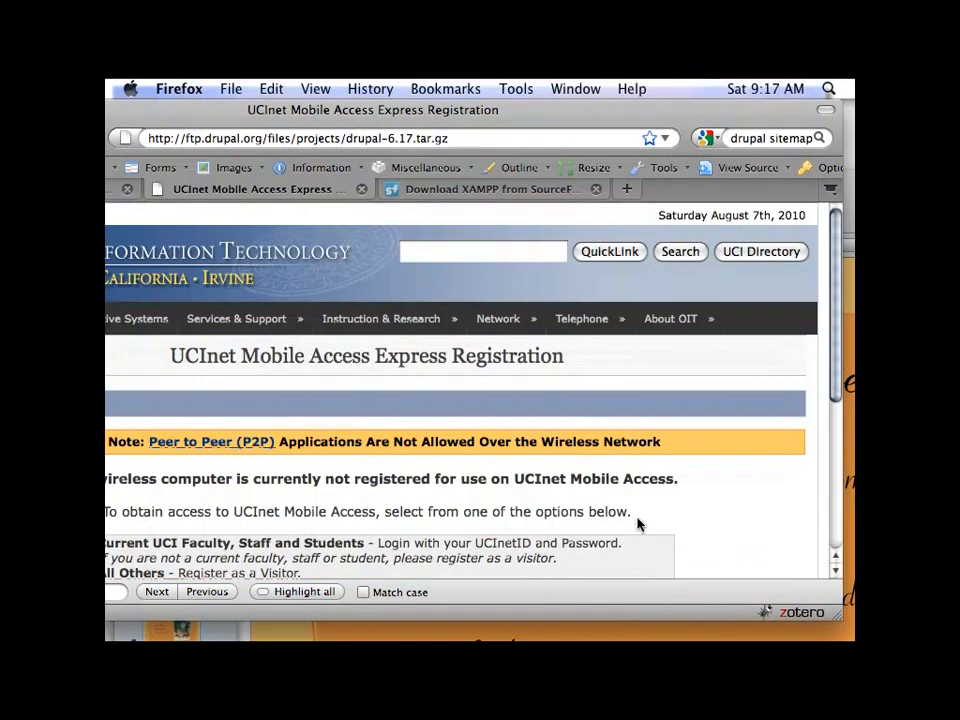
pyautogui.moveTo(620, 375)
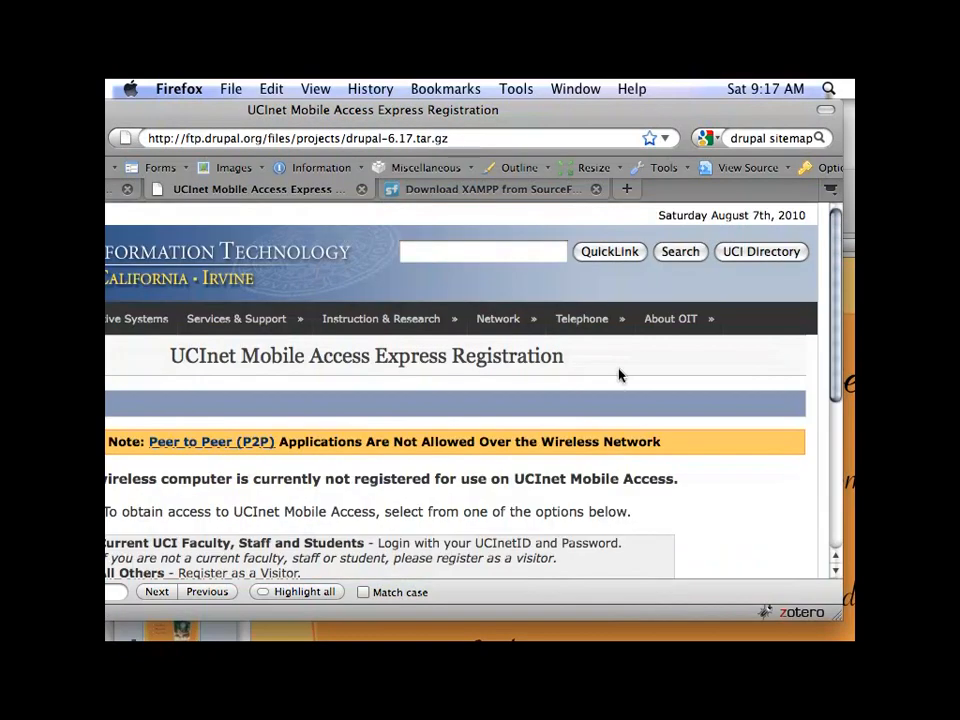
pyautogui.moveTo(285, 128)
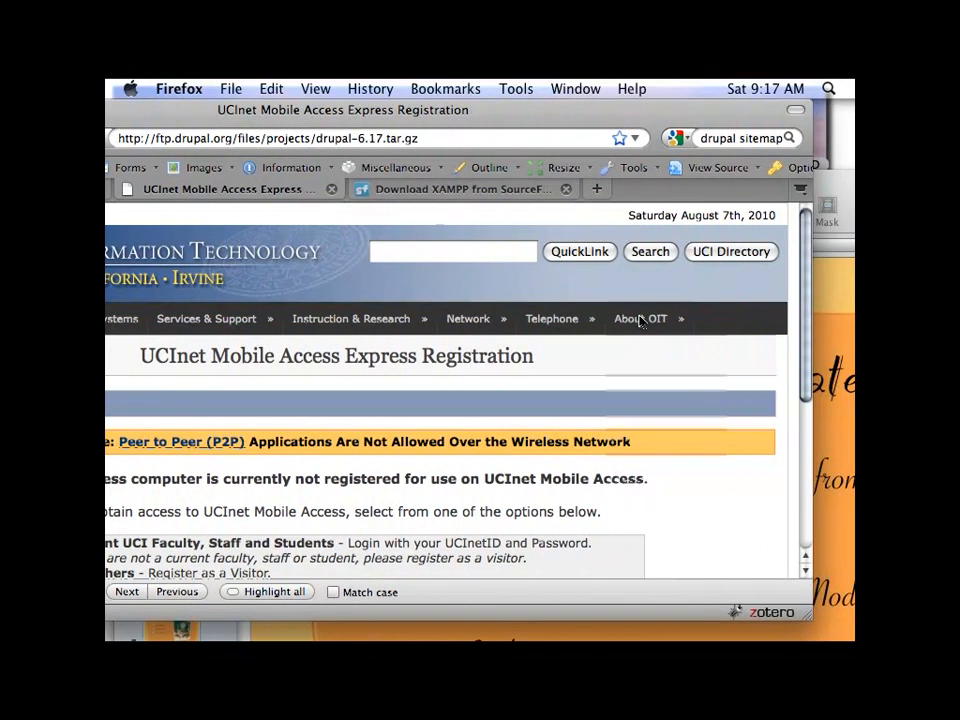
pyautogui.scroll(-3)
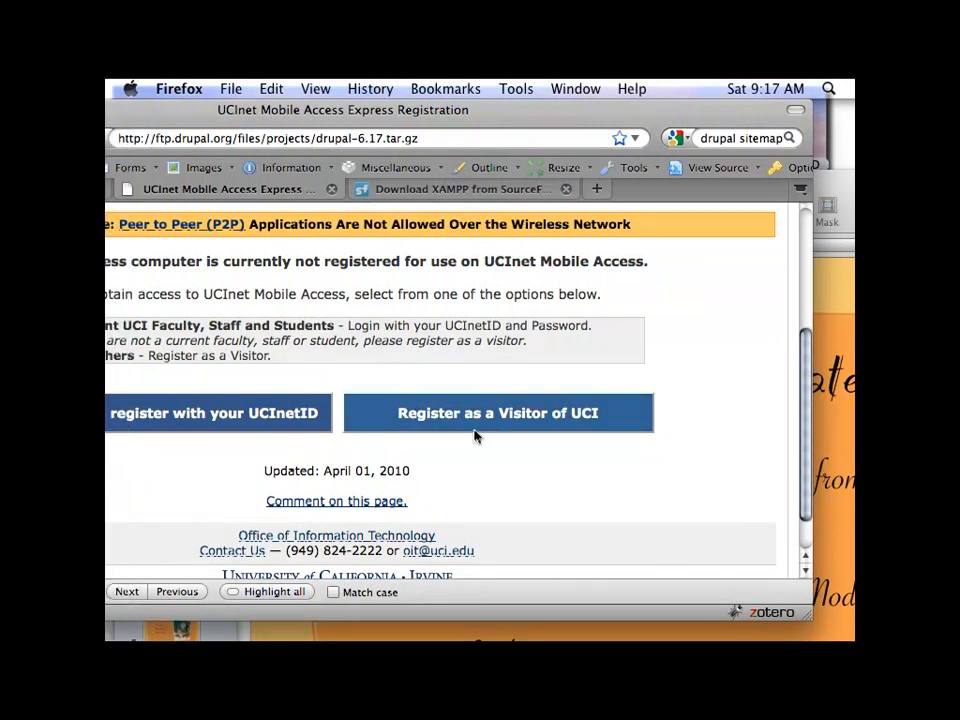
pyautogui.click(498, 412)
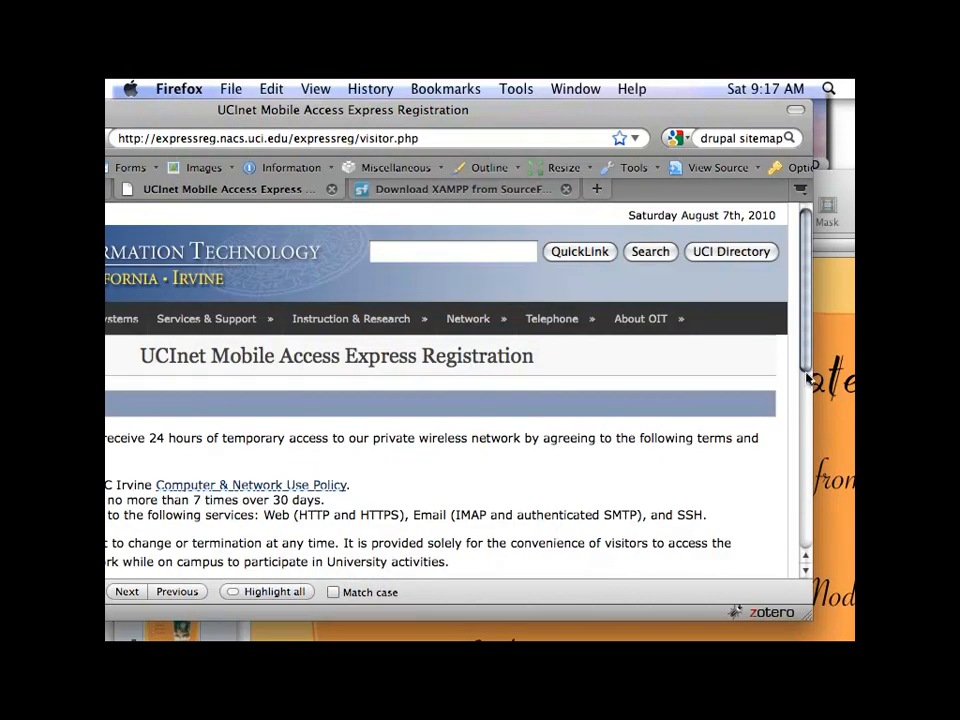
pyautogui.scroll(-3)
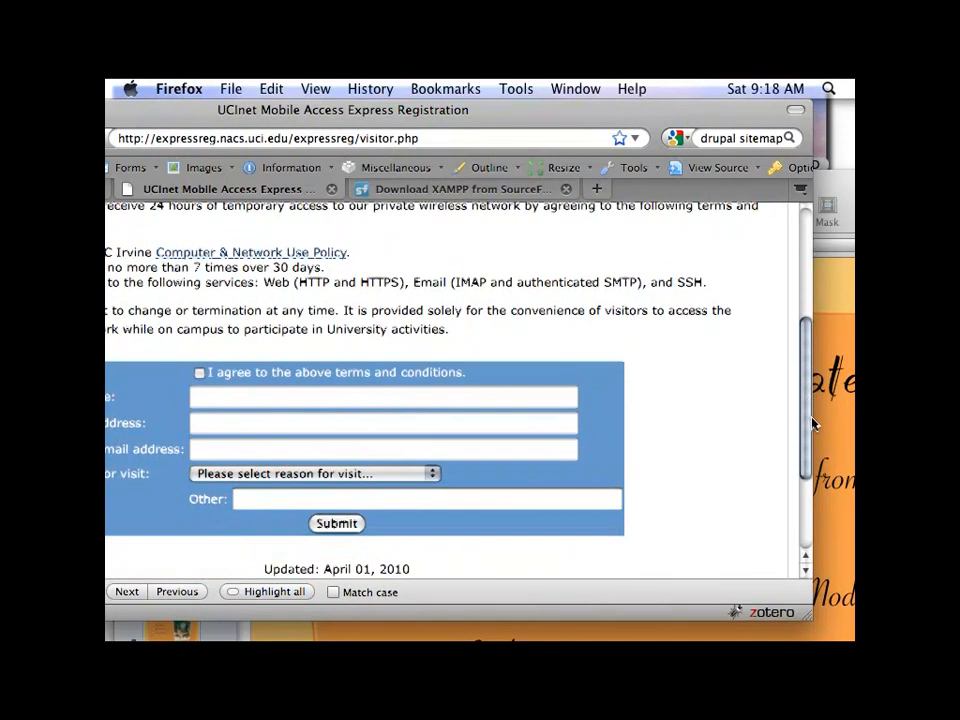
pyautogui.click(199, 360)
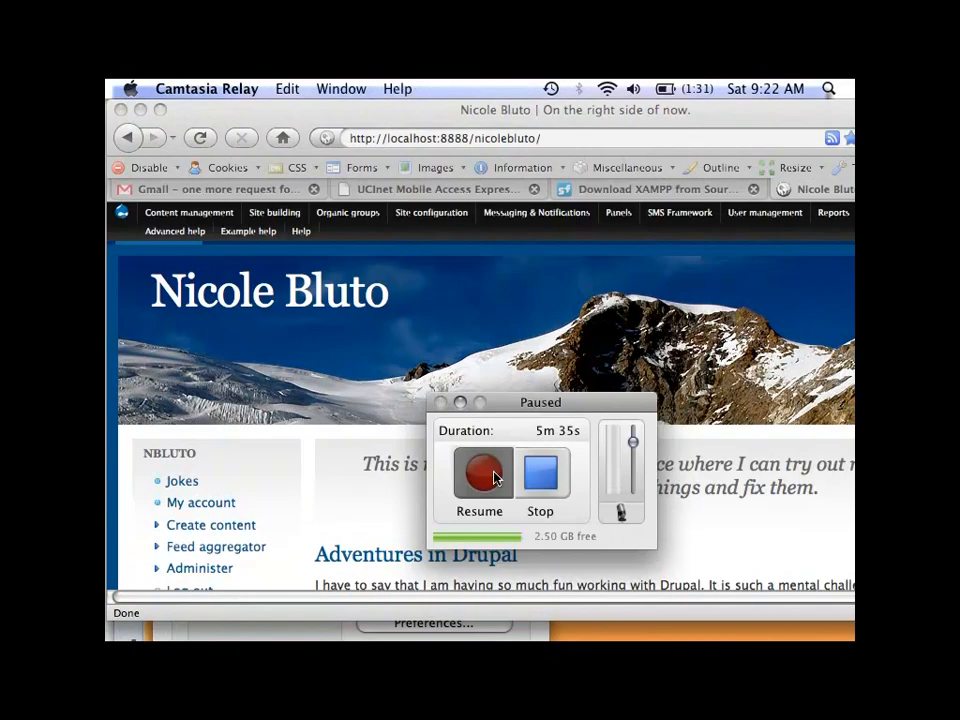
# Step: Resume the paused Camtasia Relay recording
pyautogui.click(480, 475)
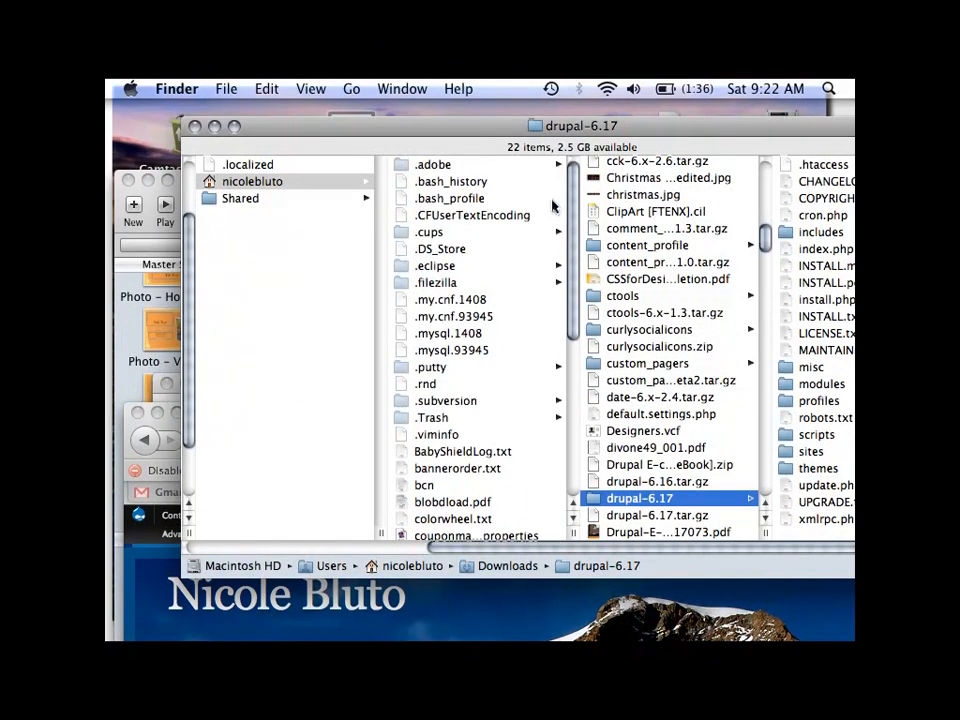
pyautogui.moveTo(450, 265)
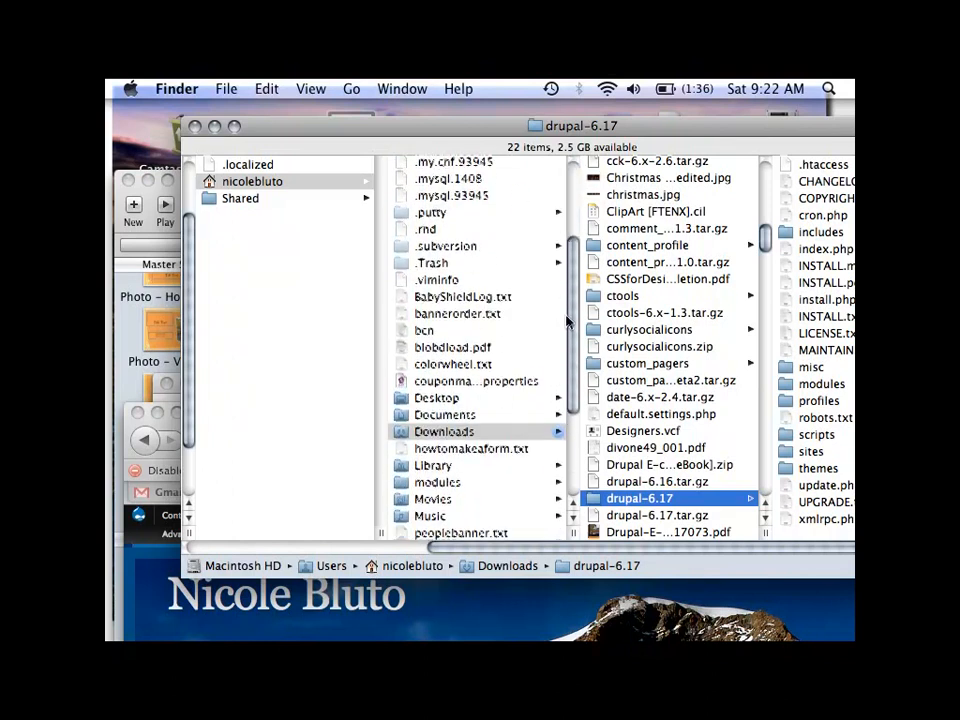
# Step: Browse Applications > MAMP > htdocs in Finder's column view
pyautogui.scroll(-3)
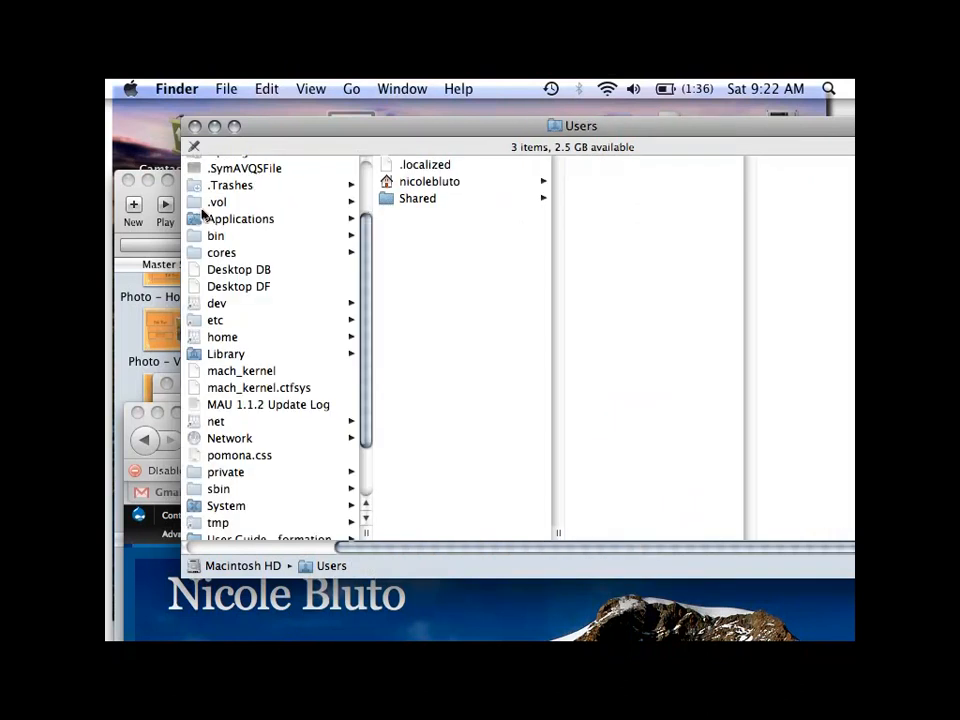
pyautogui.click(240, 218)
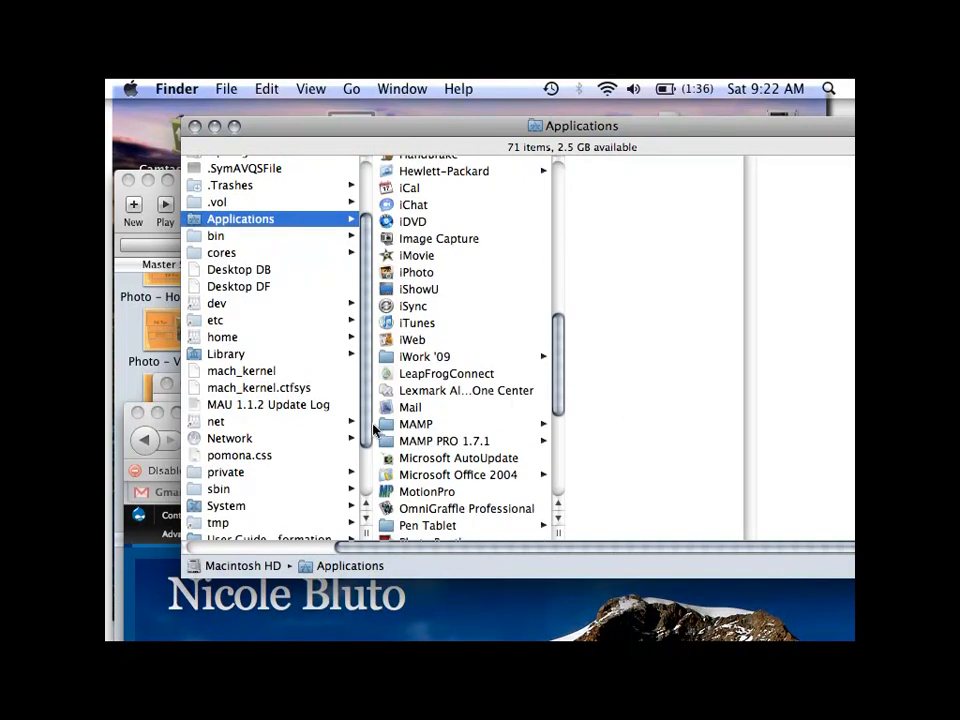
pyautogui.click(416, 423)
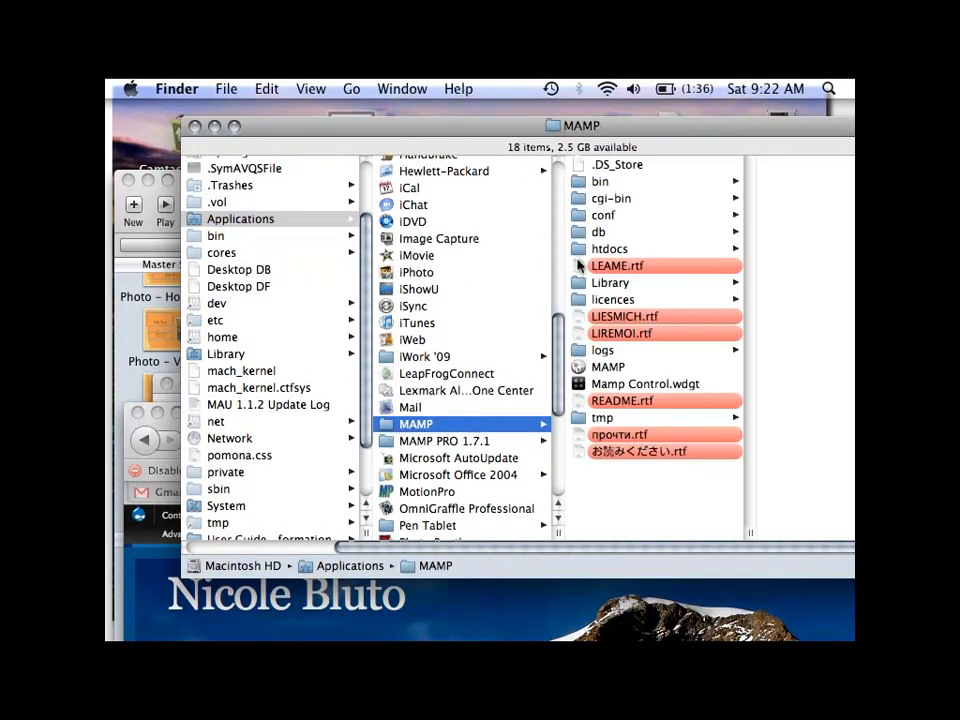
pyautogui.click(609, 248)
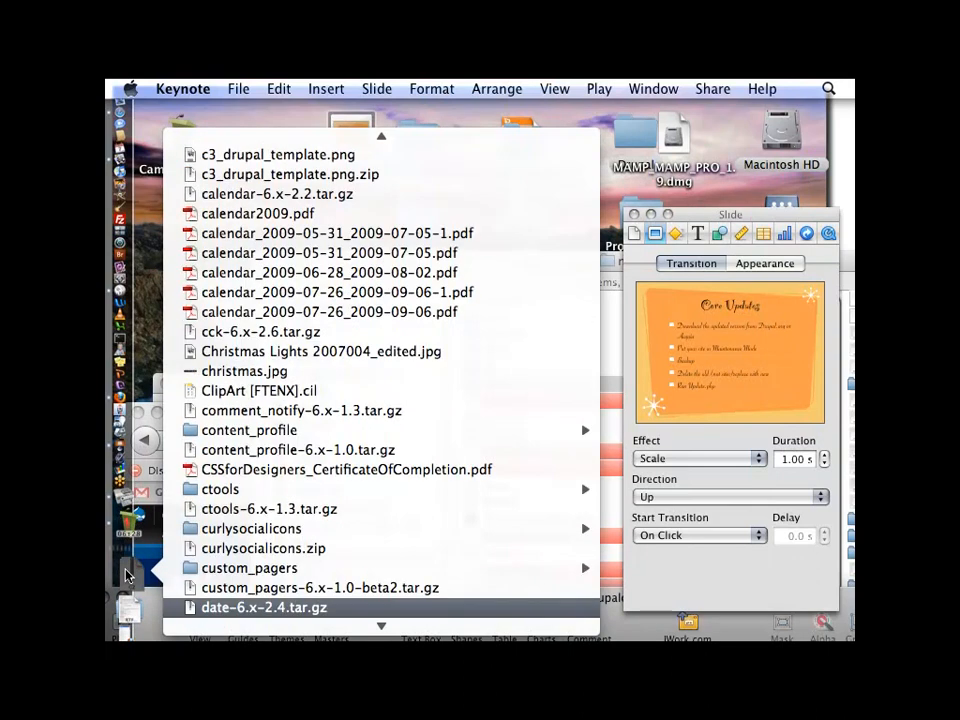
# Step: Open the drupal-6.17 folder from the Downloads stack
pyautogui.scroll(-3)
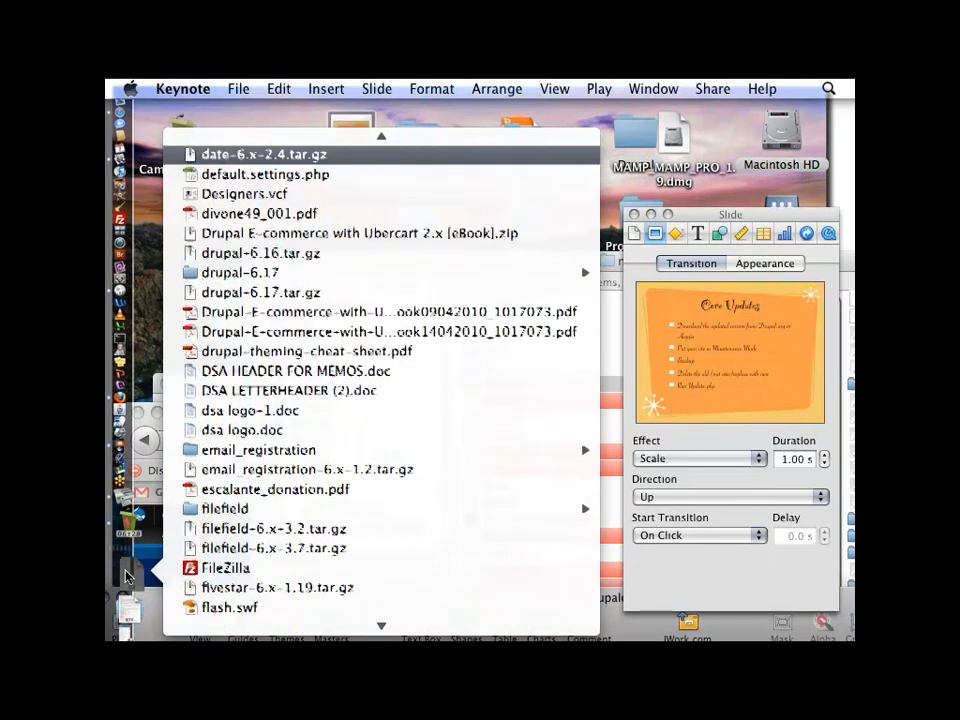
pyautogui.click(358, 233)
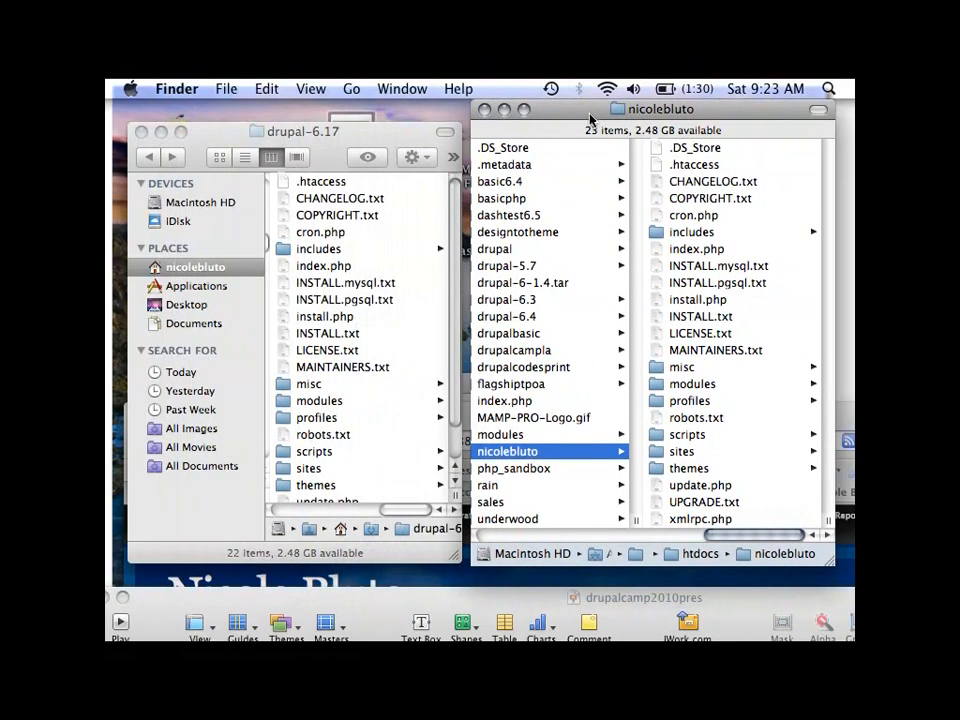
pyautogui.moveTo(690, 225)
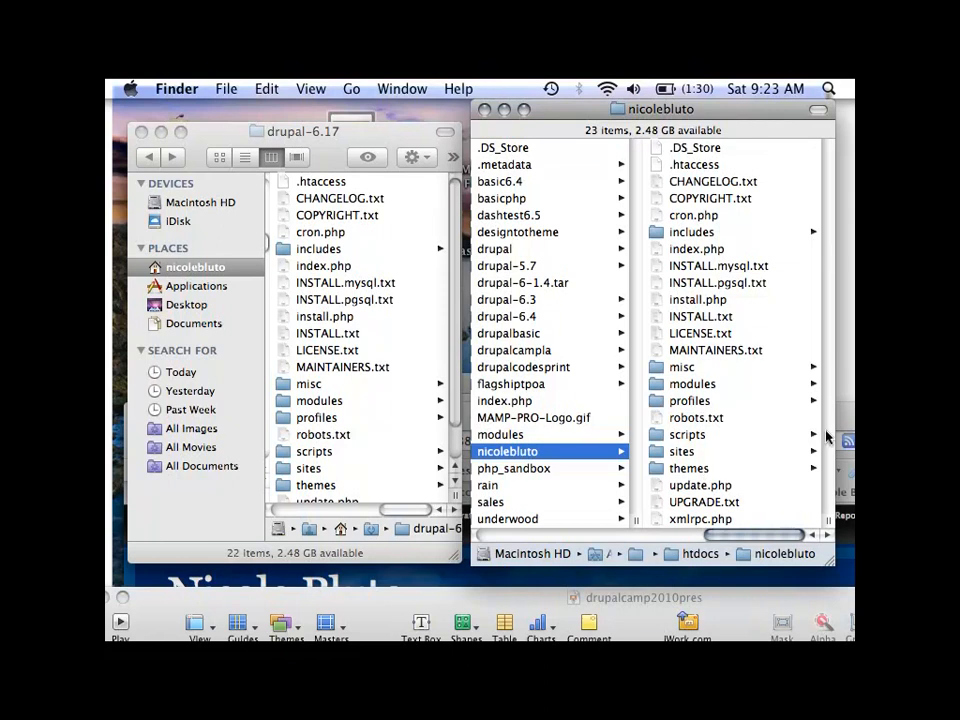
pyautogui.moveTo(772, 384)
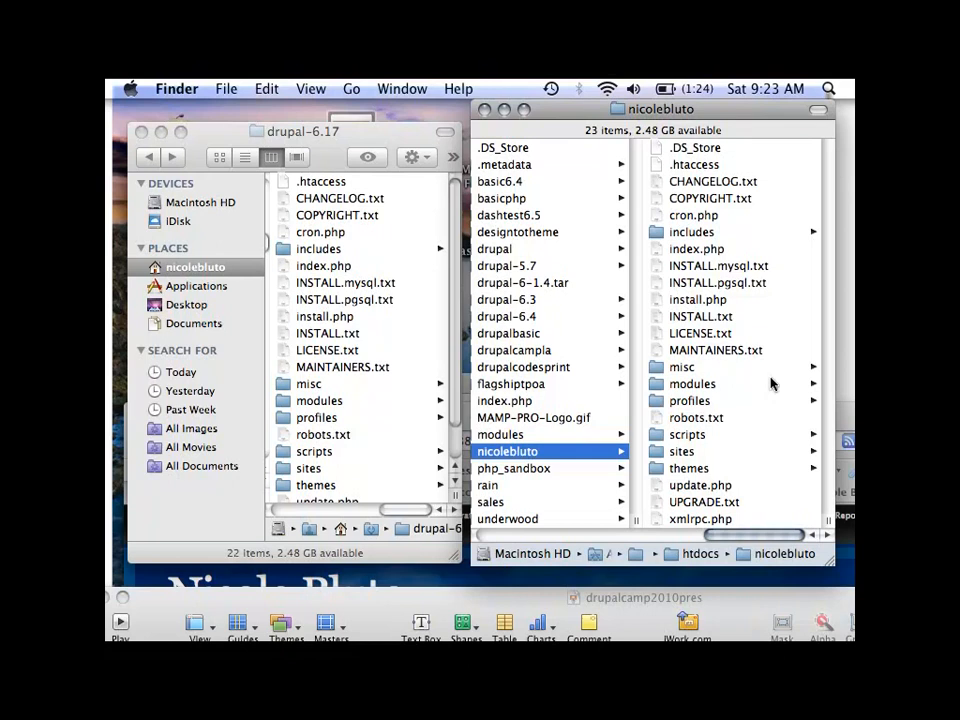
pyautogui.moveTo(415, 422)
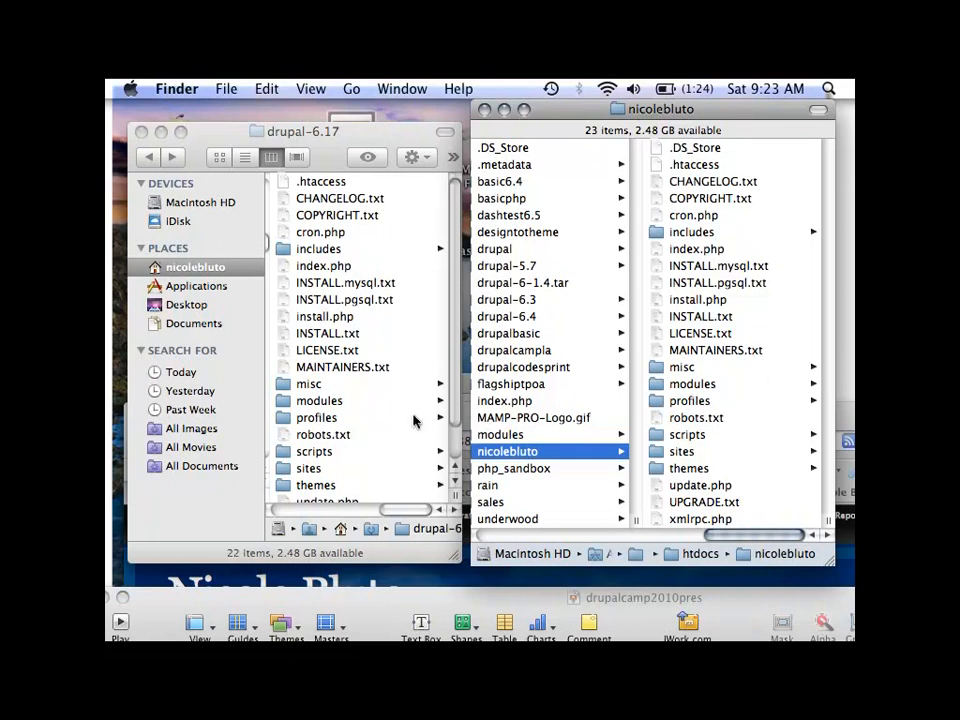
pyautogui.moveTo(290, 478)
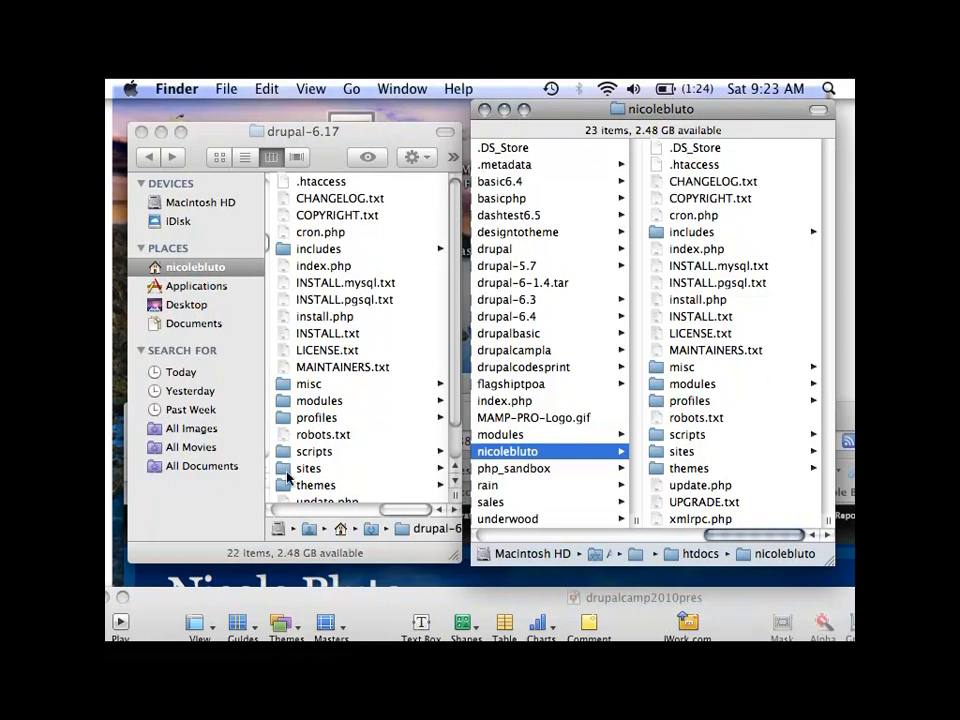
# Step: Inspect drupal-6.17's sites folder, go back, and bring up its Move to Trash menu
pyautogui.doubleClick(308, 467)
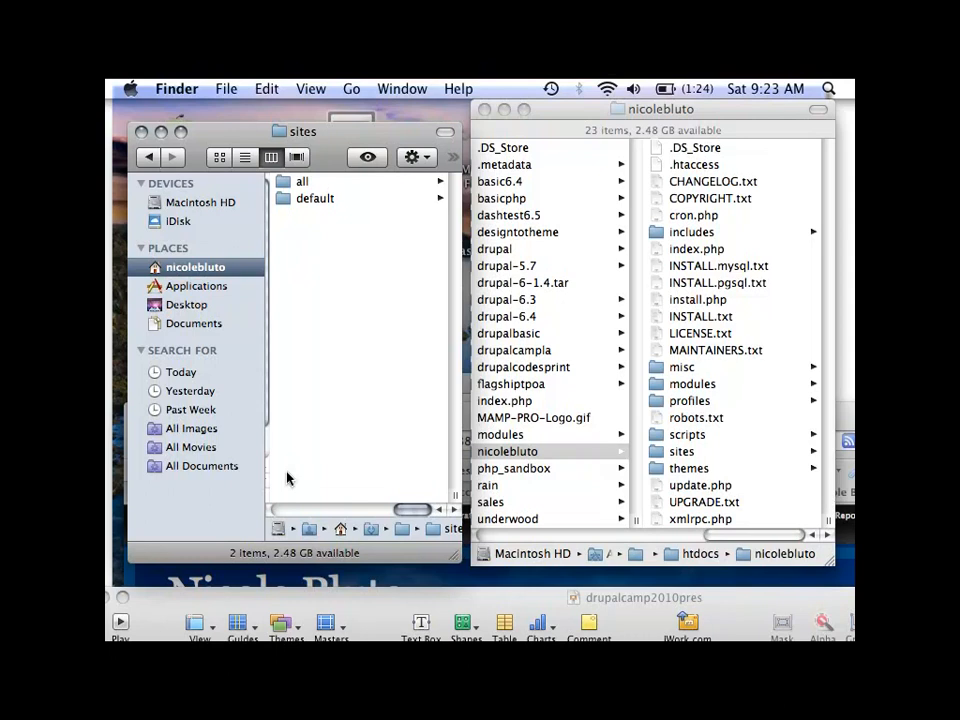
pyautogui.click(149, 156)
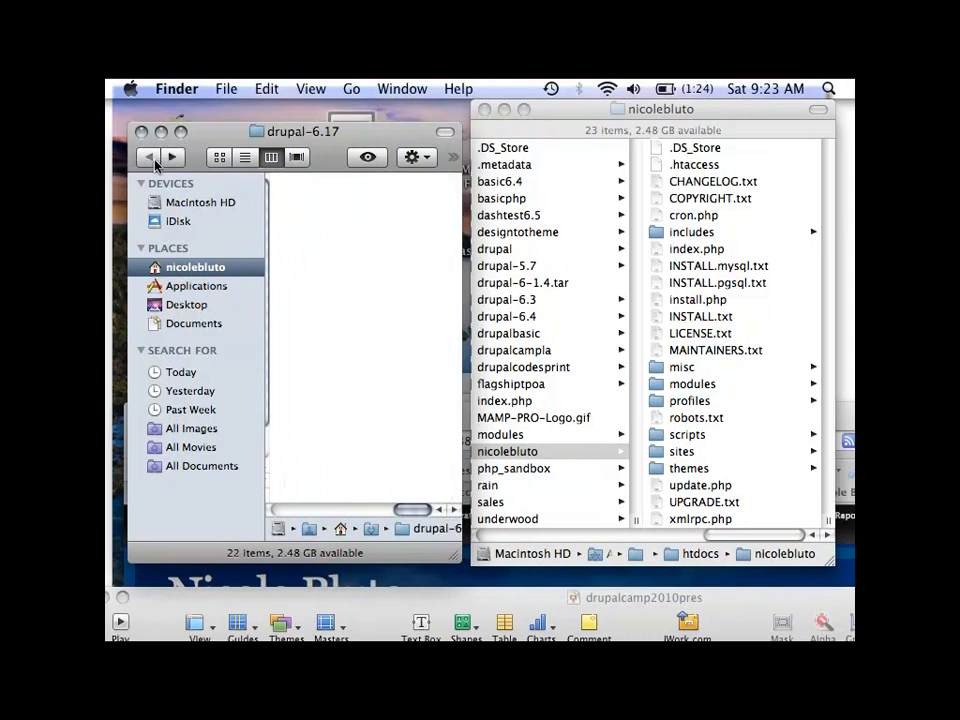
pyautogui.moveTo(243, 243)
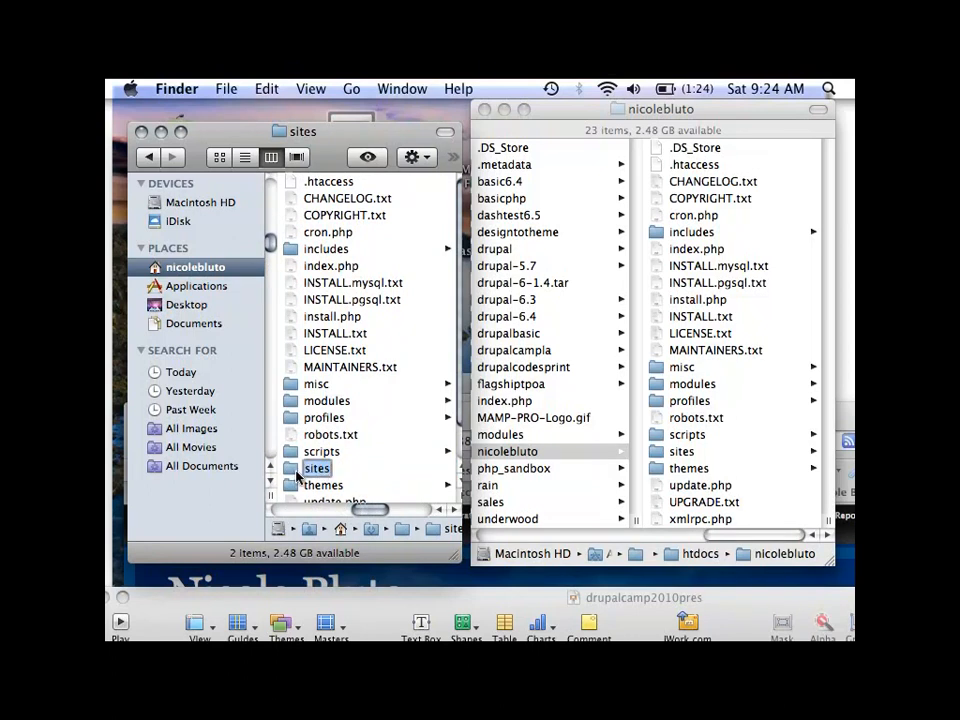
pyautogui.rightClick(316, 468)
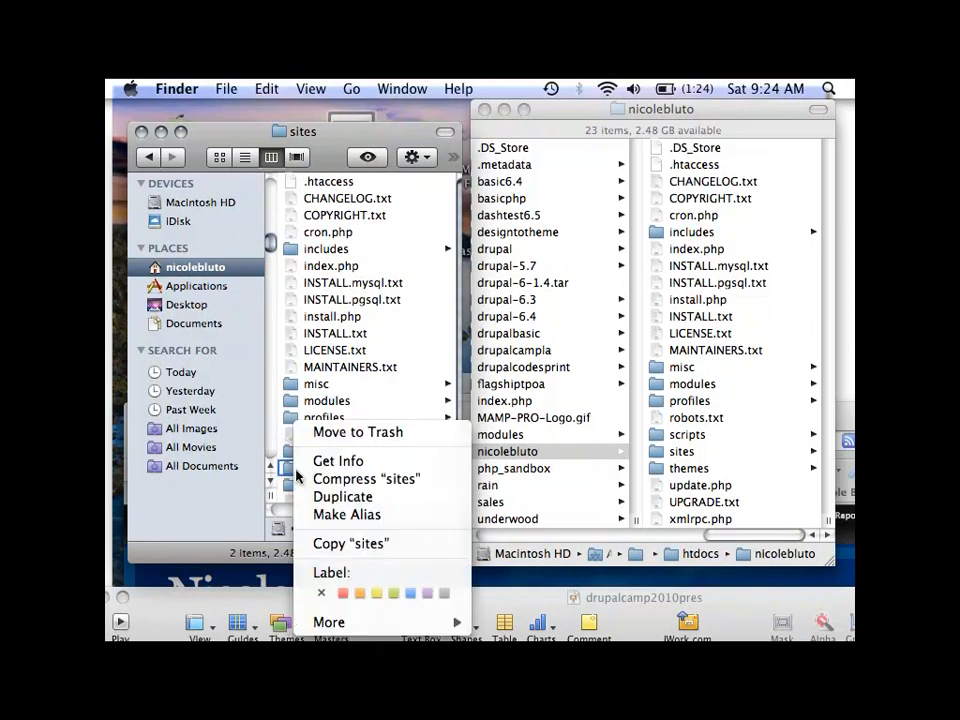
pyautogui.moveTo(338, 461)
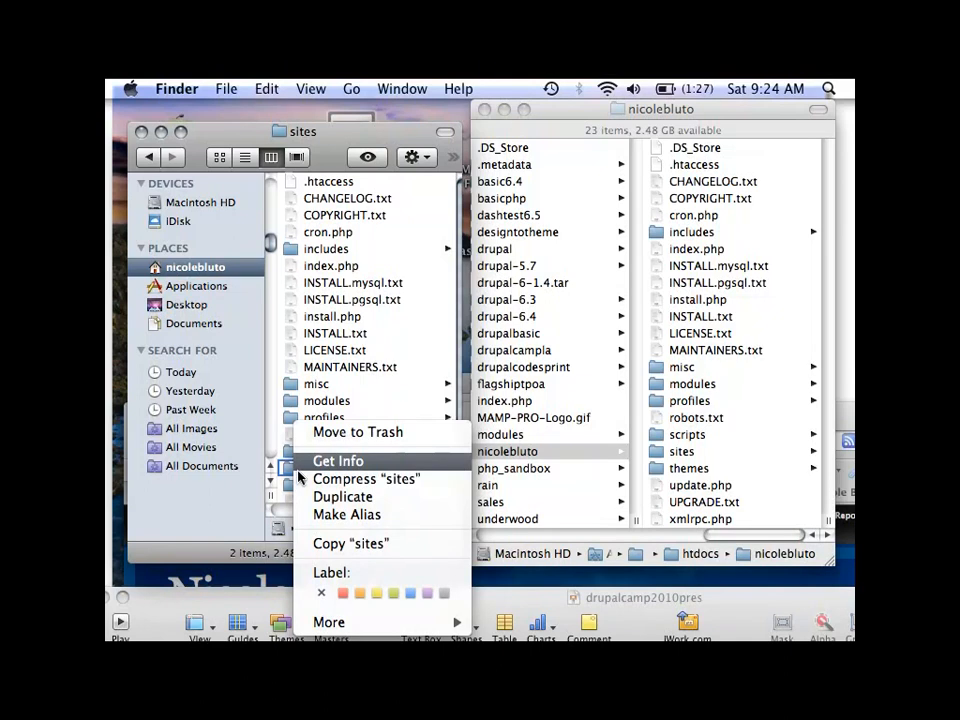
pyautogui.moveTo(357, 432)
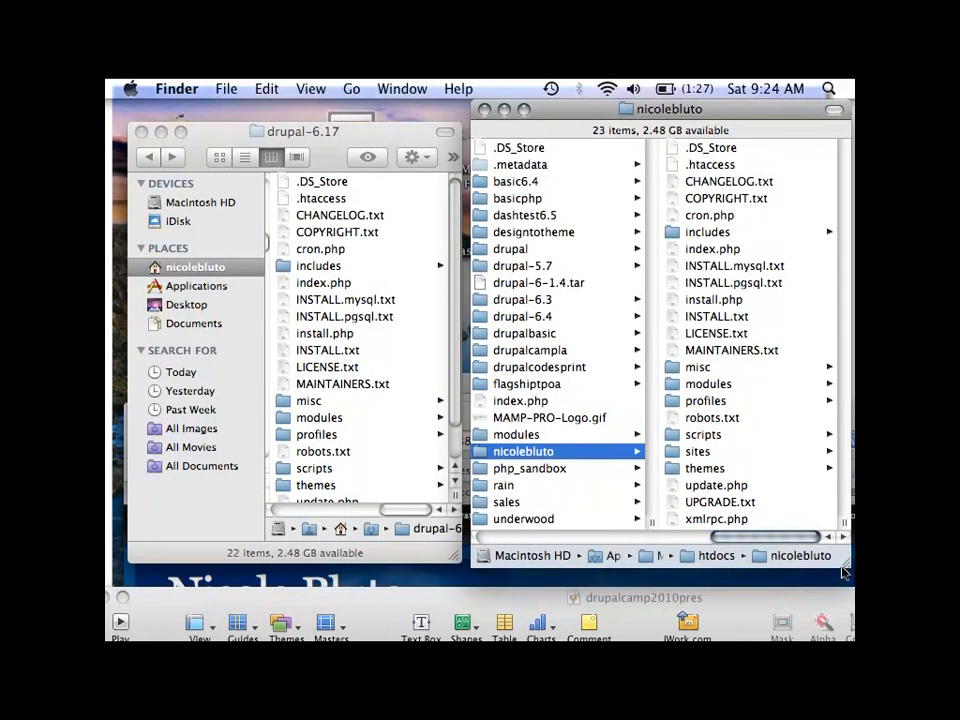
pyautogui.moveTo(453, 395)
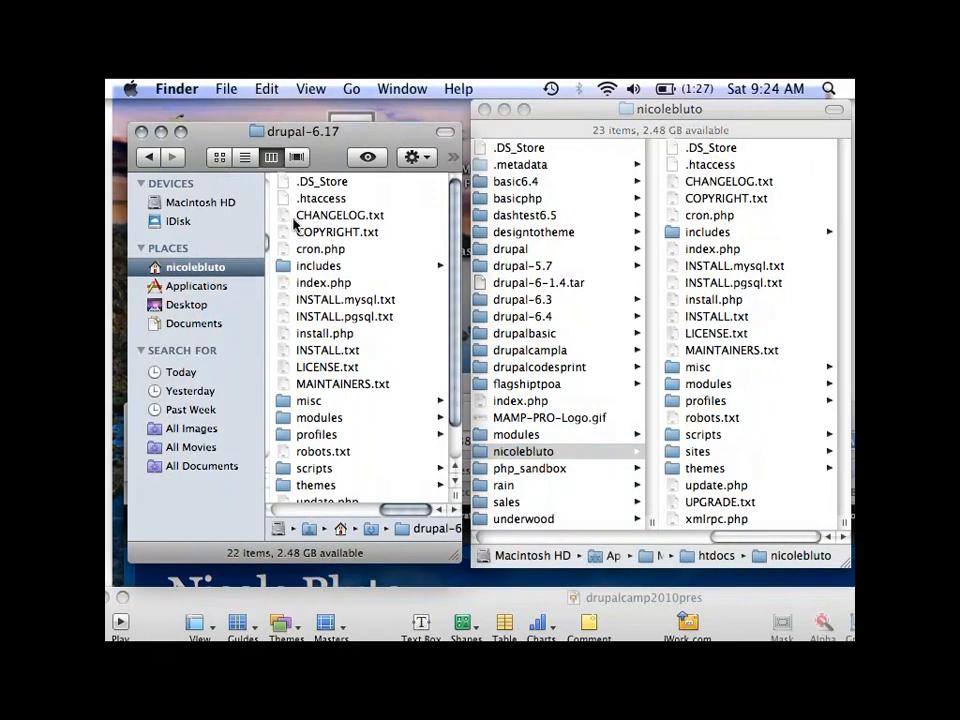
# Step: Select all items in the drupal-6.17 folder
pyautogui.click(340, 215)
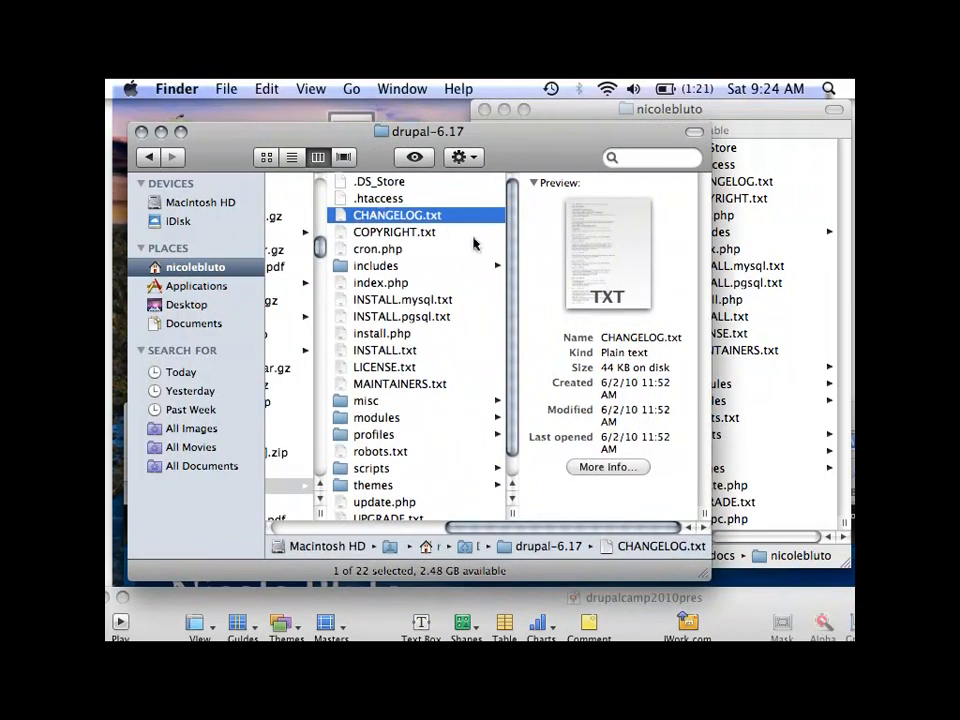
pyautogui.click(379, 181)
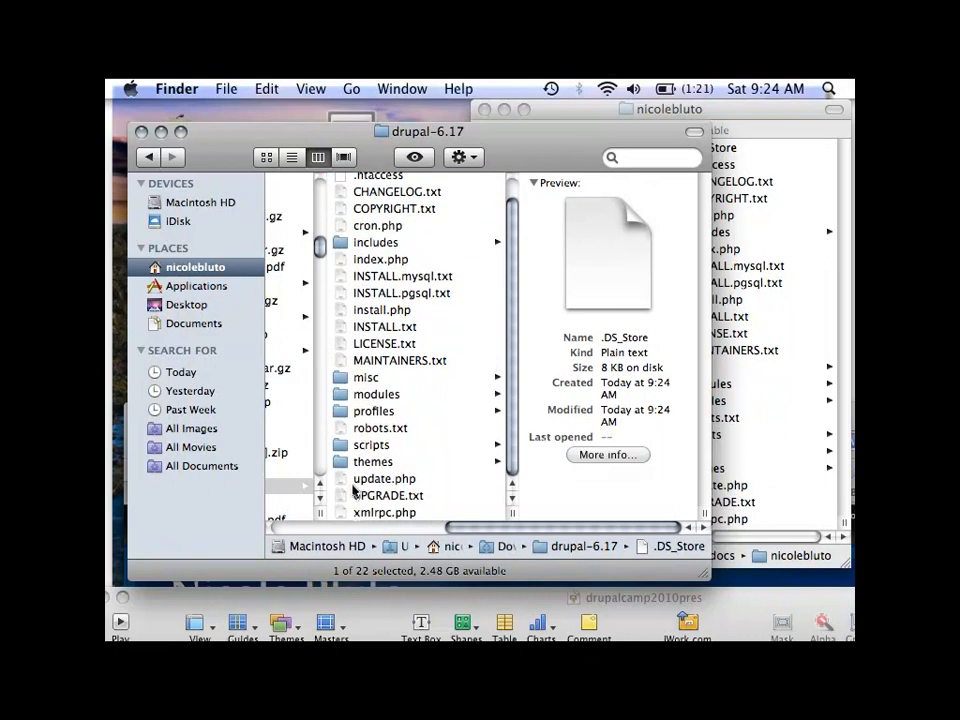
pyautogui.press('cmd+a')
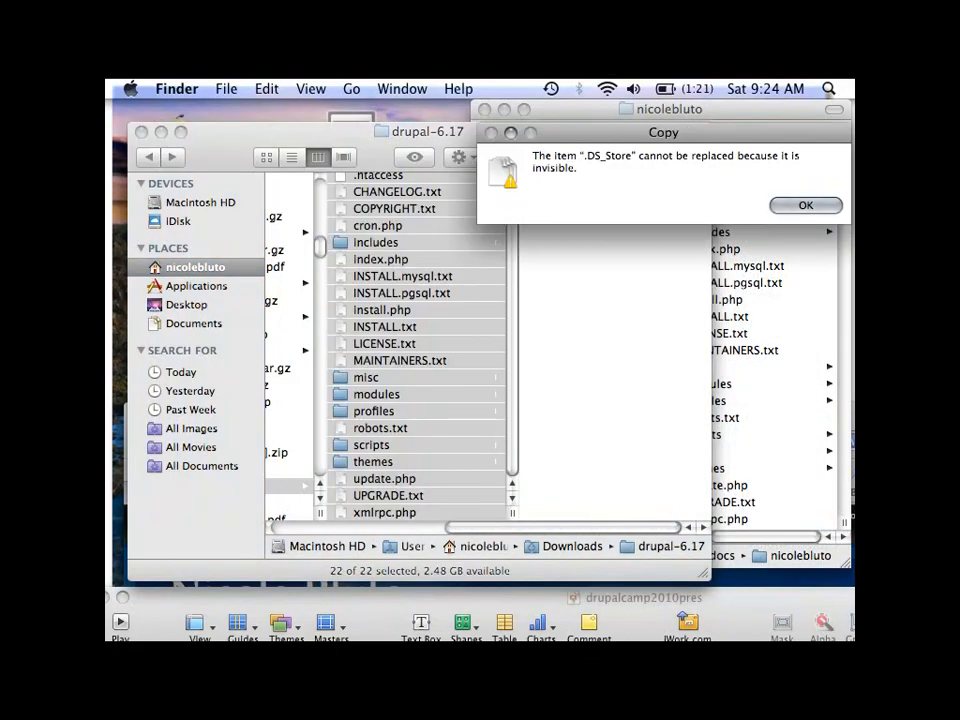
# Step: Dismiss the invisible .DS_Store and .htaccess replacement warnings, reselecting the files in between
pyautogui.click(805, 205)
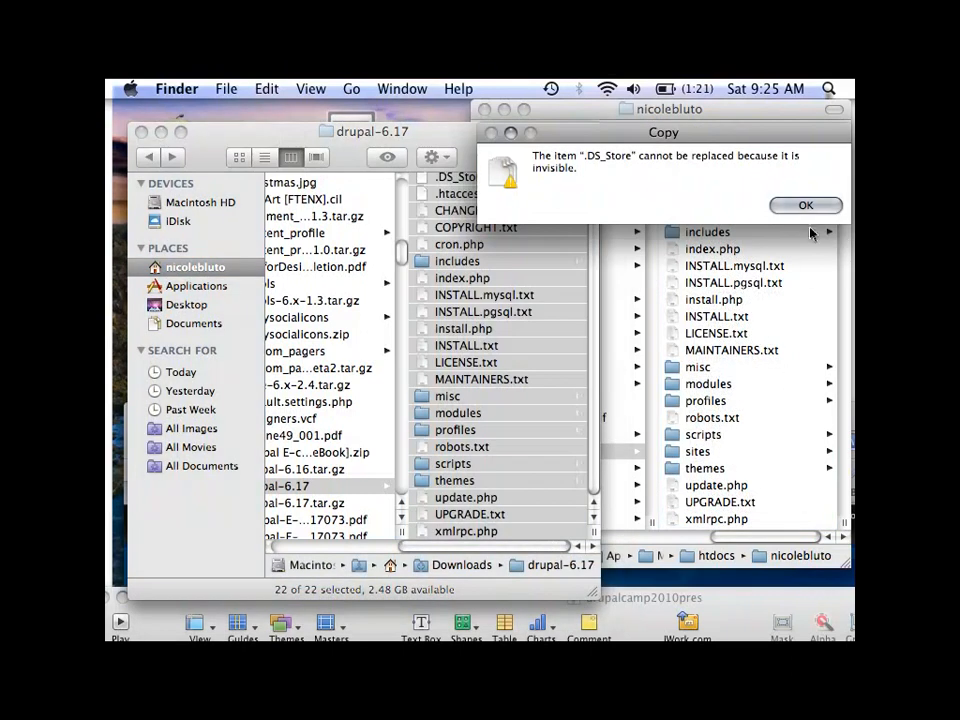
pyautogui.click(806, 205)
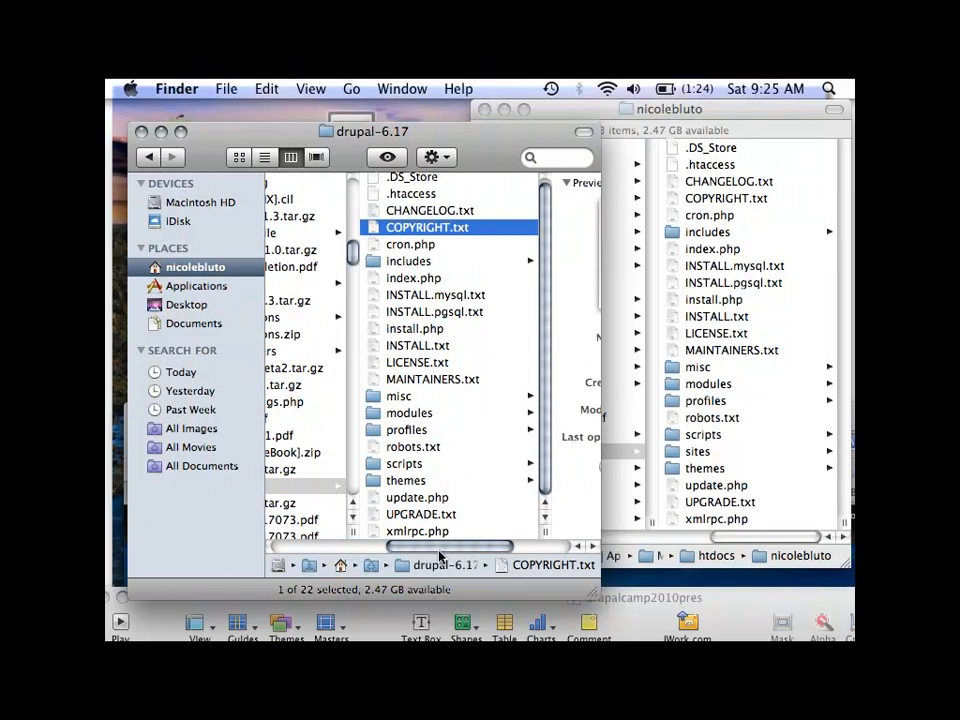
pyautogui.moveTo(400, 210)
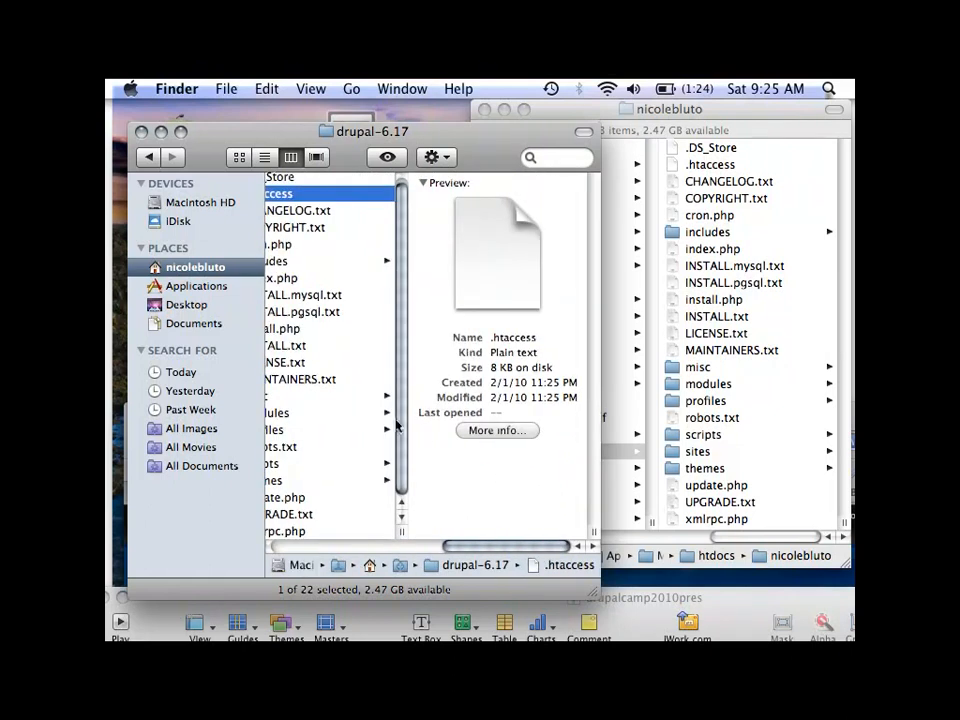
pyautogui.moveTo(305, 548)
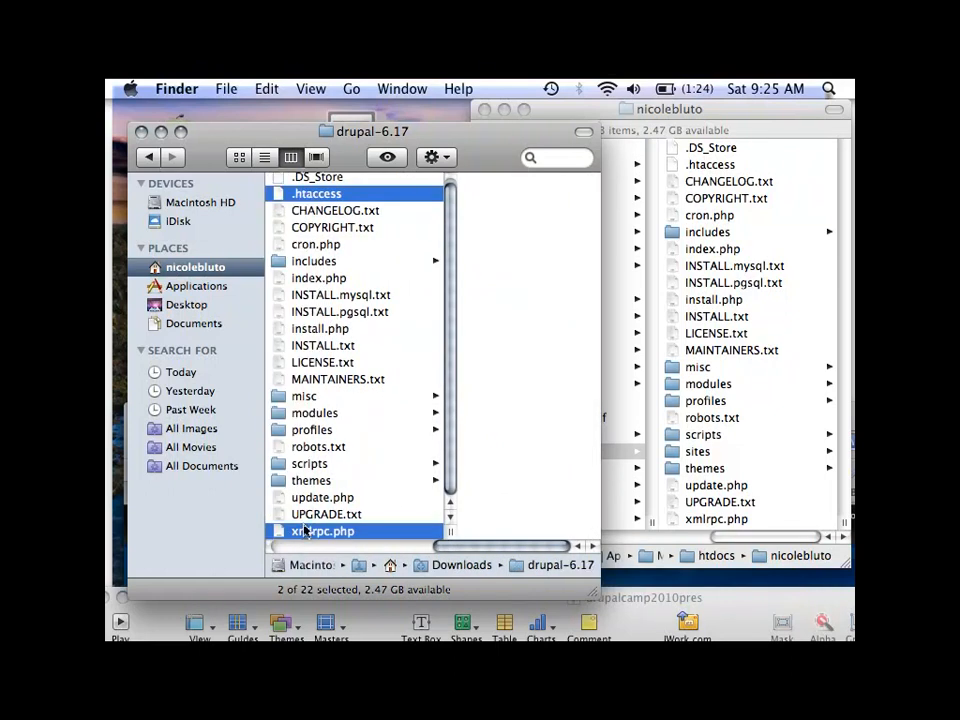
pyautogui.press('cmd+a')
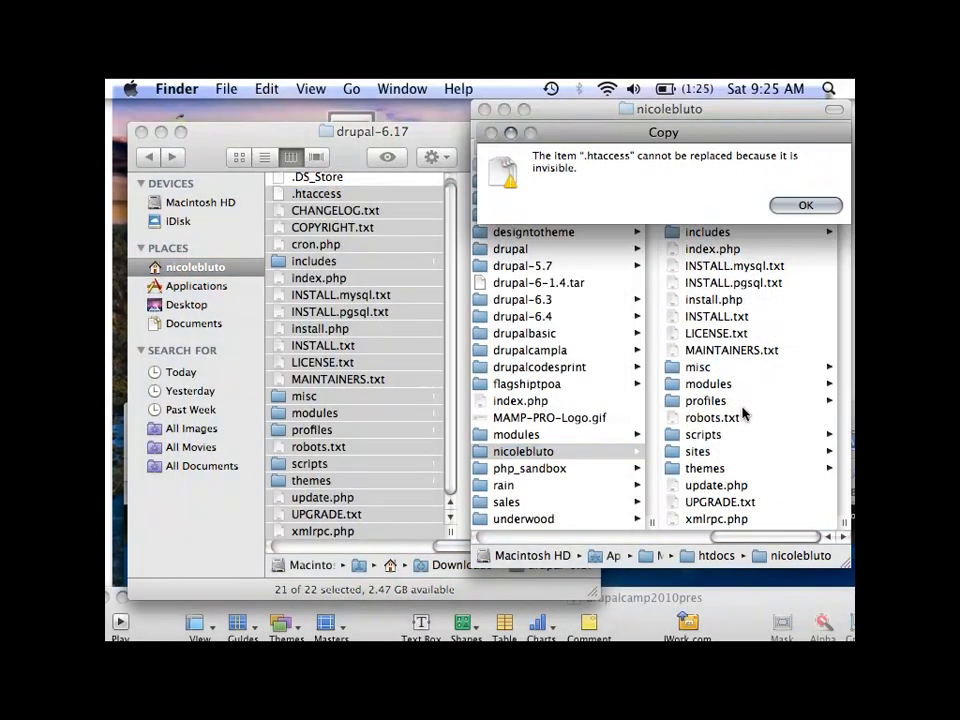
pyautogui.click(805, 205)
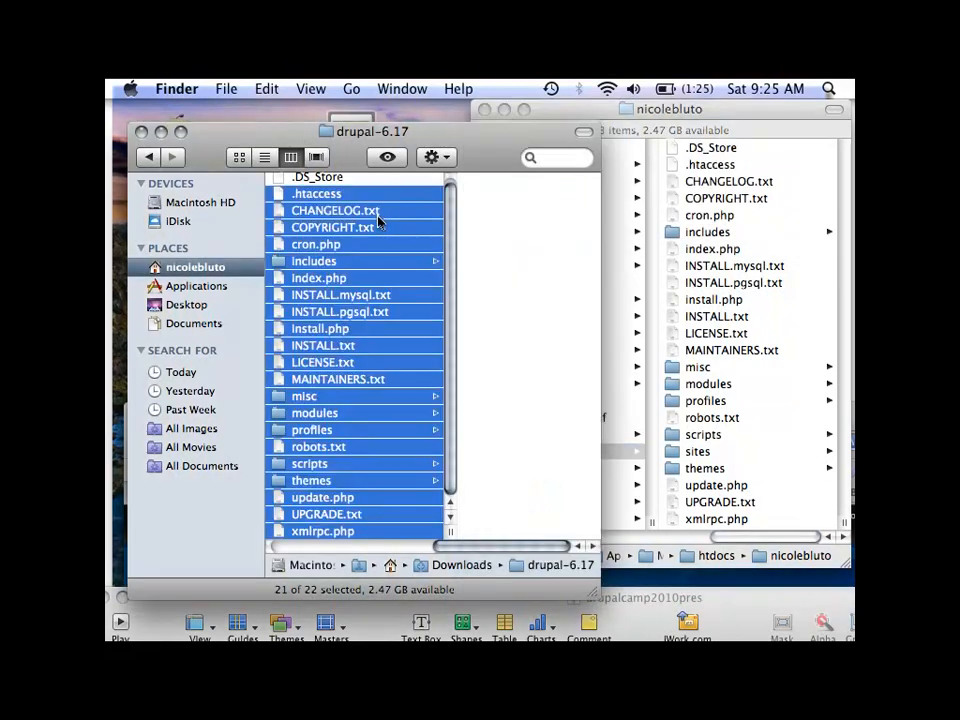
pyautogui.click(335, 210)
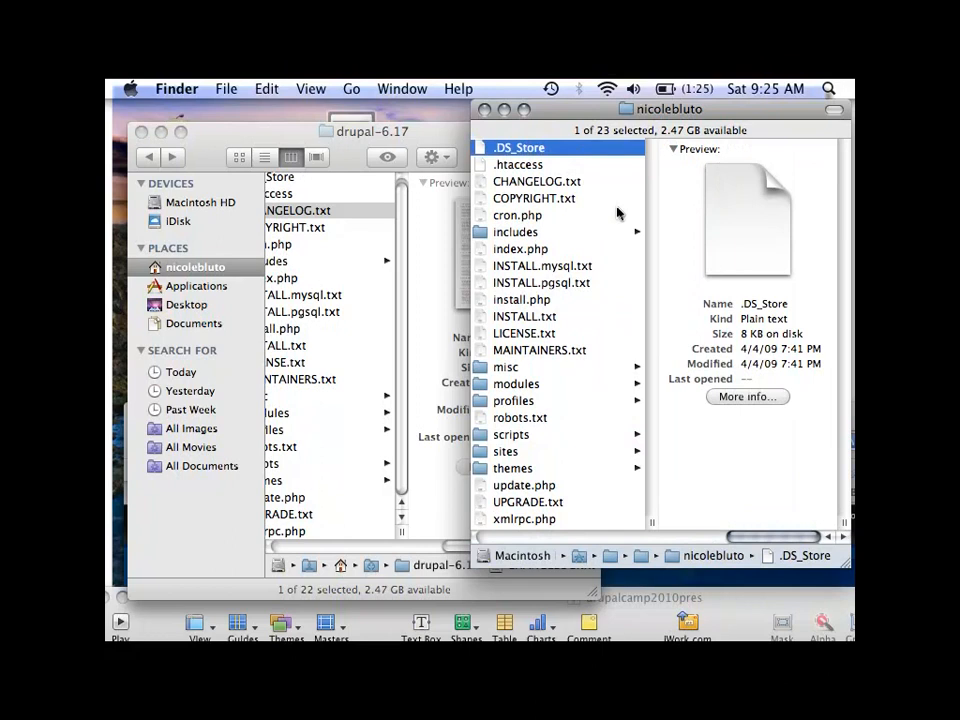
pyautogui.click(520, 248)
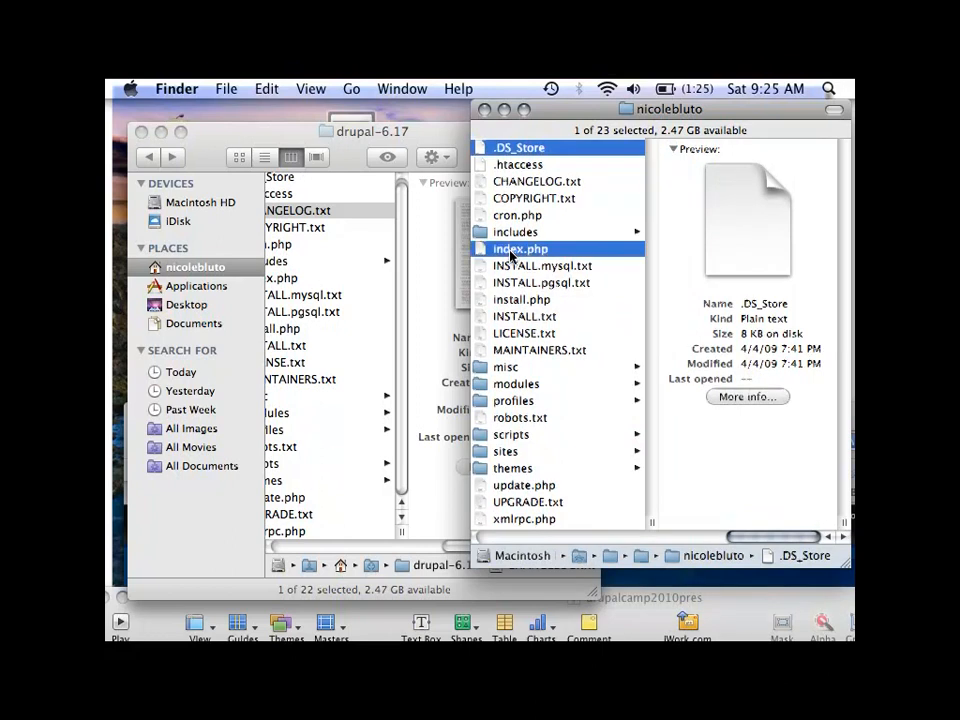
pyautogui.click(518, 232)
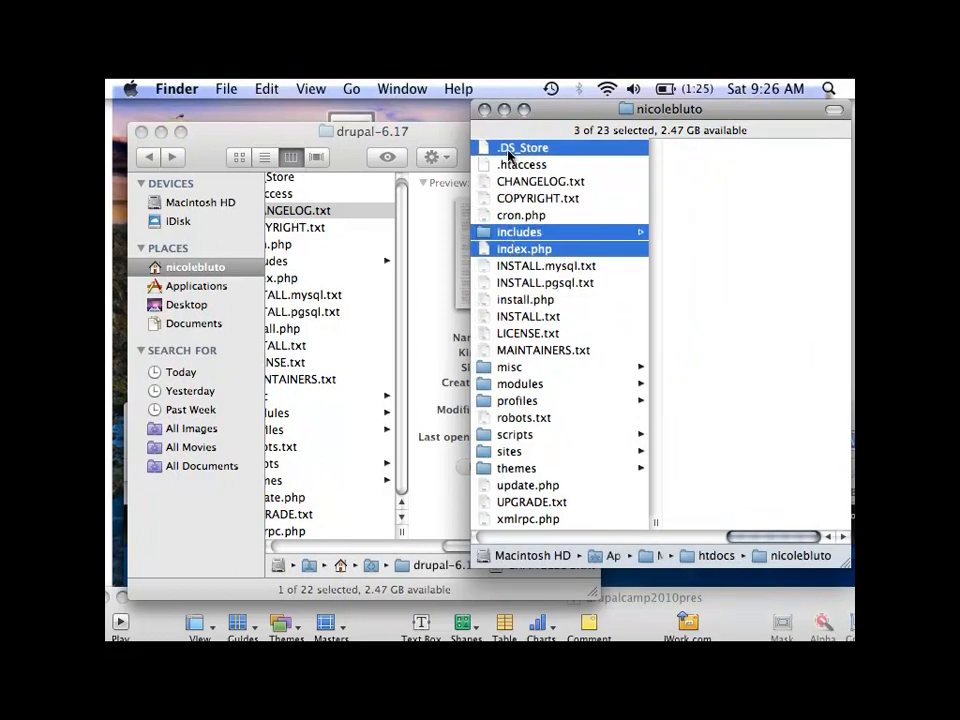
pyautogui.click(540, 181)
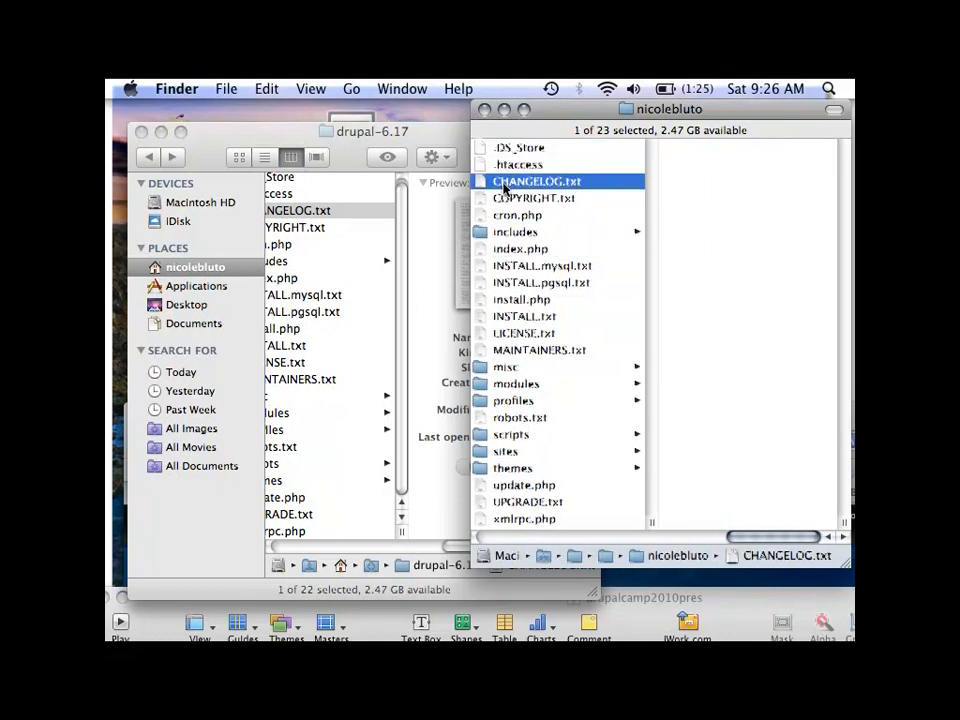
pyautogui.click(537, 181)
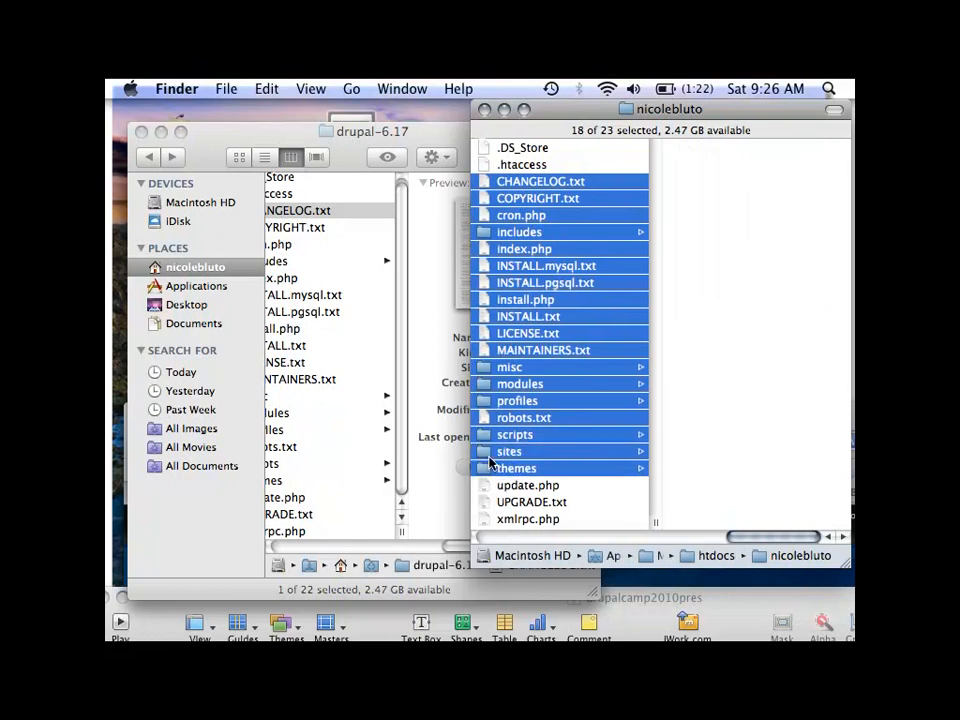
pyautogui.click(509, 451)
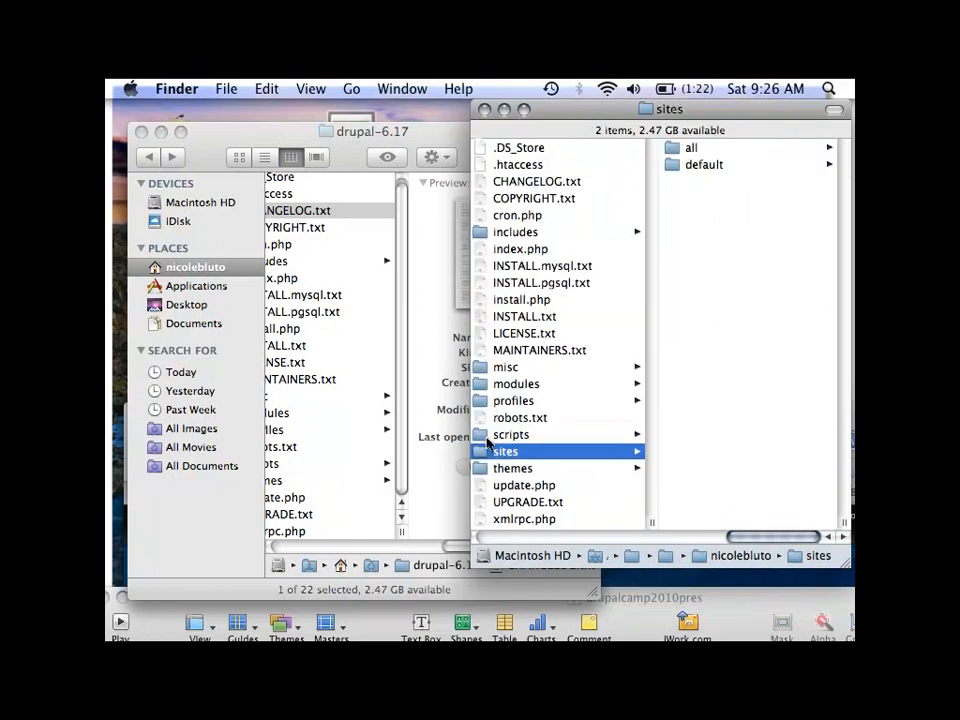
pyautogui.click(511, 434)
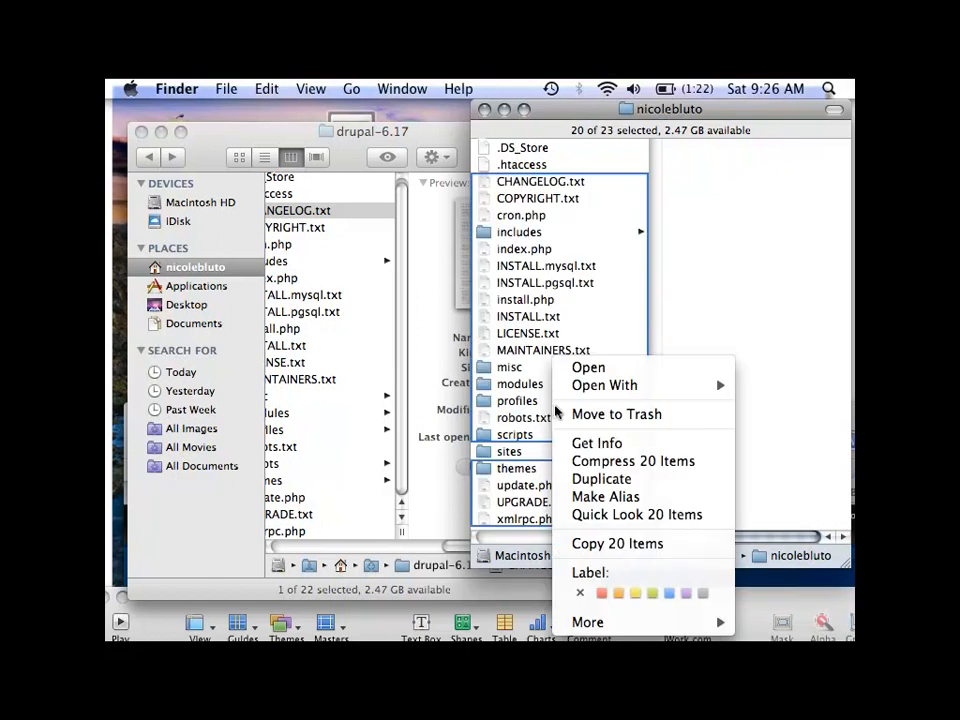
pyautogui.moveTo(616, 414)
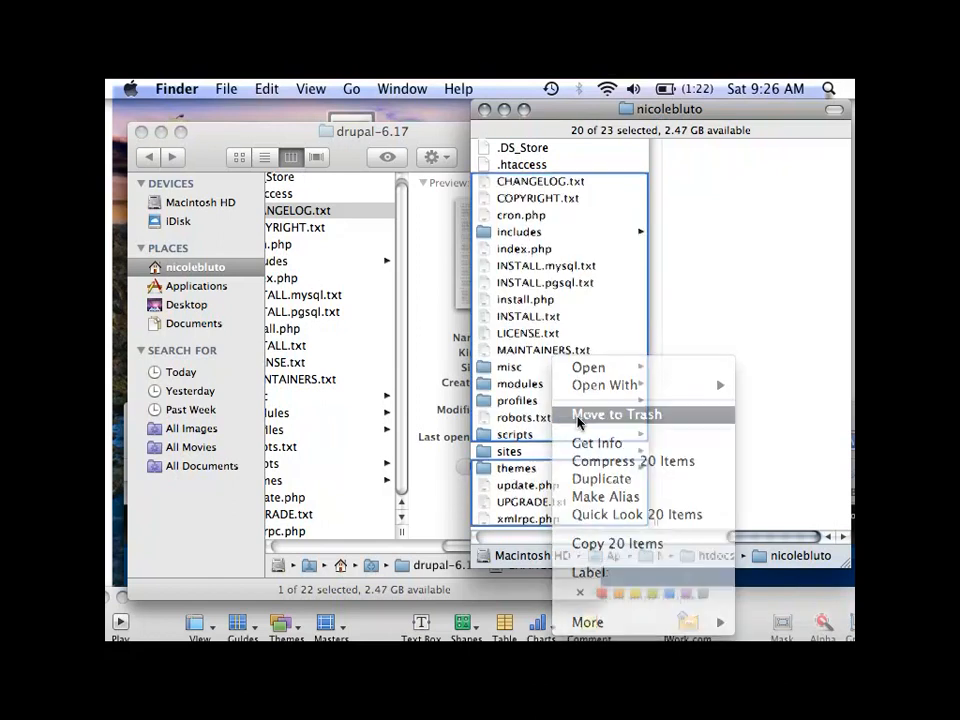
pyautogui.click(615, 414)
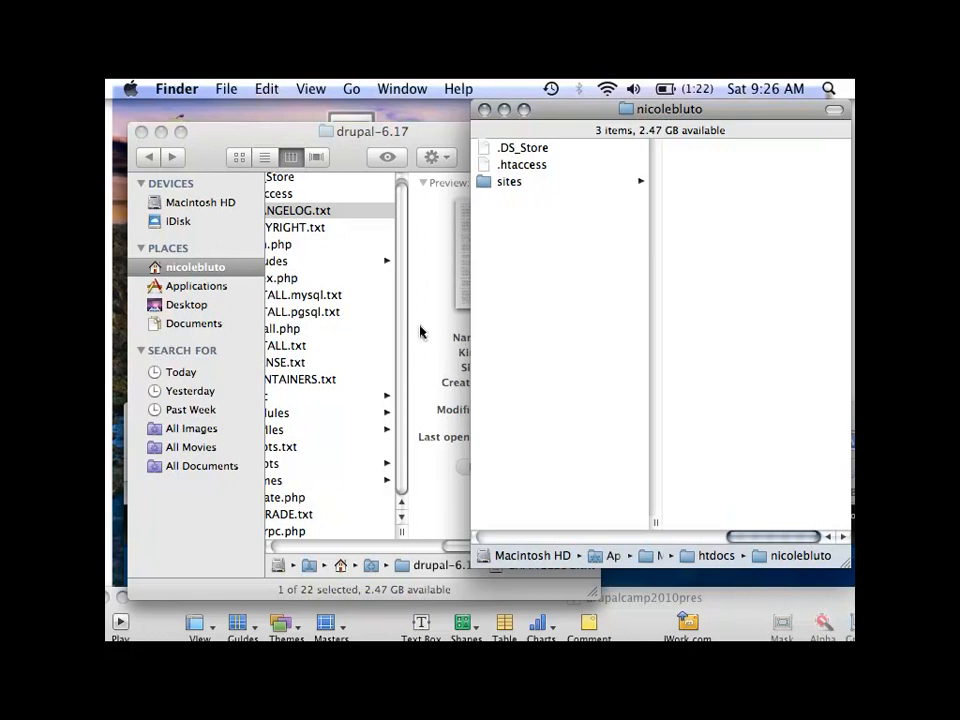
# Step: Select drupal-6.17's 20 new core files, excluding .DS_Store and .htaccess
pyautogui.click(298, 210)
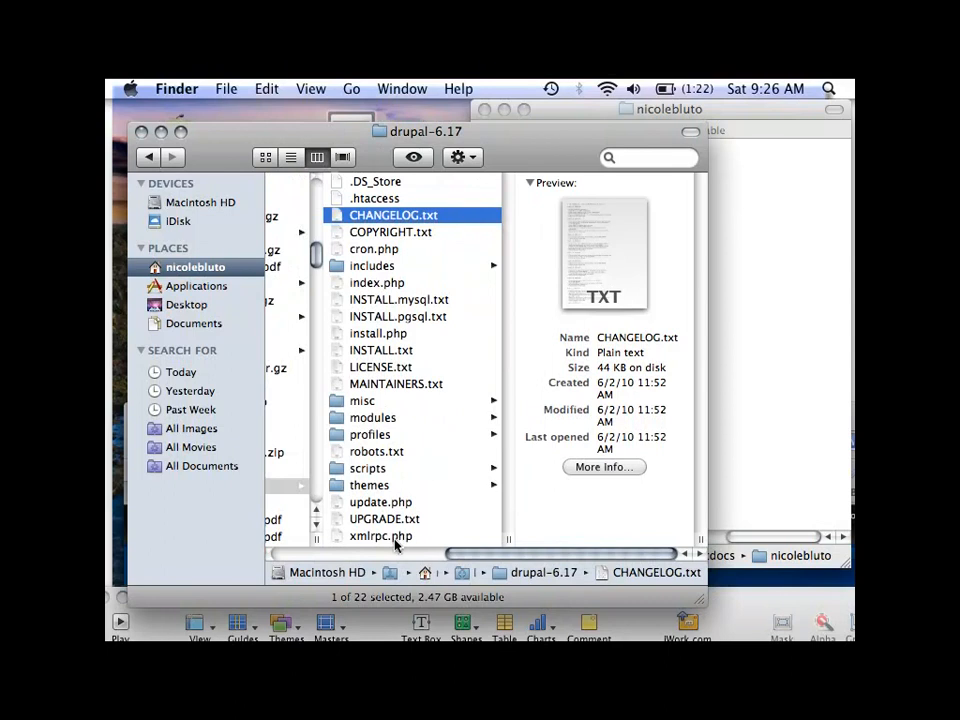
pyautogui.press('cmd+a')
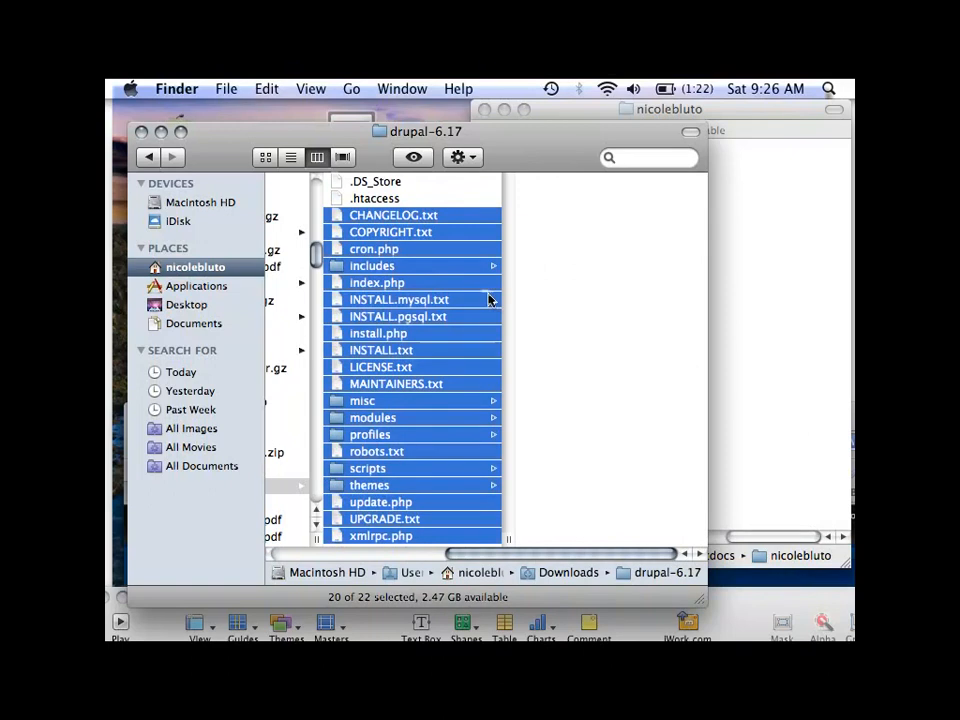
pyautogui.moveTo(420, 230)
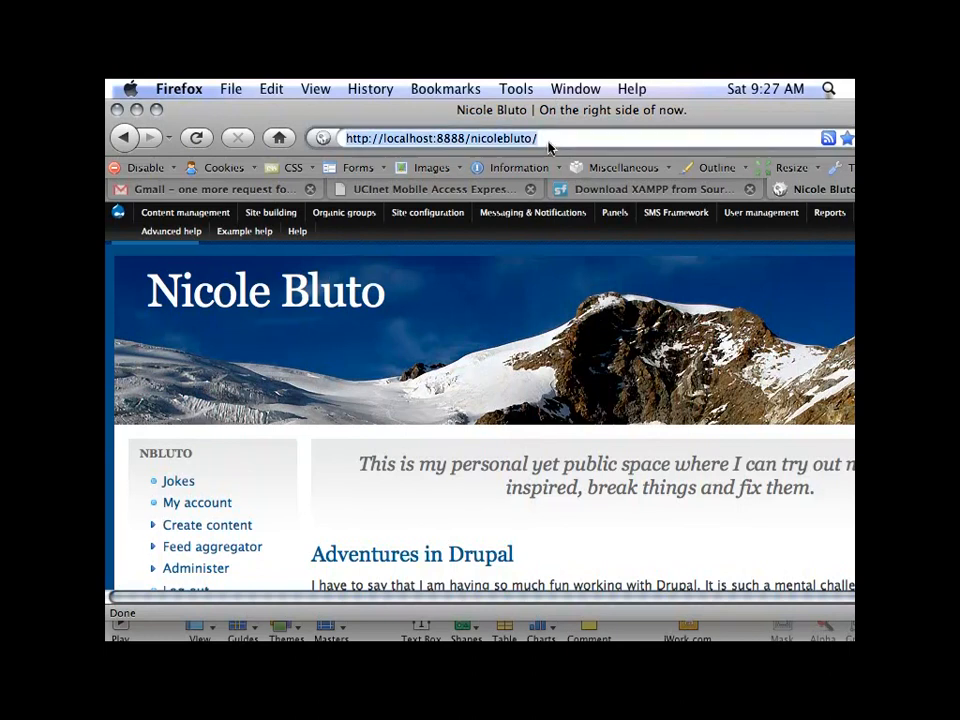
pyautogui.click(440, 138)
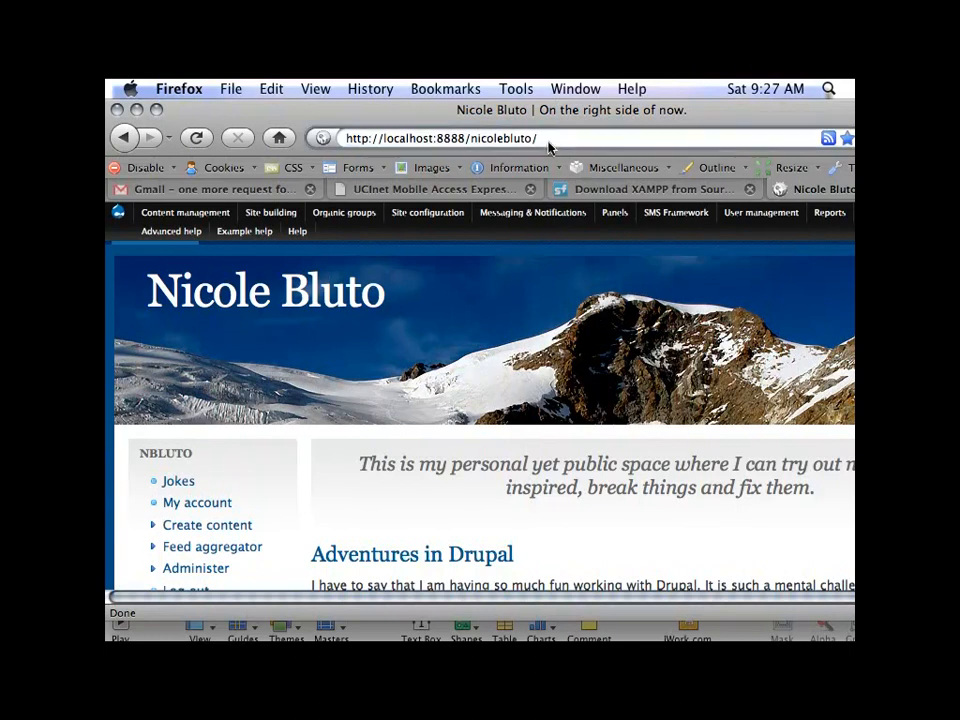
pyautogui.write('update.ph')
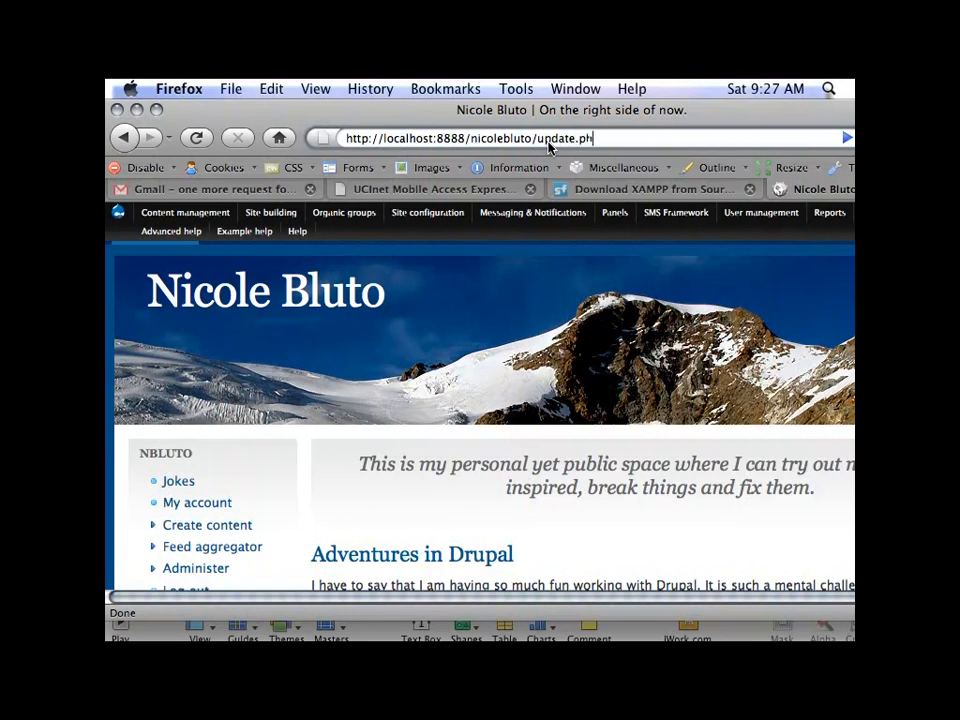
pyautogui.press('Return')
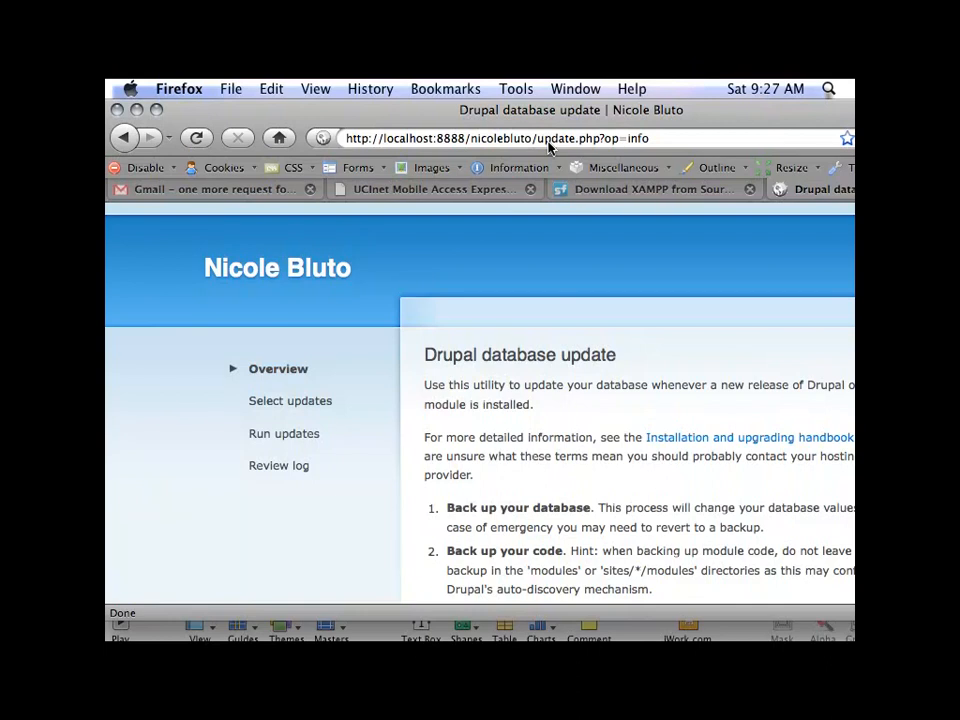
pyautogui.moveTo(168, 138)
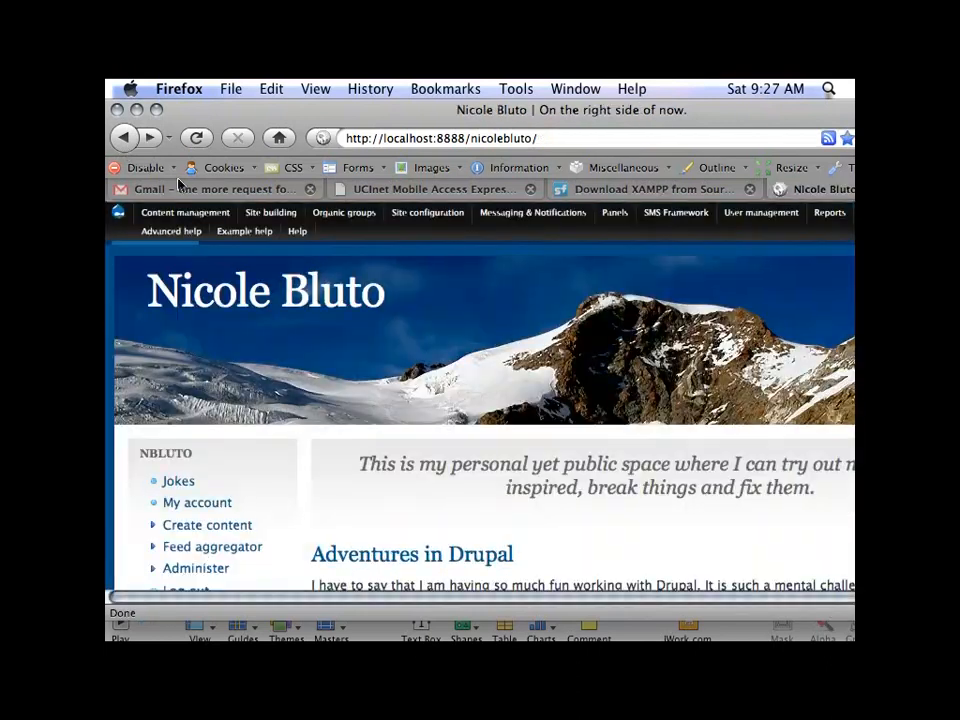
# Step: Go to Site configuration > Site maintenance in the Drupal admin
pyautogui.click(184, 212)
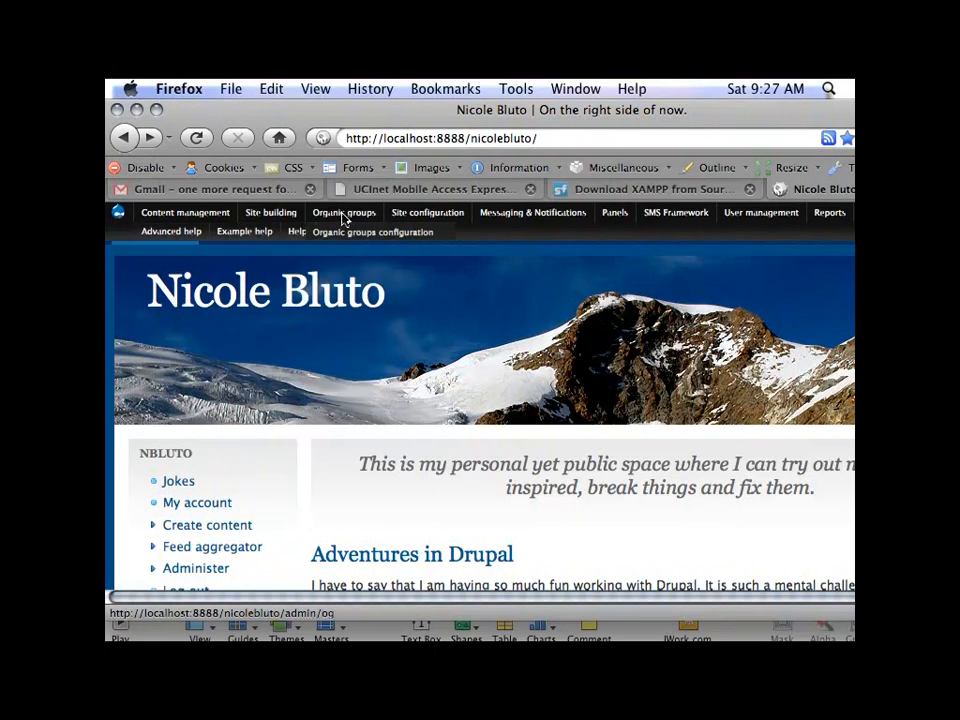
pyautogui.click(427, 212)
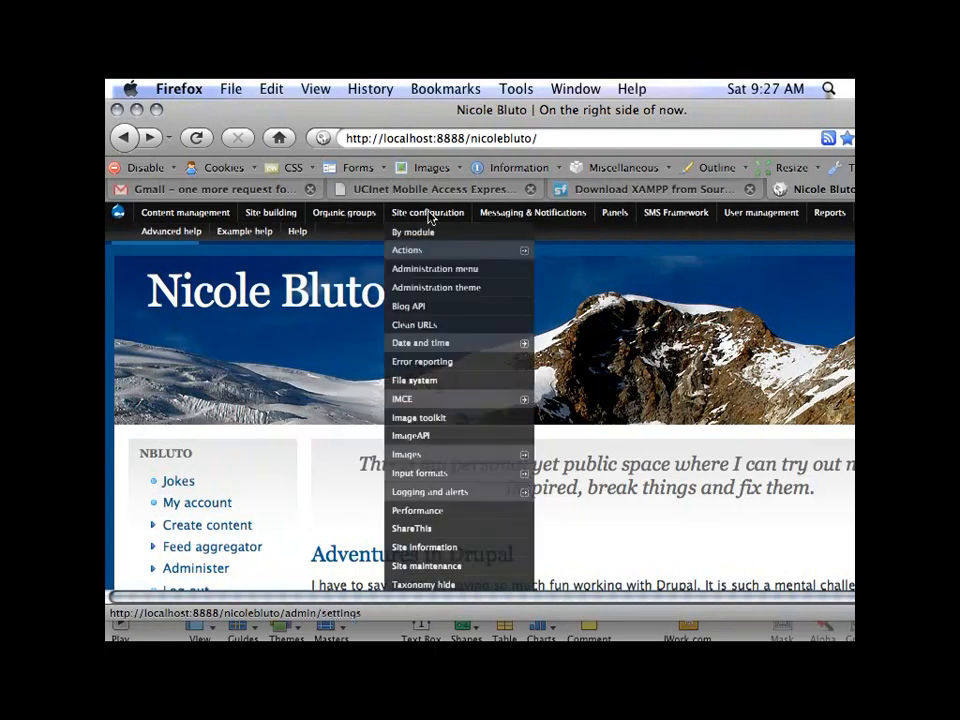
pyautogui.moveTo(428, 491)
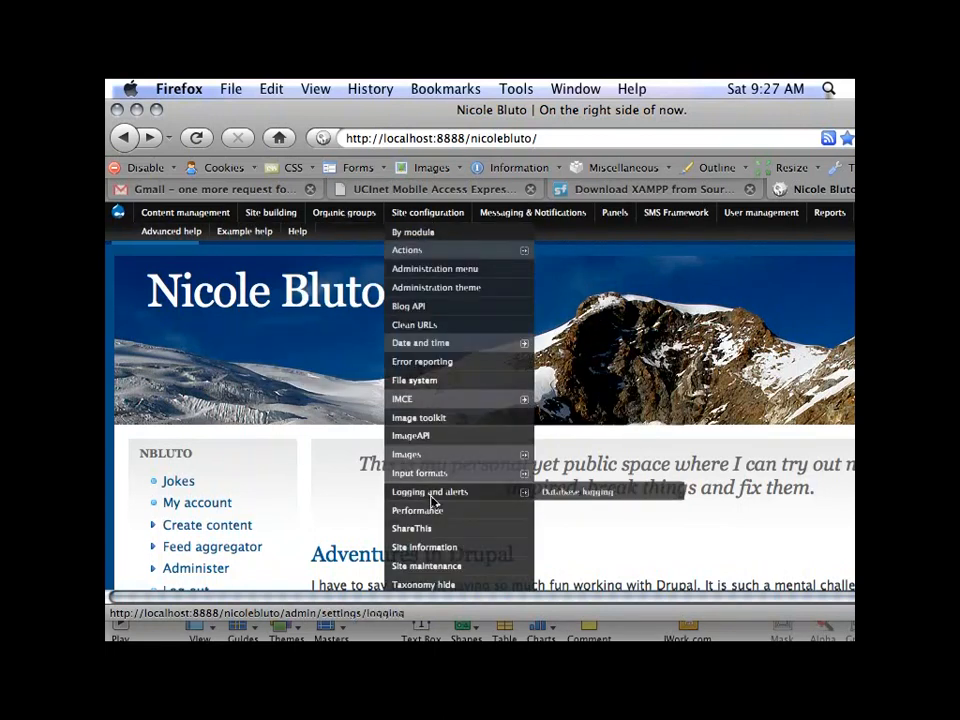
pyautogui.moveTo(427, 566)
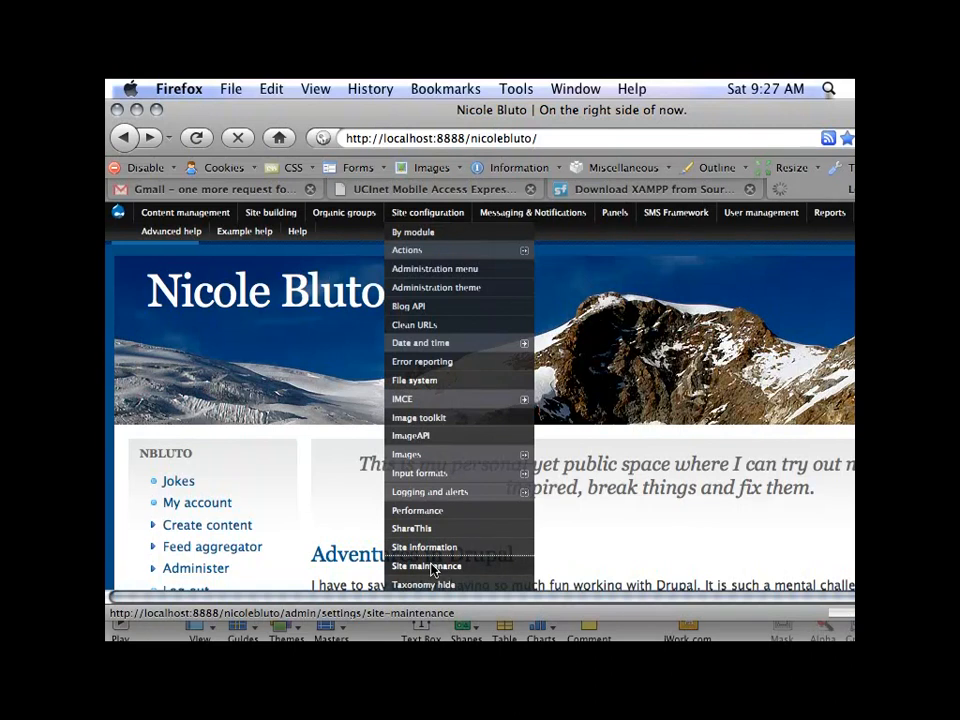
pyautogui.click(425, 565)
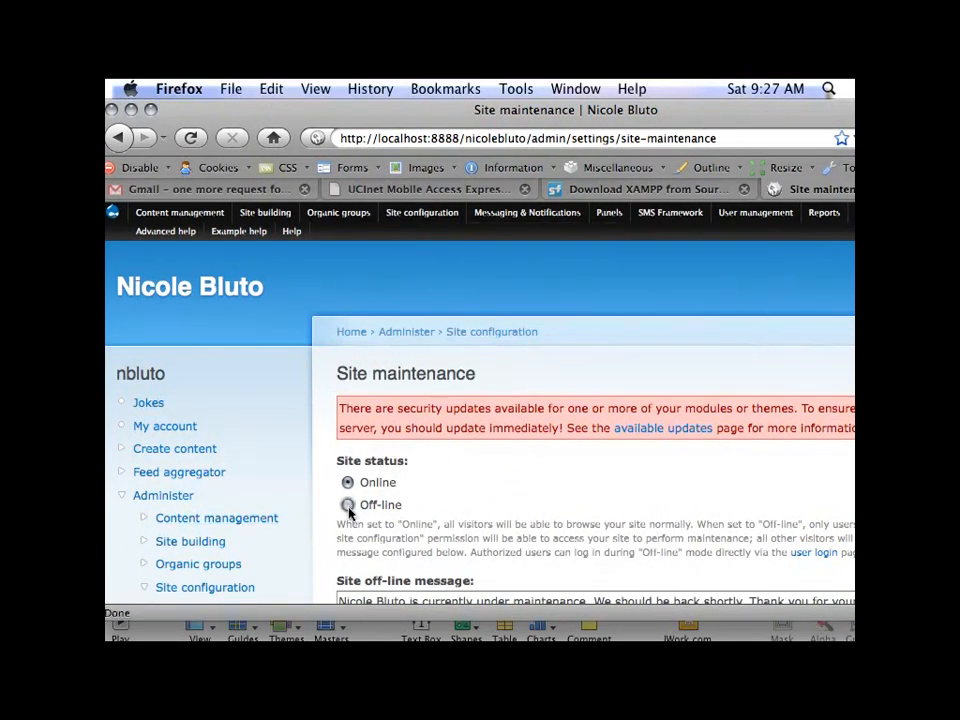
# Step: Set Site status to Off-line and save the configuration
pyautogui.click(348, 504)
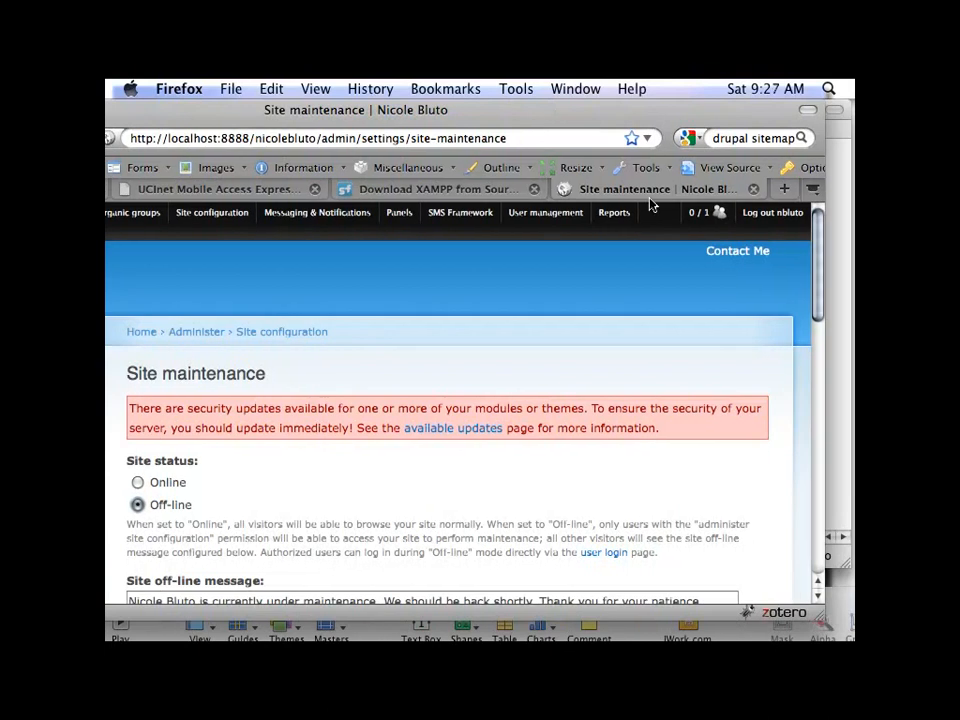
pyautogui.scroll(-3)
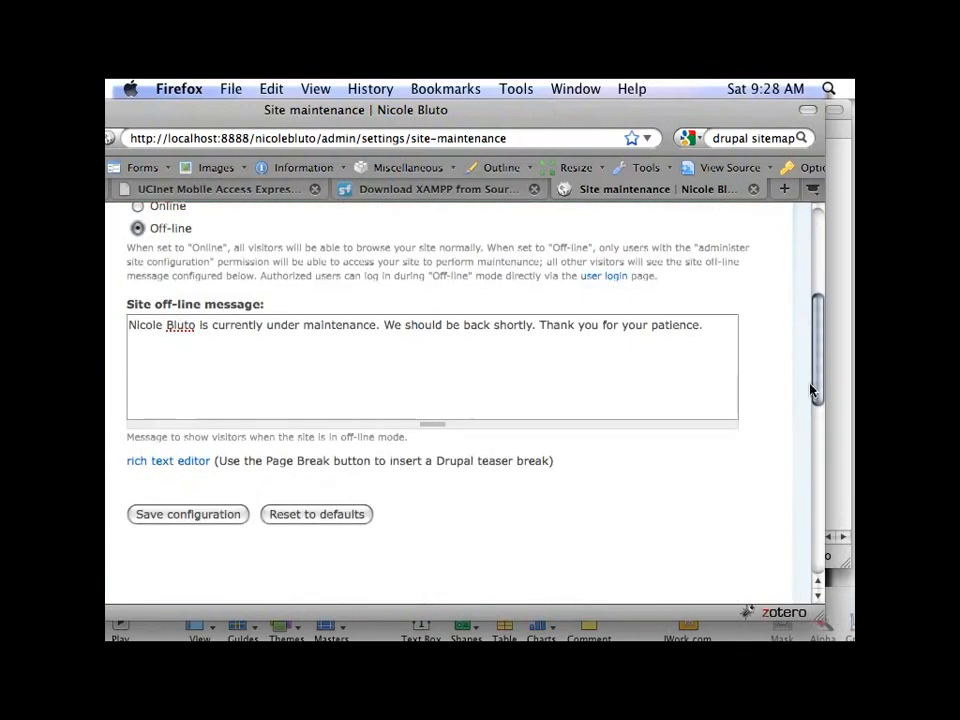
pyautogui.click(188, 514)
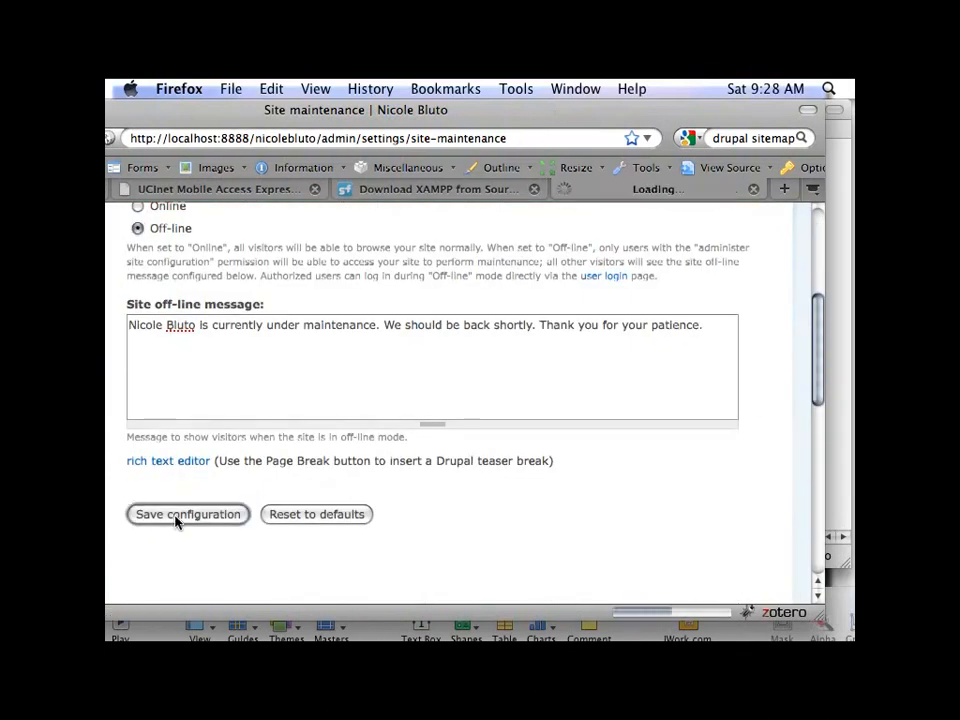
pyautogui.click(187, 514)
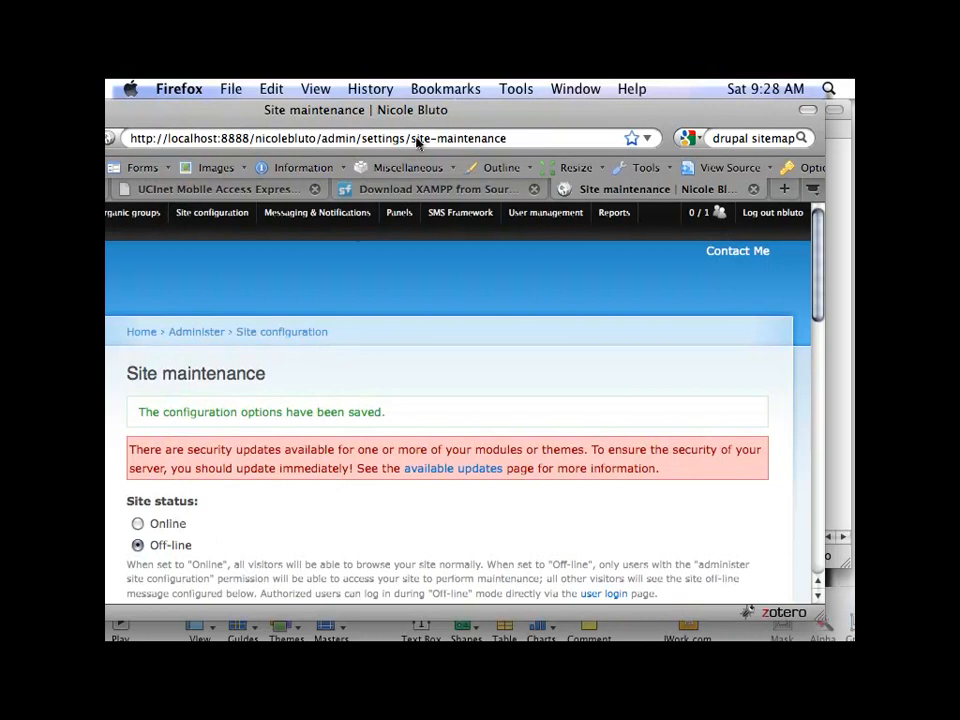
pyautogui.click(410, 138)
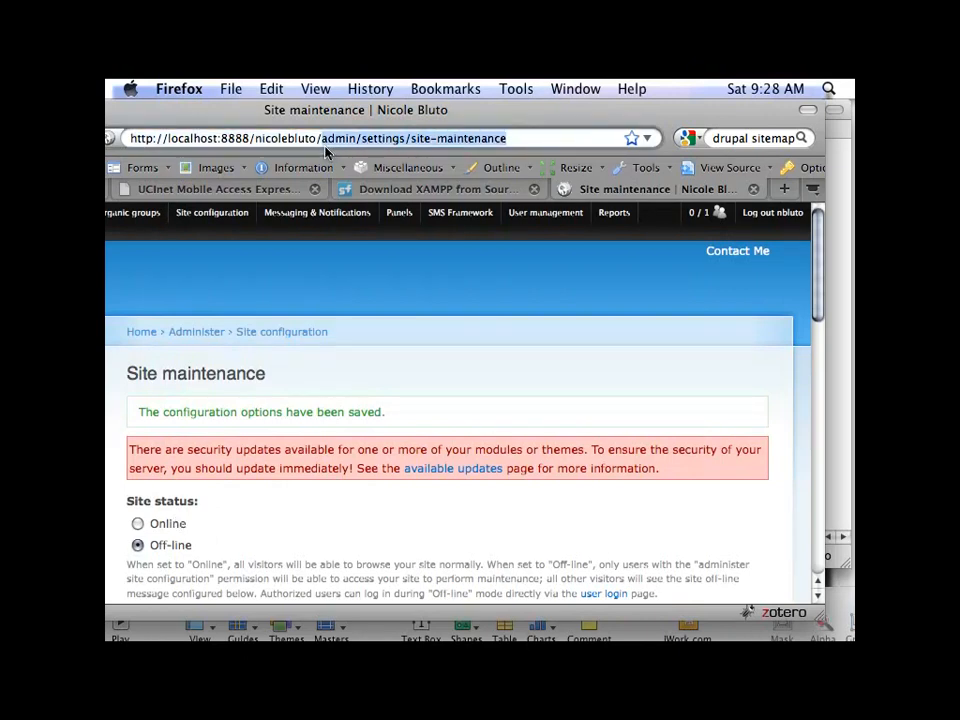
# Step: Load update.php, continue past the checklist, and run the updates to the results page
pyautogui.write('update.php?op=info')
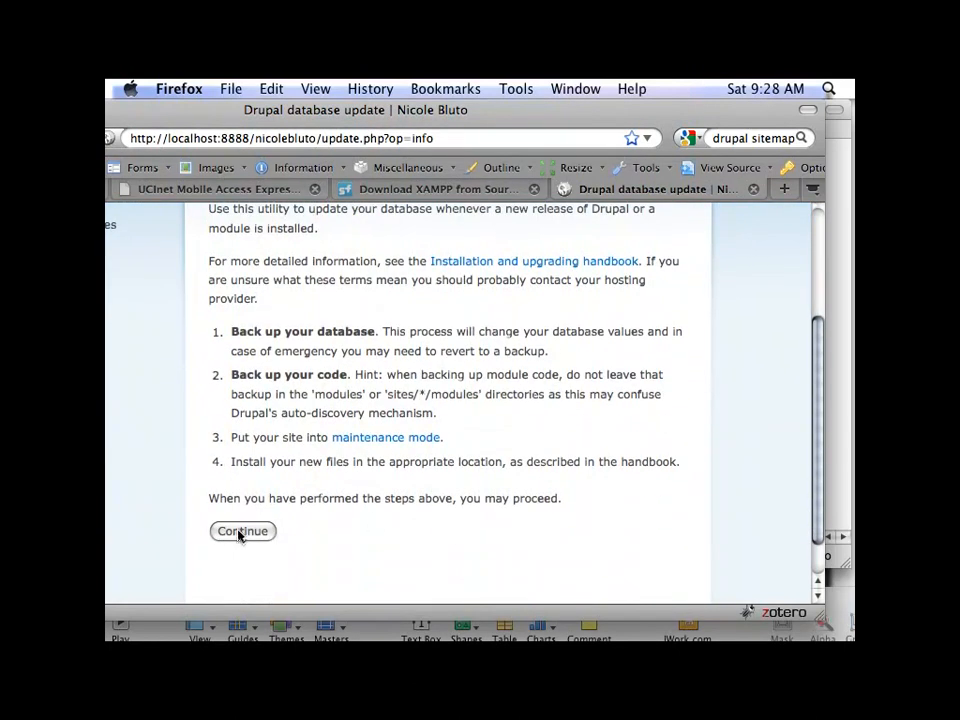
pyautogui.click(242, 531)
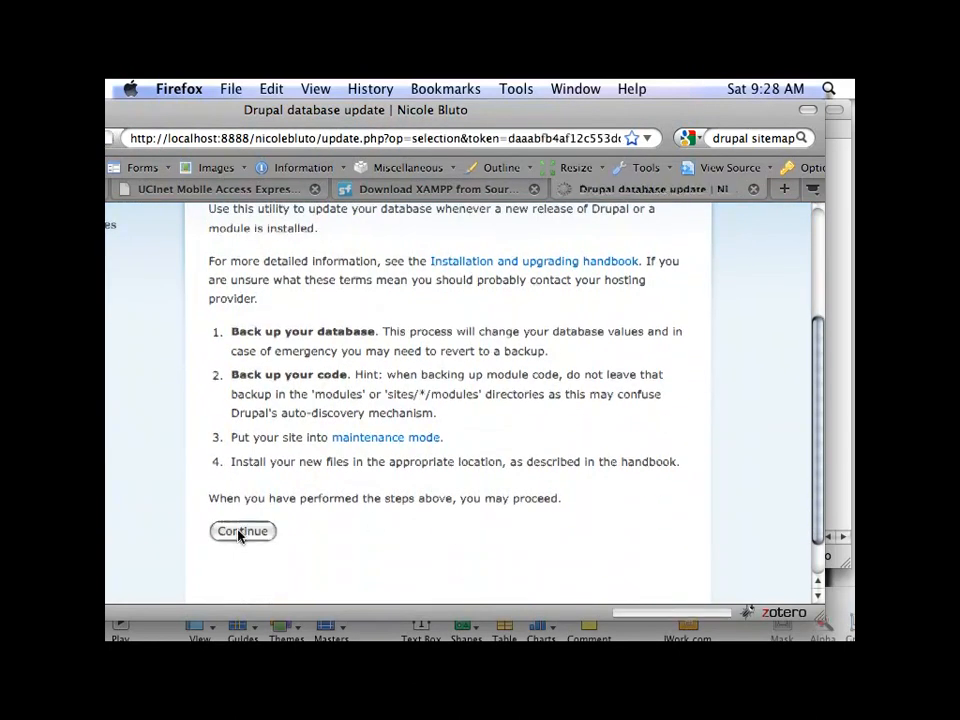
pyautogui.click(241, 531)
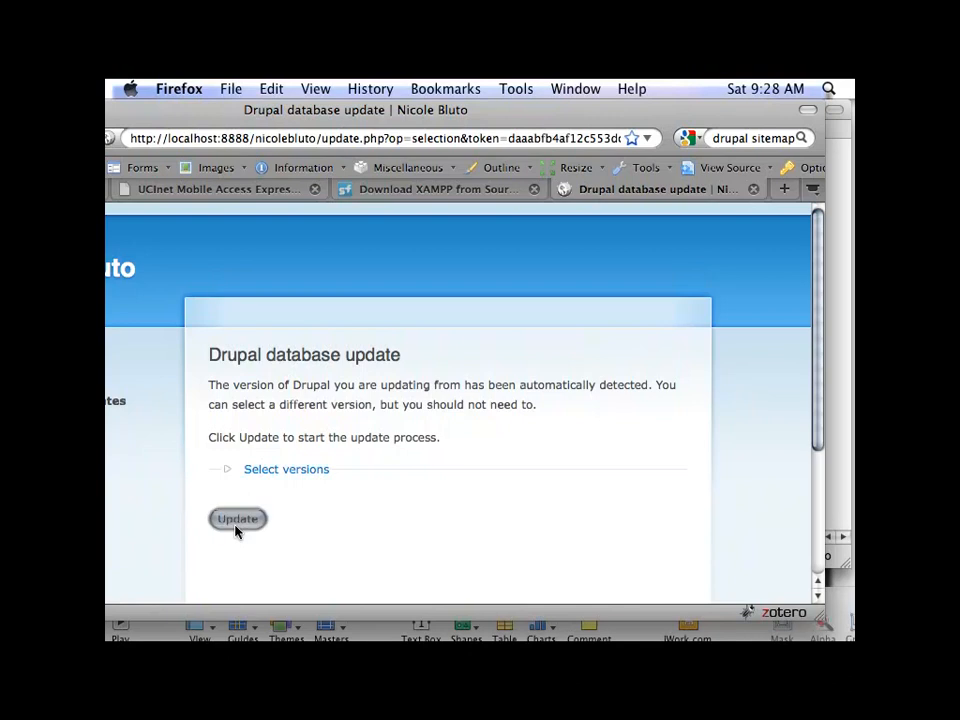
pyautogui.click(237, 518)
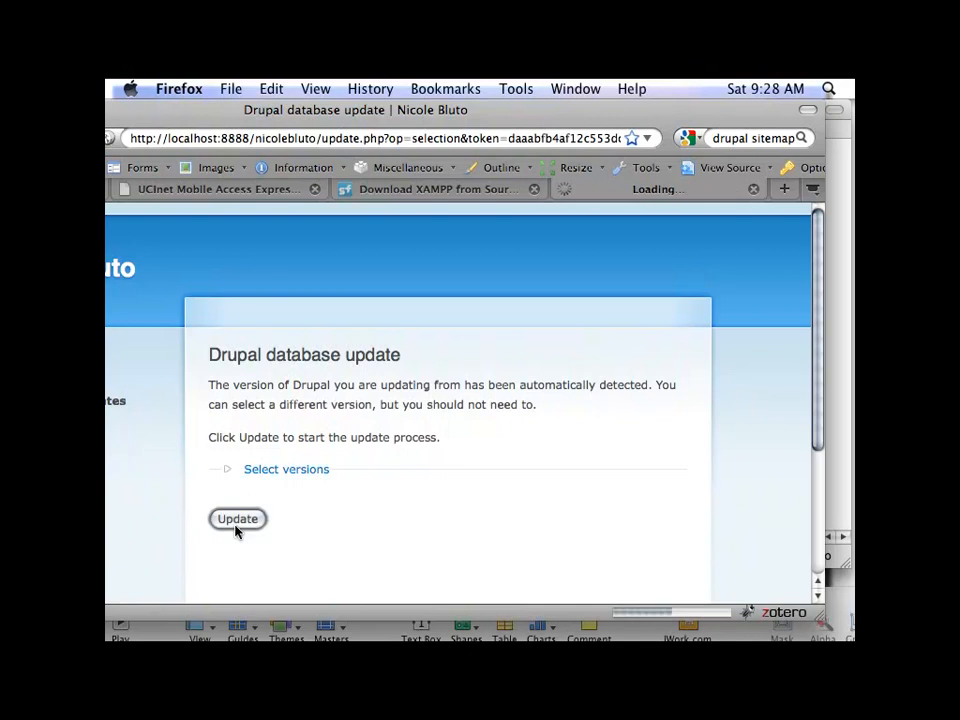
pyautogui.click(237, 518)
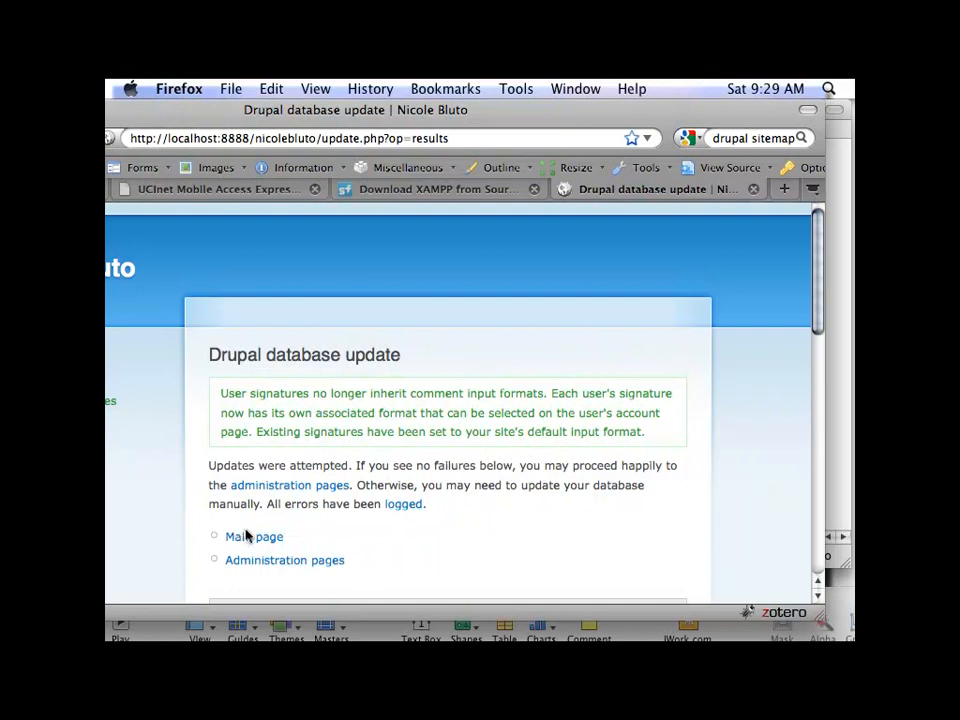
pyautogui.click(254, 537)
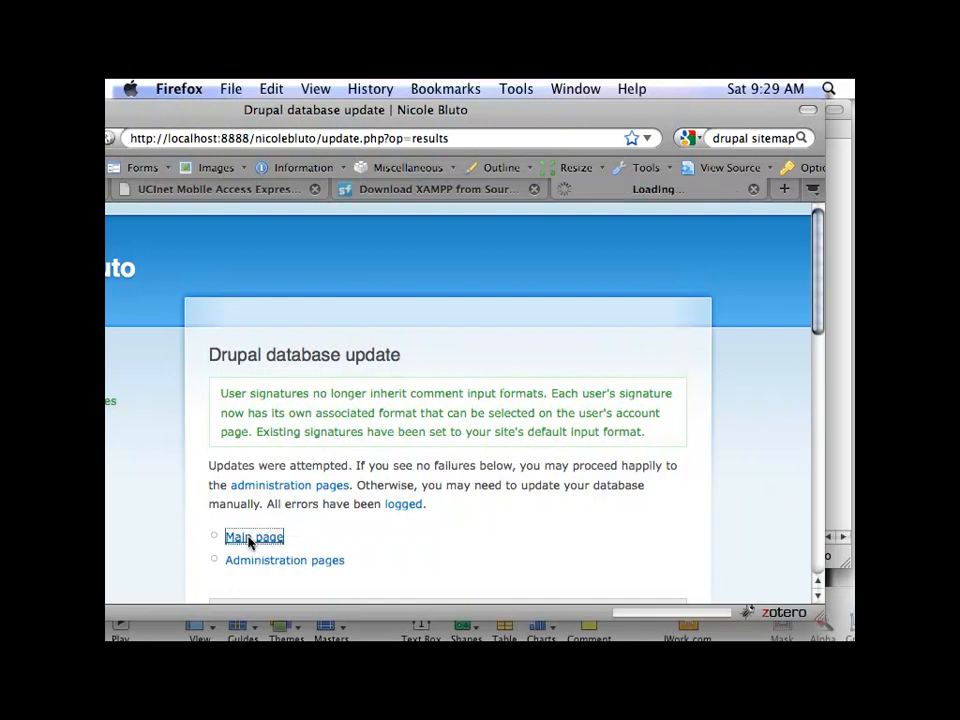
pyautogui.click(253, 537)
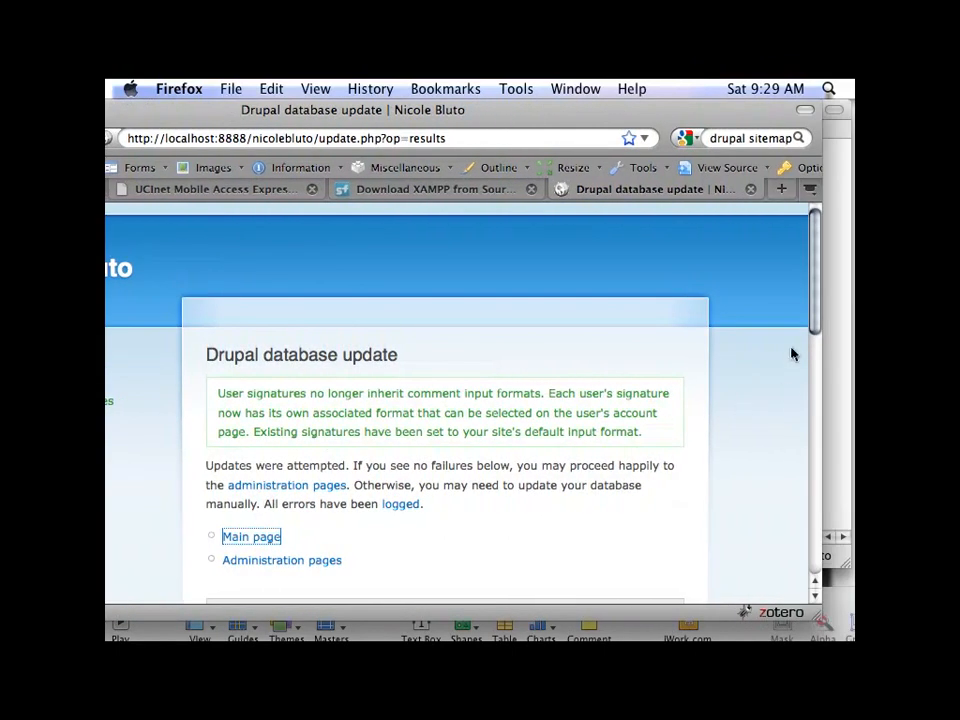
pyautogui.scroll(-3)
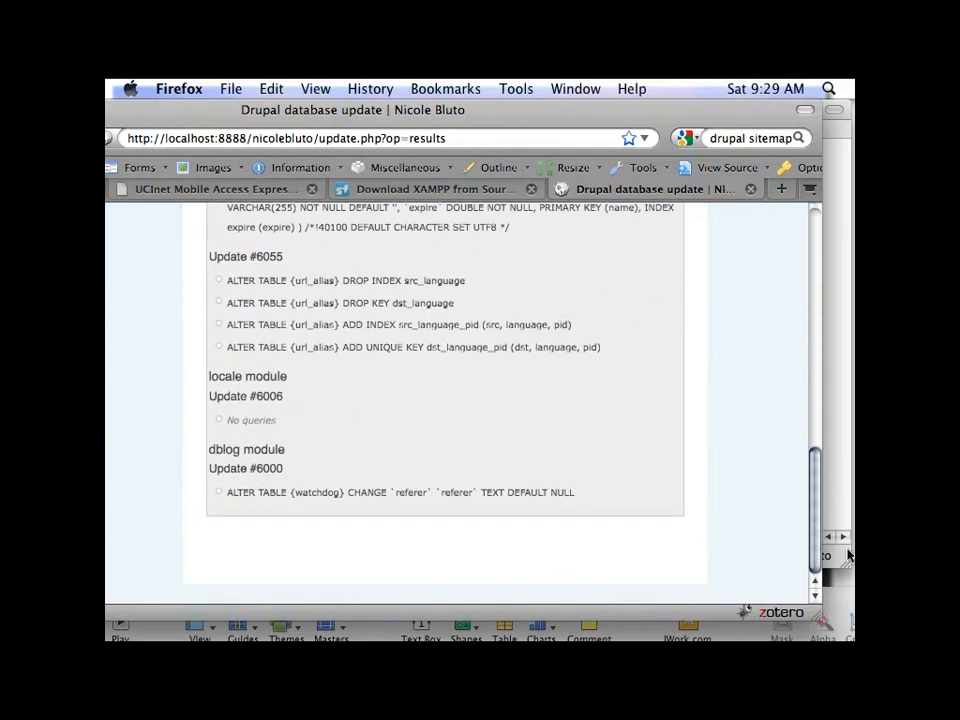
pyautogui.scroll(-3)
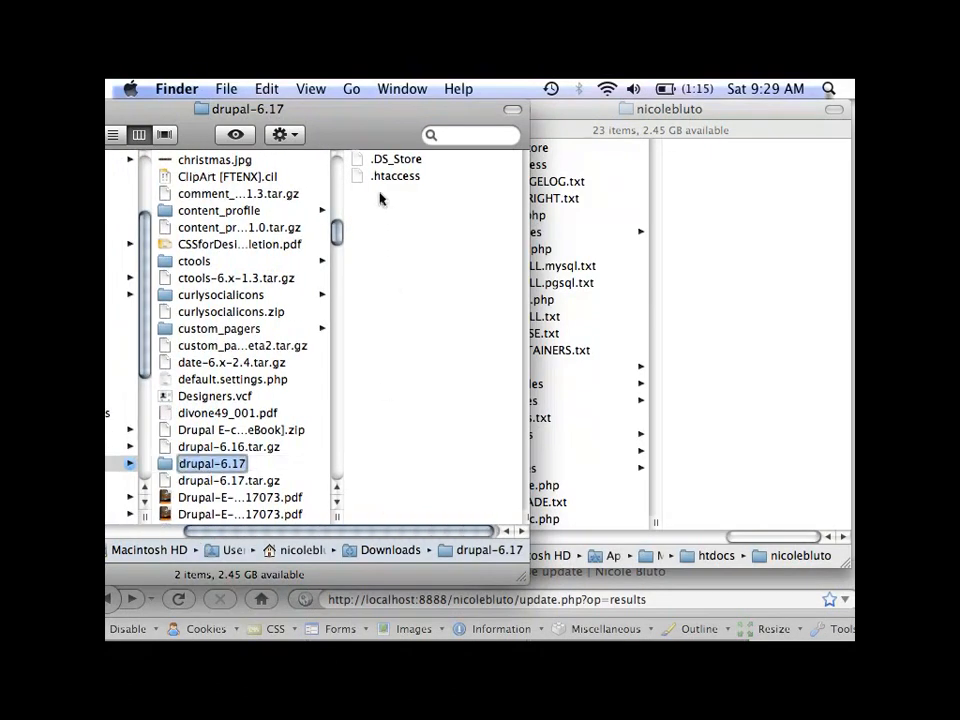
# Step: Attempt copying drupal-6.17's .htaccess over the site's copy, dismiss the error, and right-click the existing .htaccess
pyautogui.click(394, 175)
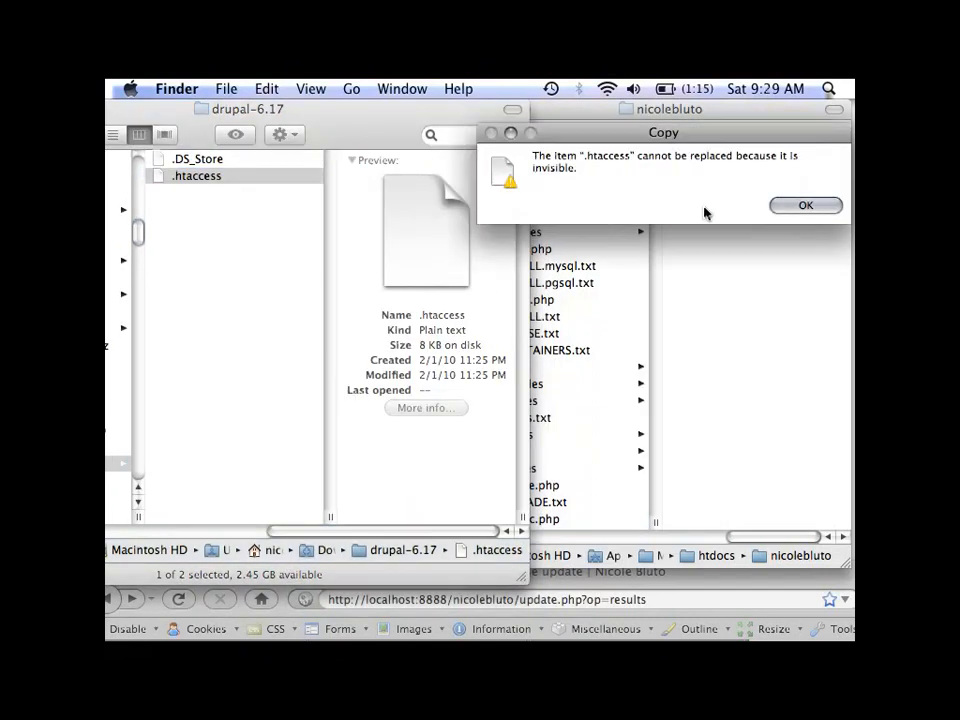
pyautogui.click(805, 205)
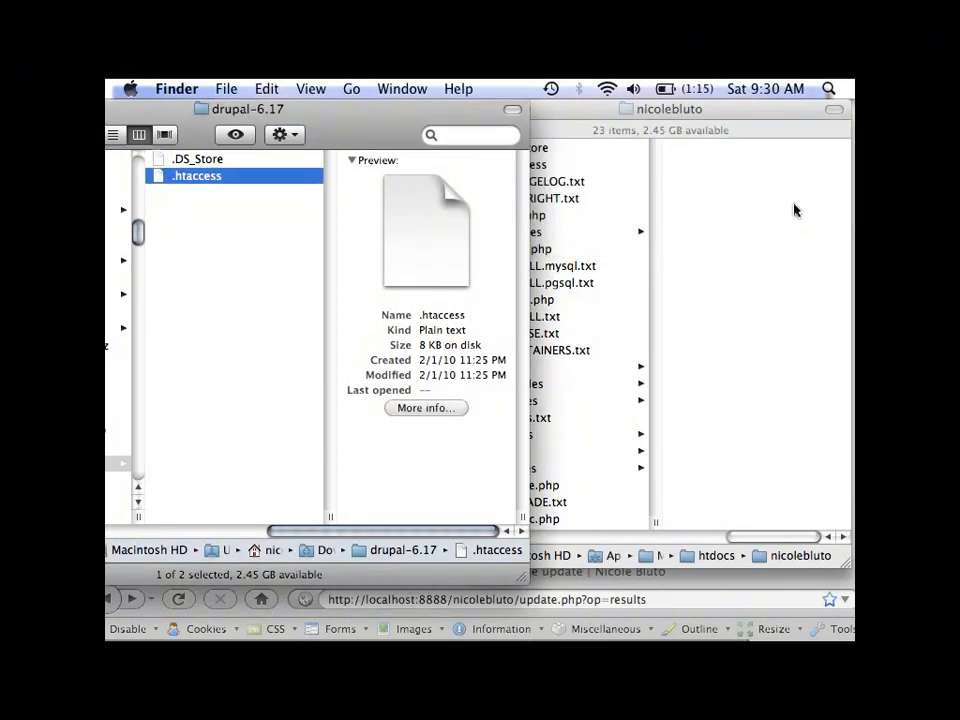
pyautogui.click(521, 164)
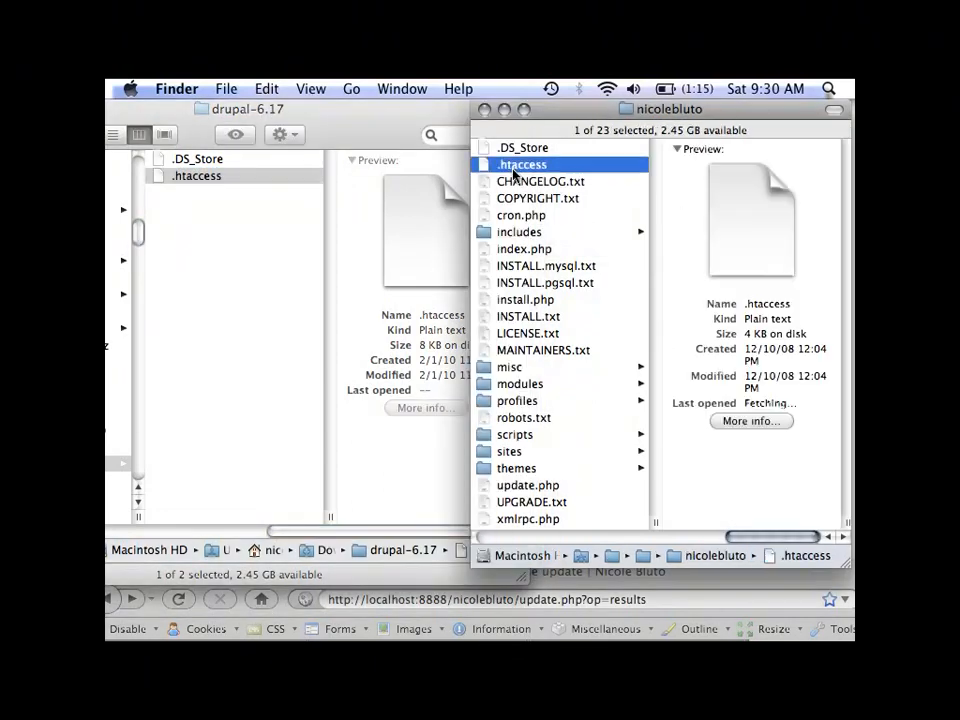
pyautogui.rightClick(521, 164)
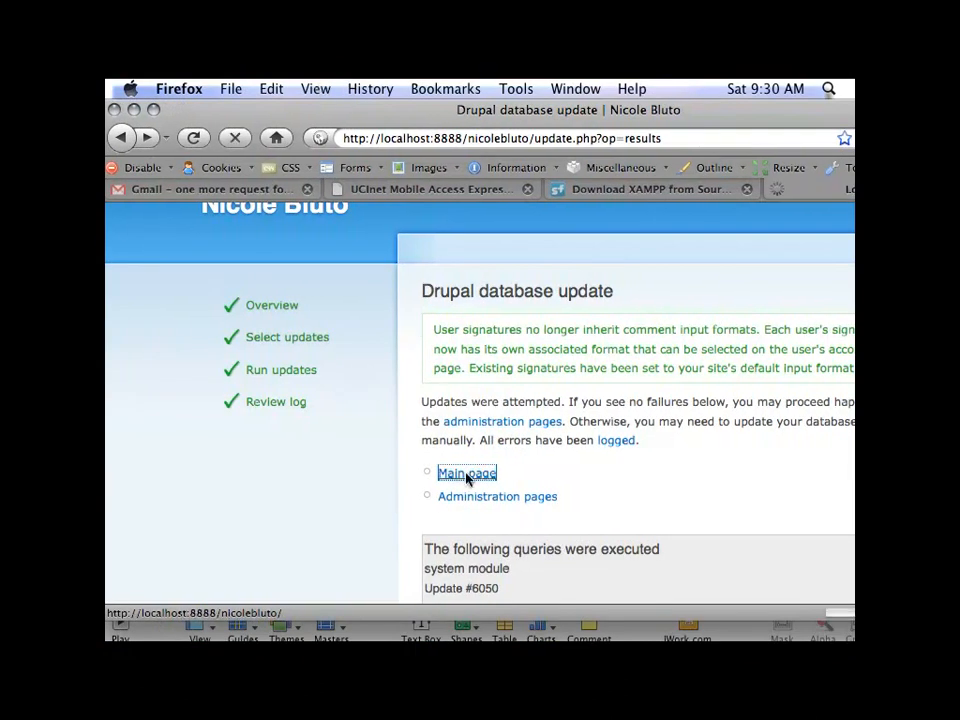
# Step: Follow the Main page link from the update results, then open the Reports menu
pyautogui.click(466, 472)
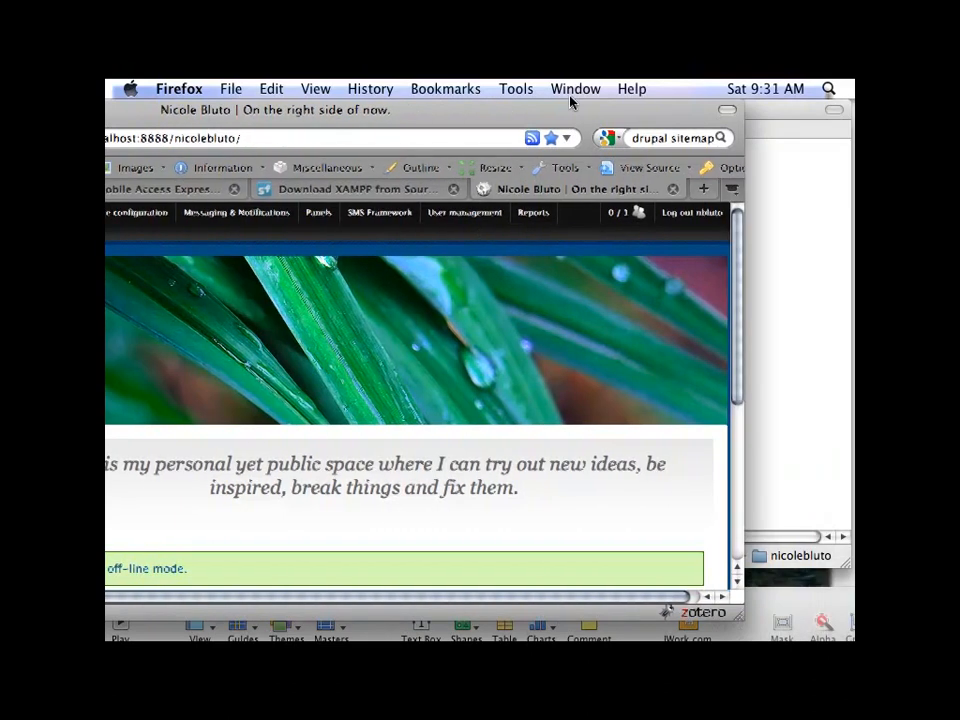
pyautogui.click(533, 212)
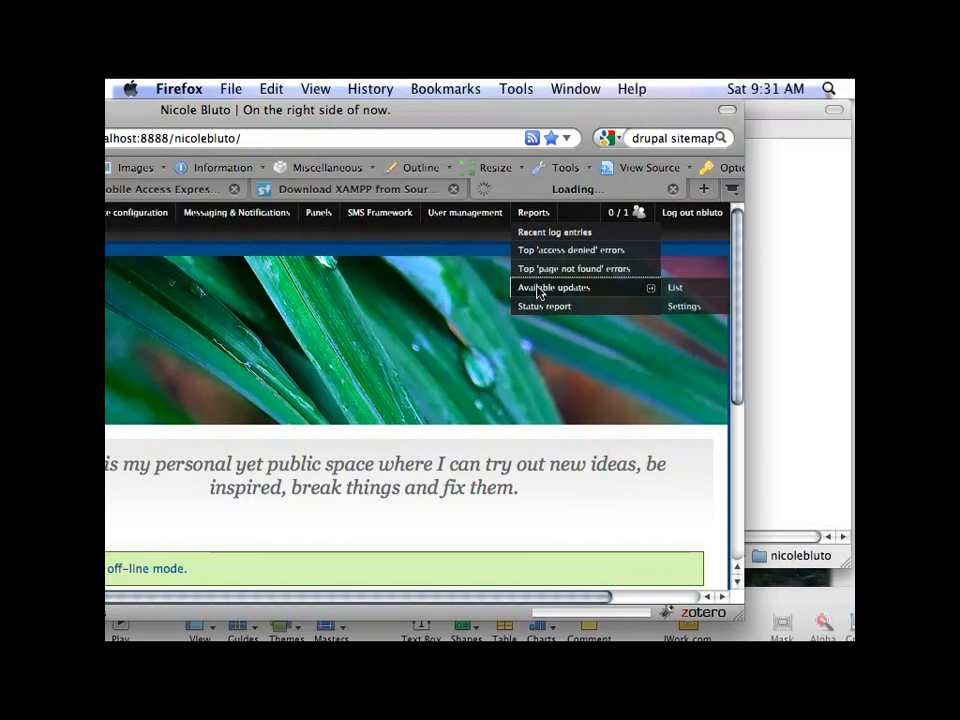
# Step: Open Reports > Available updates and scroll to the Drupal core 6.17 and Modules sections
pyautogui.click(552, 287)
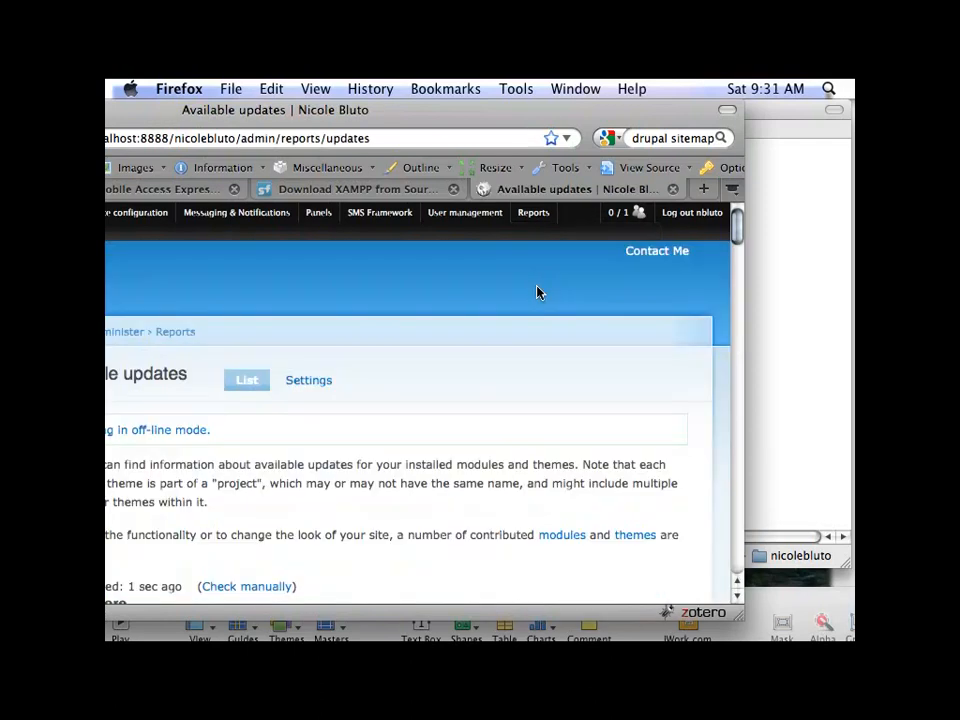
pyautogui.scroll(-3)
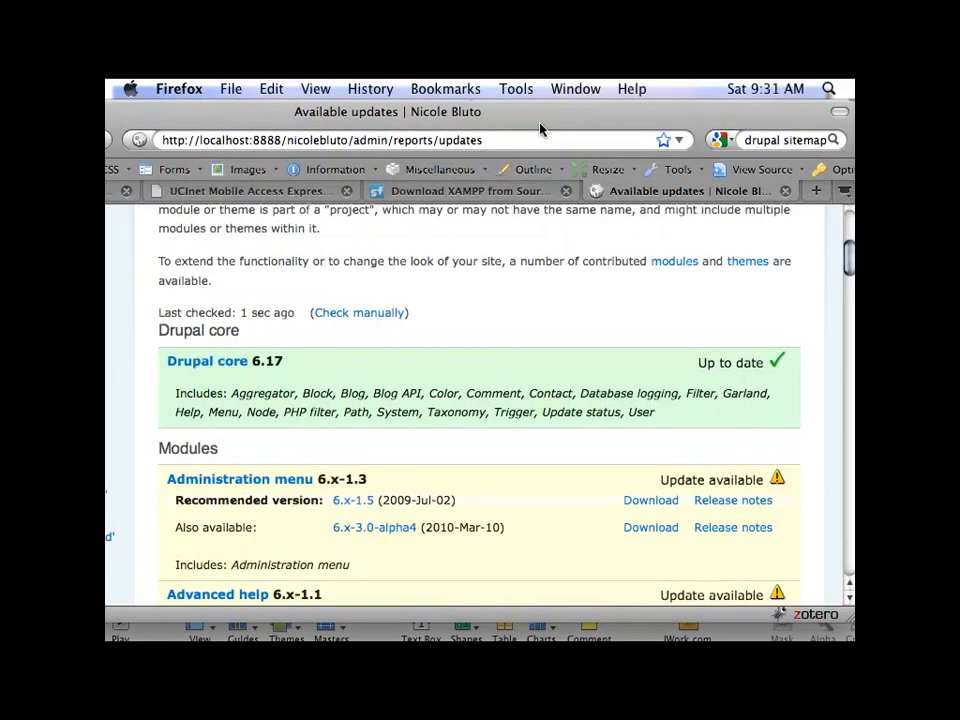
pyautogui.moveTo(833, 300)
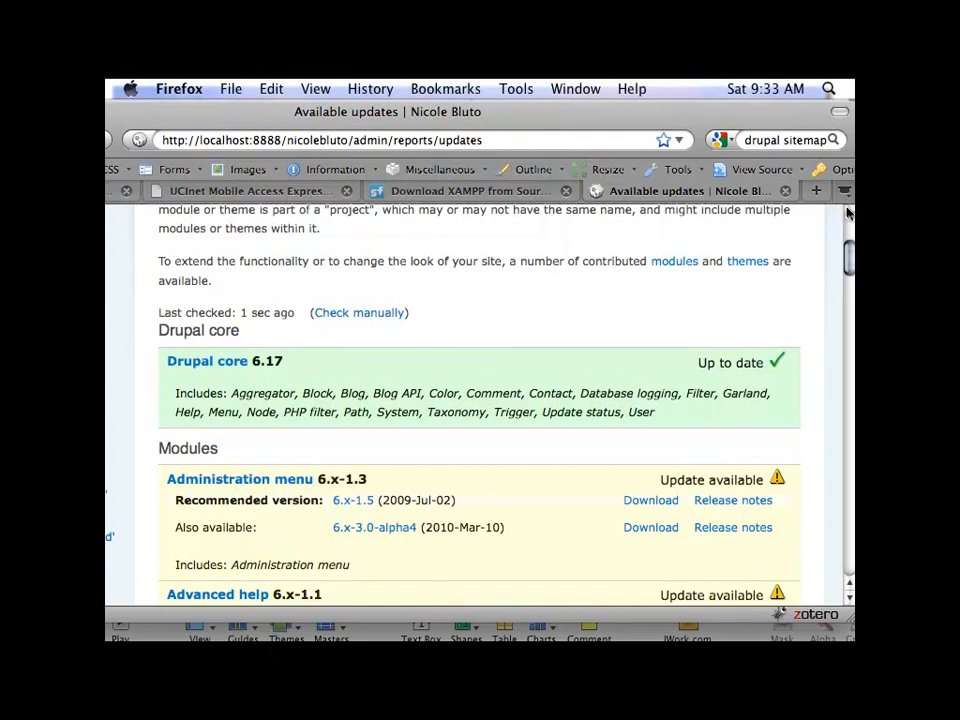
# Step: Scroll to the Date module and click Download for recommended release 6.x-2.4
pyautogui.scroll(-3)
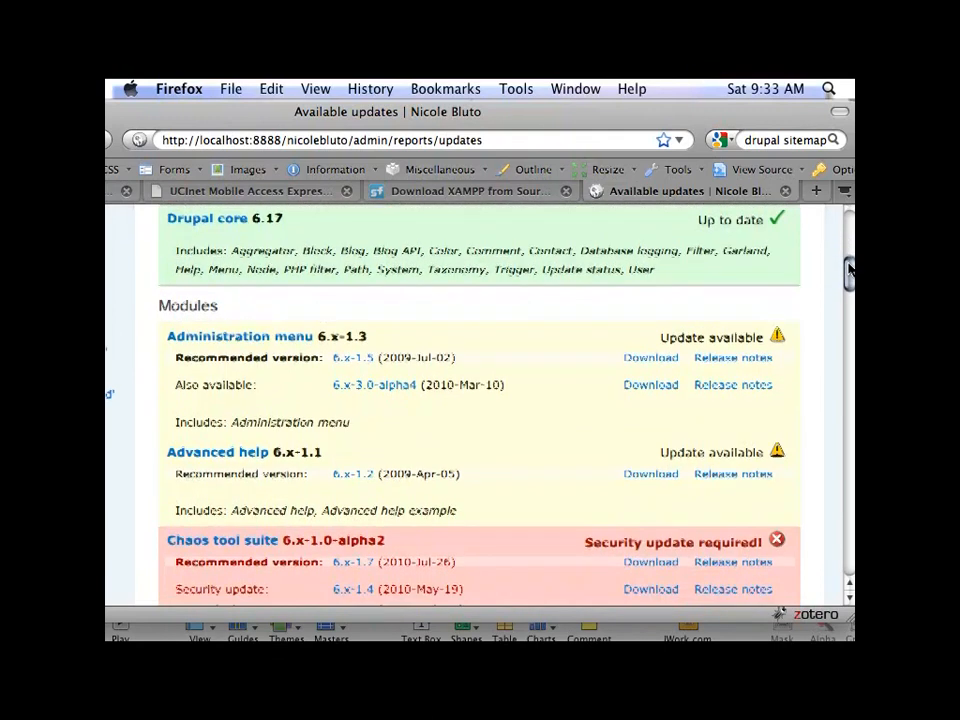
pyautogui.scroll(-3)
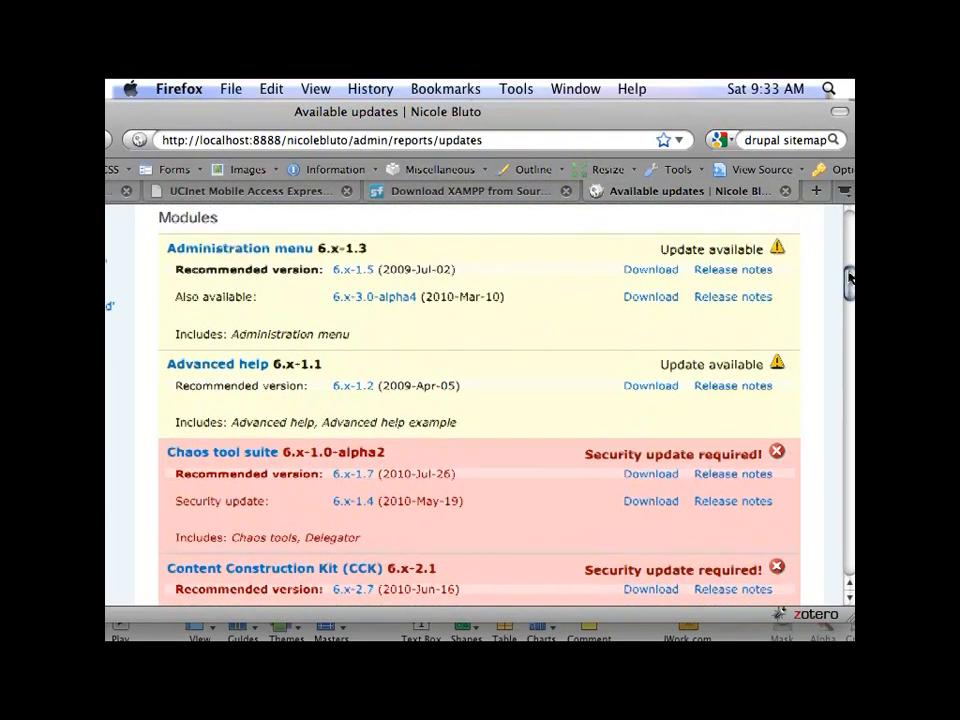
pyautogui.scroll(-3)
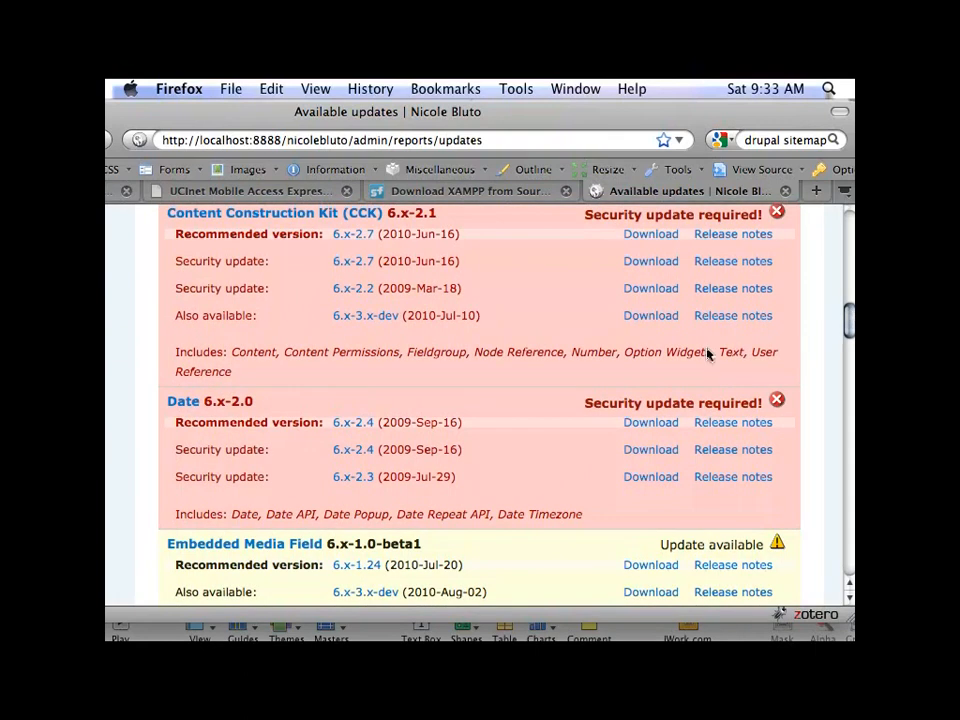
pyautogui.click(650, 422)
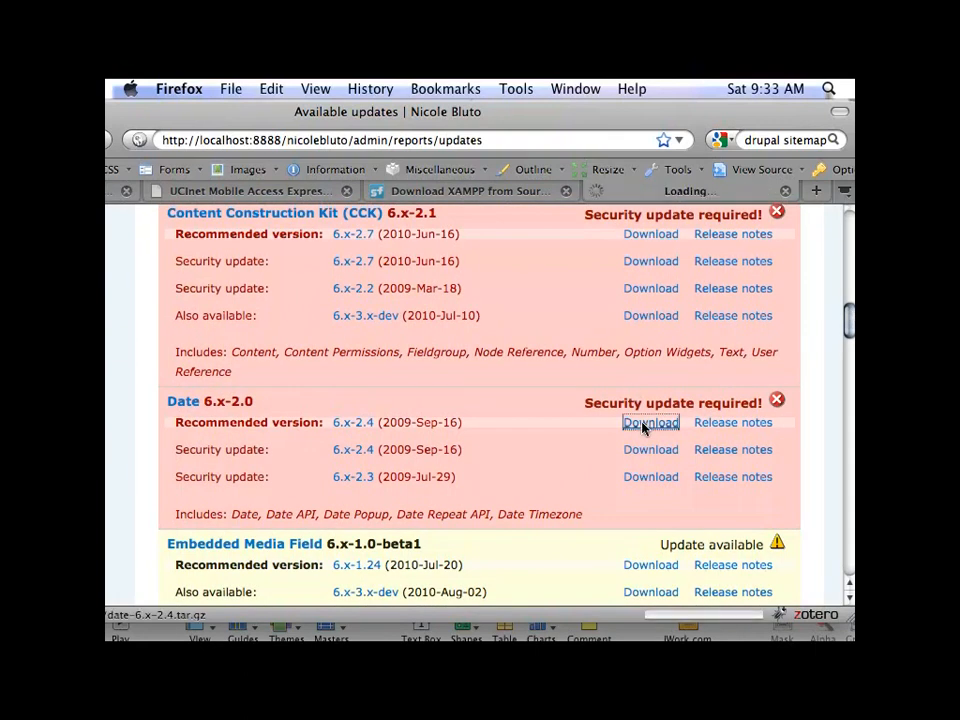
pyautogui.click(650, 422)
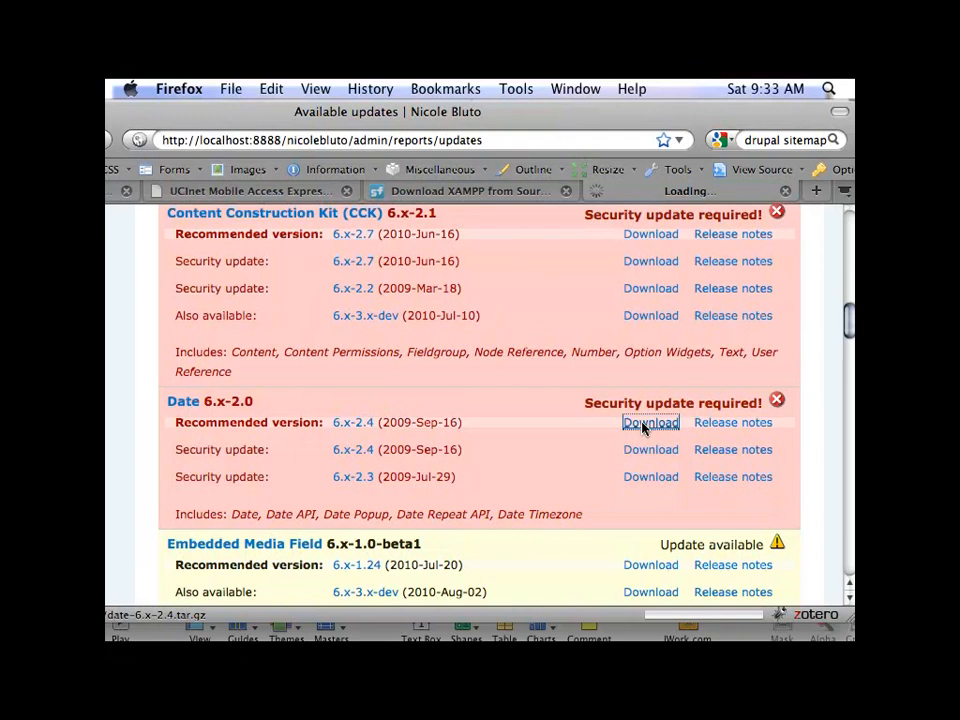
# Step: Download the Date 6.x-2.4 archive and open it with Archive Utility
pyautogui.click(650, 422)
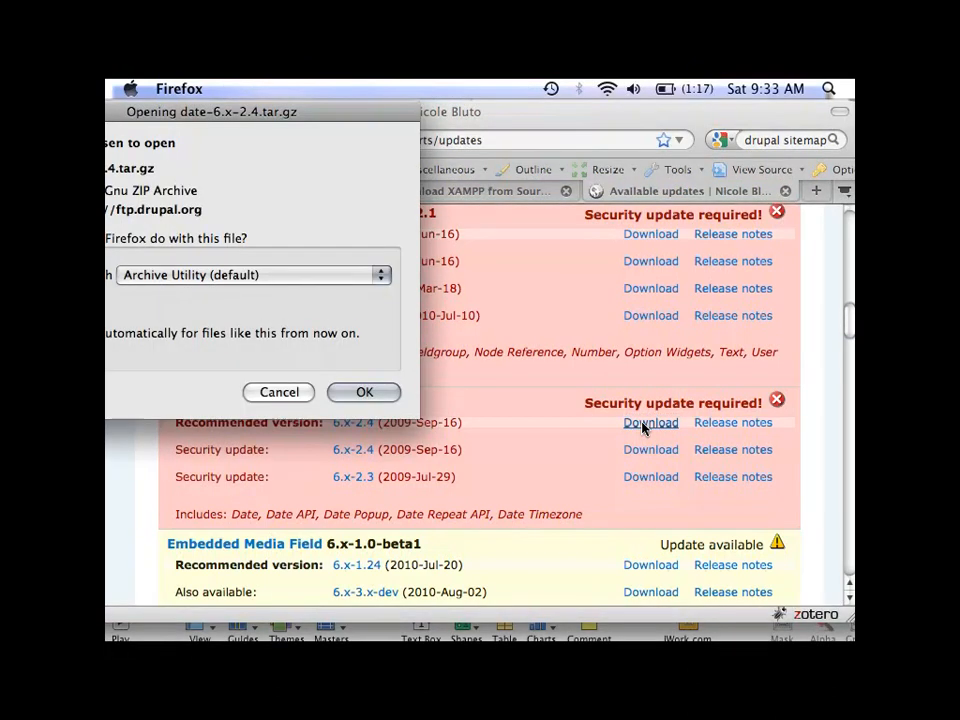
pyautogui.click(364, 391)
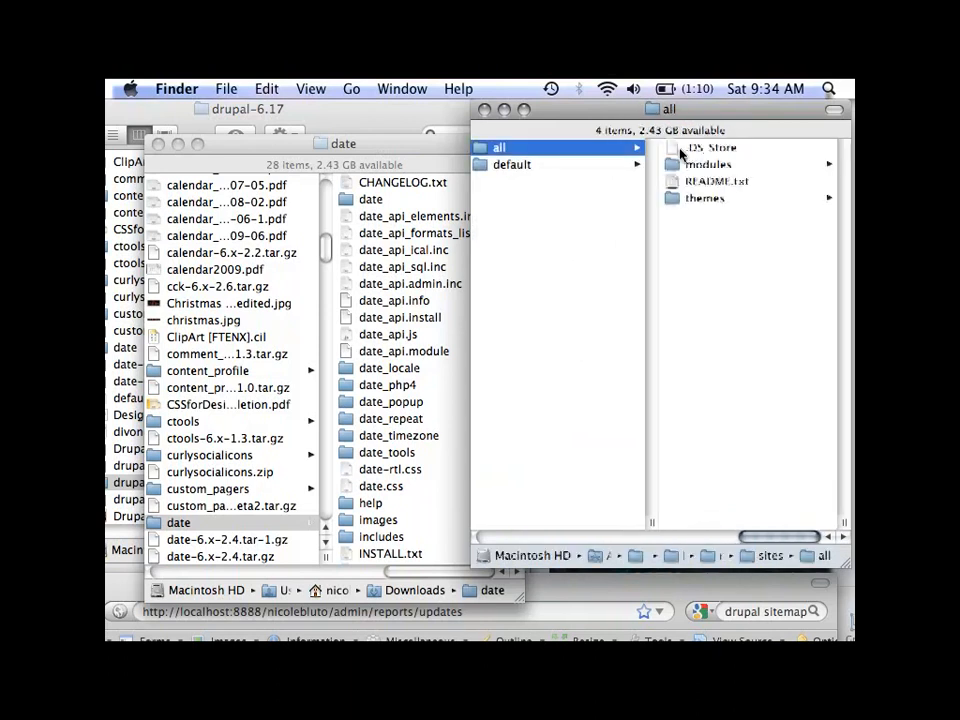
# Step: Browse to sites/all/modules in Finder and select the existing date module folder
pyautogui.click(710, 164)
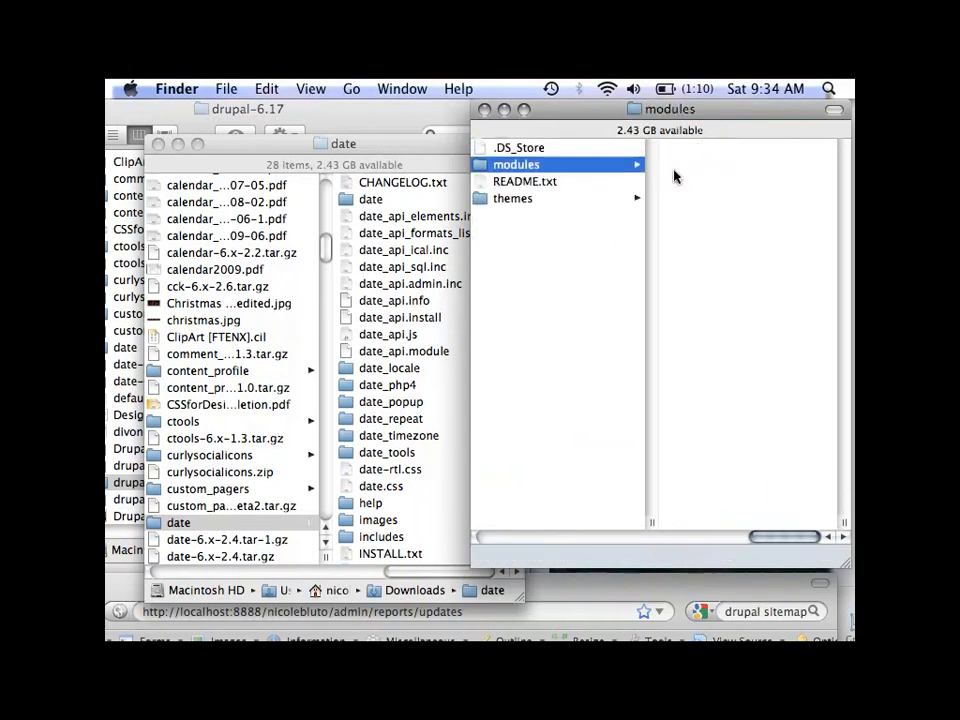
pyautogui.click(515, 164)
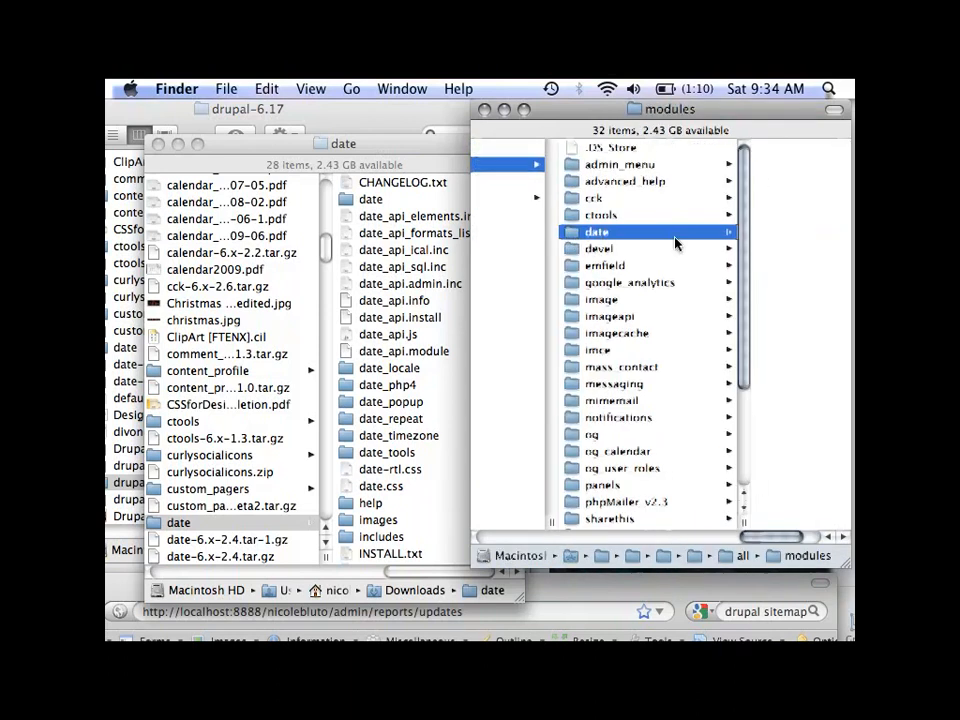
pyautogui.click(597, 232)
pyautogui.write('.p')
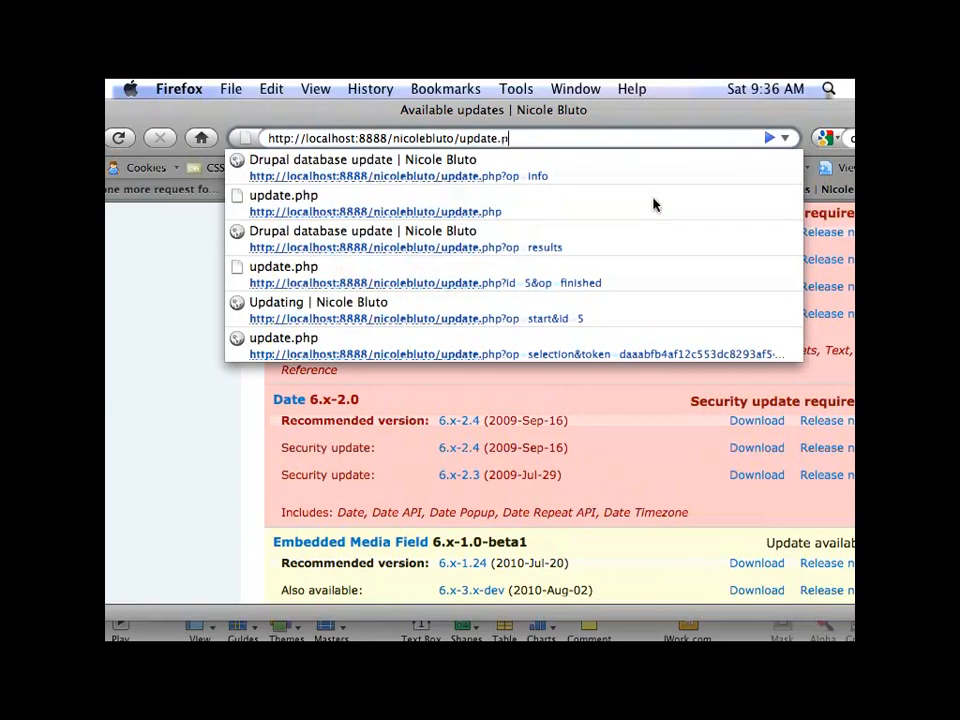
pyautogui.write('hp')
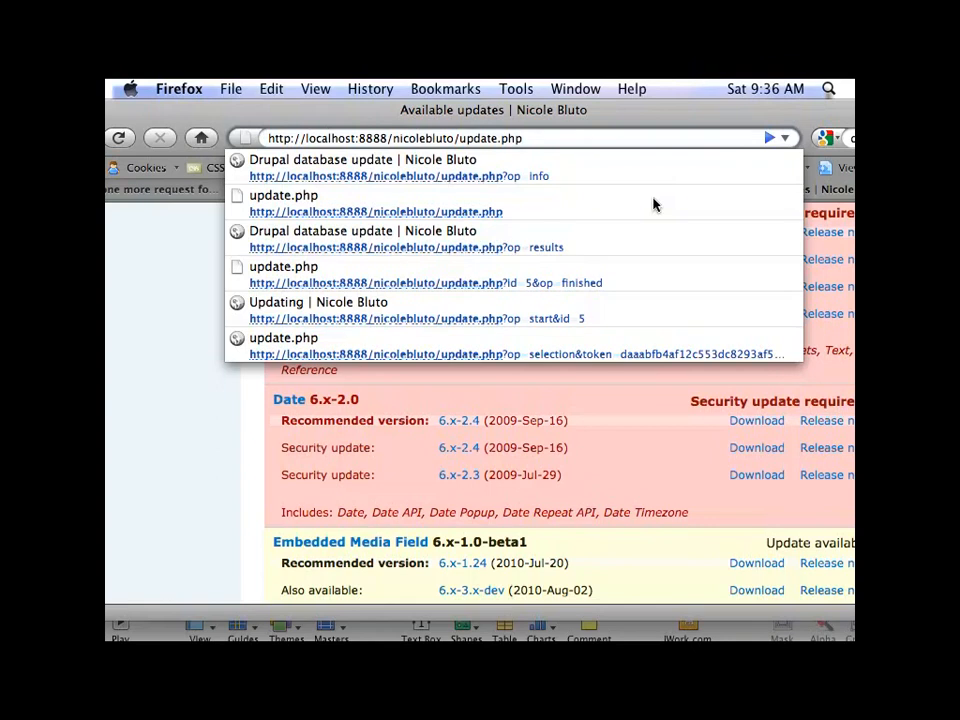
# Step: Load the nicolebluto update.php page showing the backup checklist
pyautogui.click(522, 137)
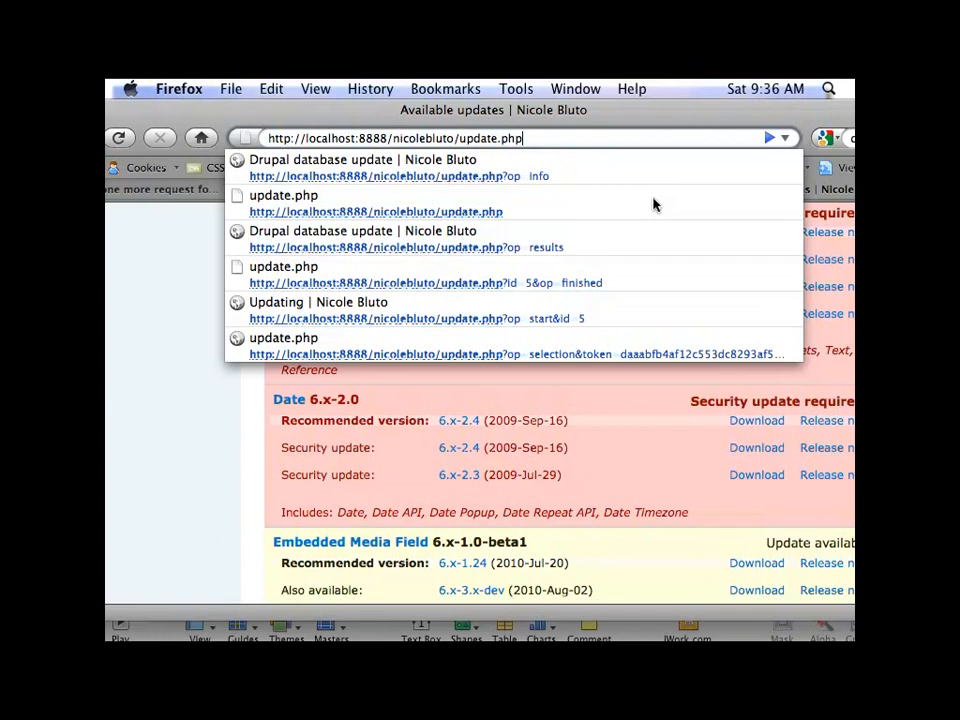
pyautogui.click(757, 420)
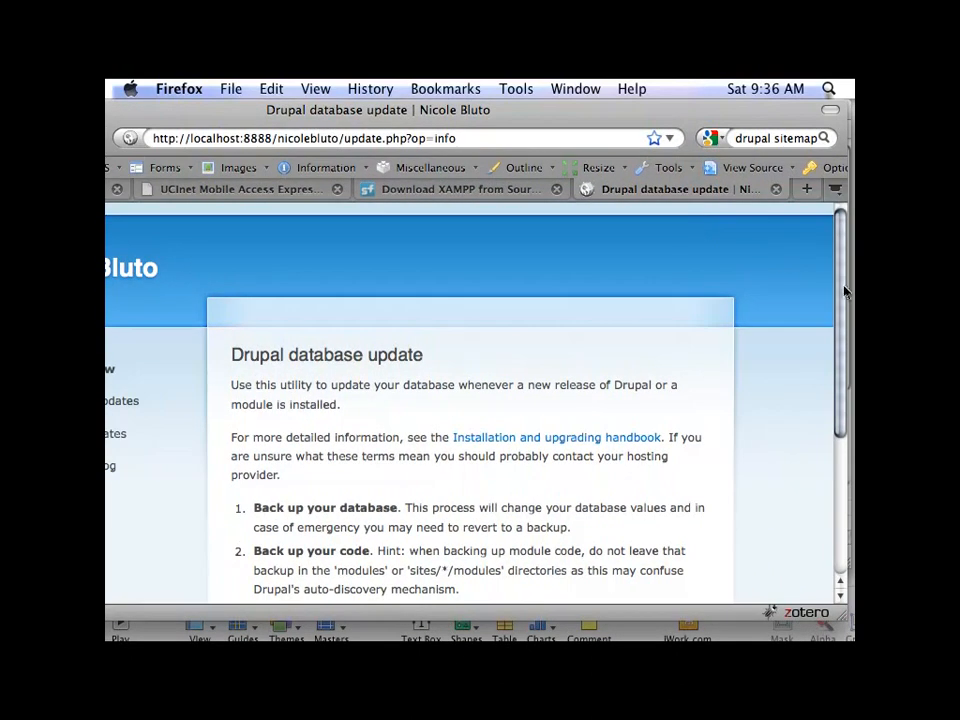
# Step: Continue past the backup checklist and run the date_api database updates
pyautogui.scroll(-3)
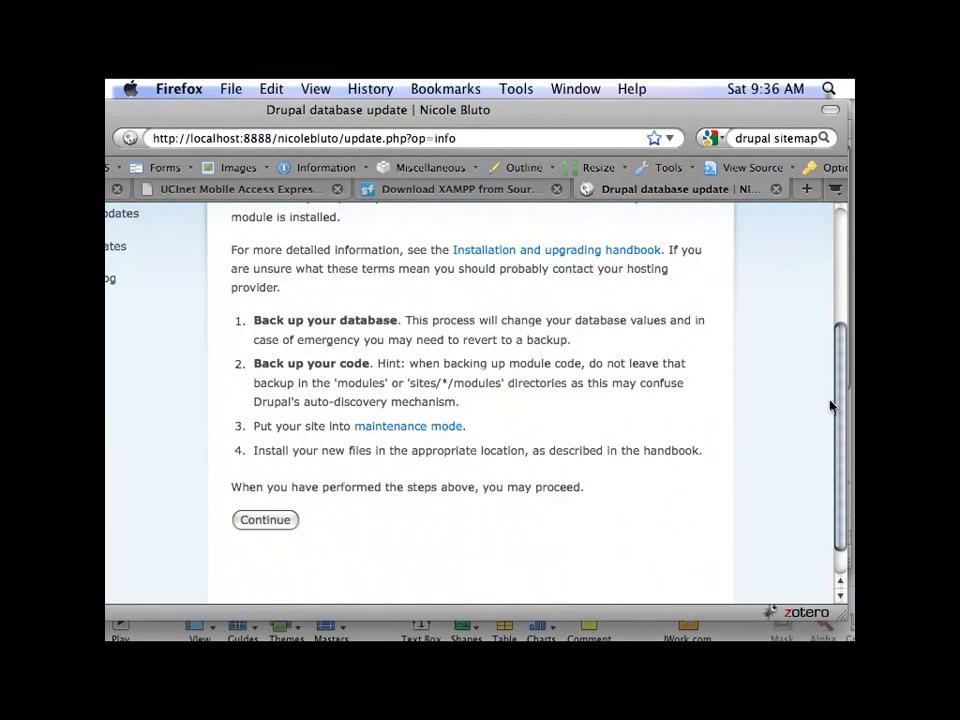
pyautogui.click(264, 519)
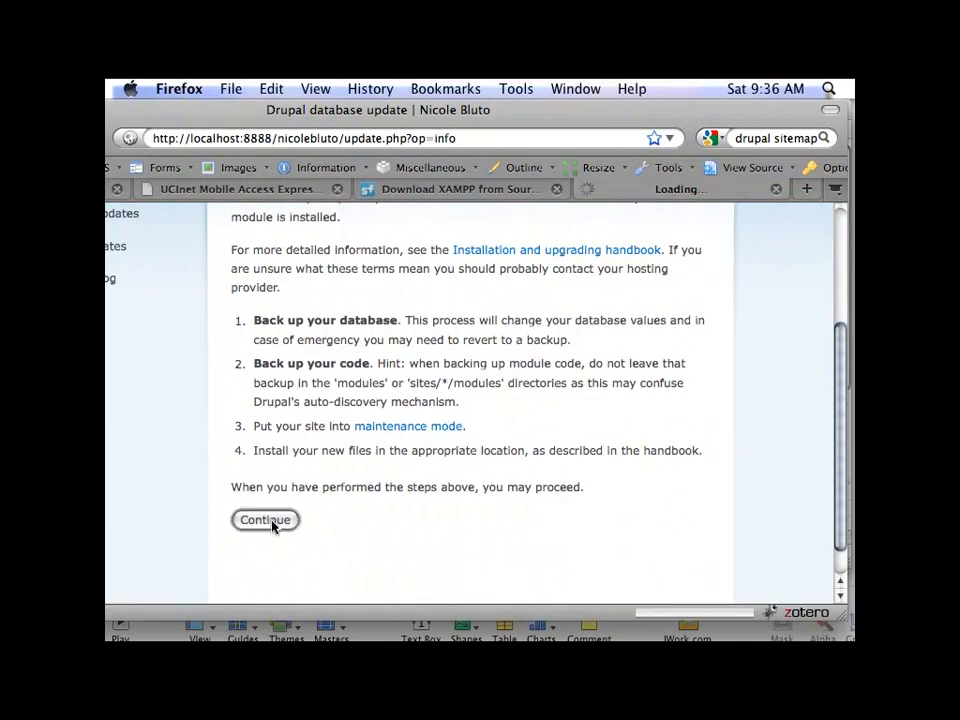
pyautogui.click(264, 519)
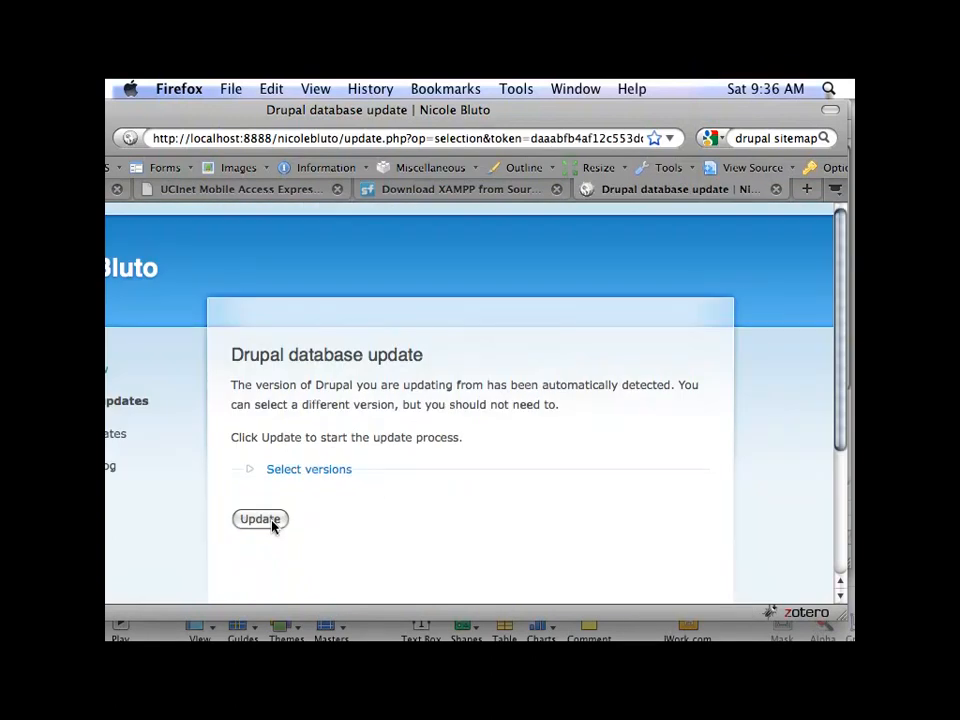
pyautogui.click(260, 519)
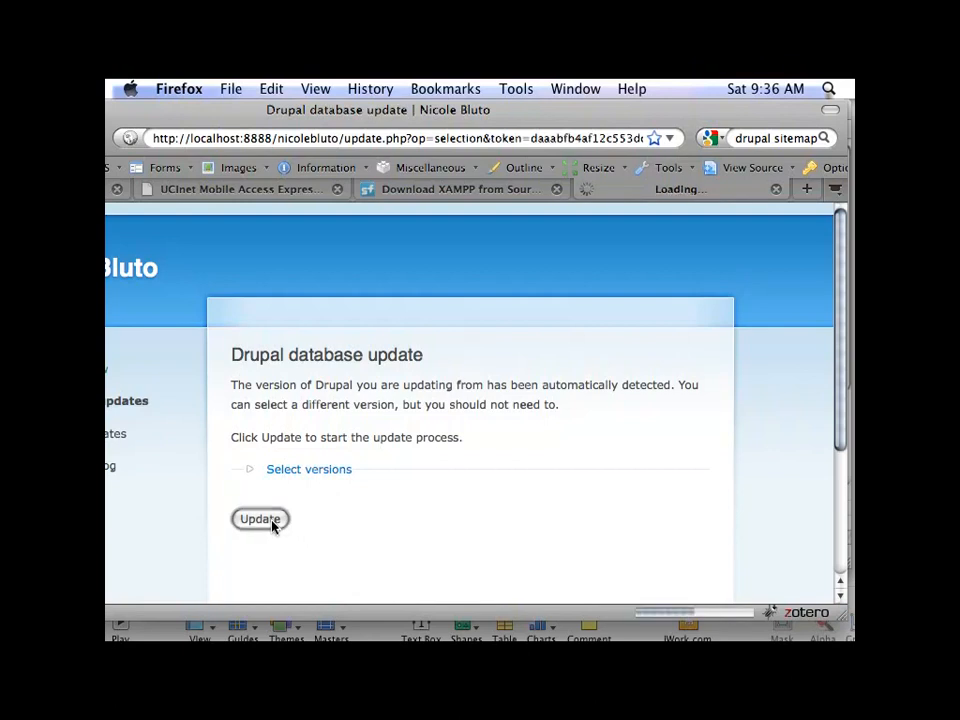
pyautogui.click(259, 519)
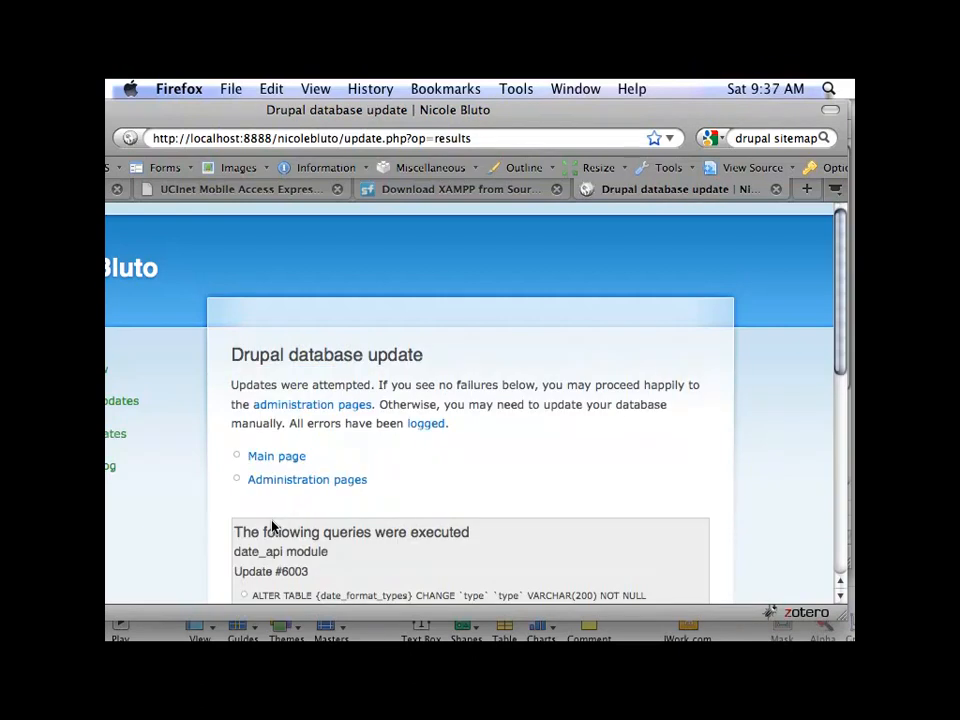
pyautogui.moveTo(276, 456)
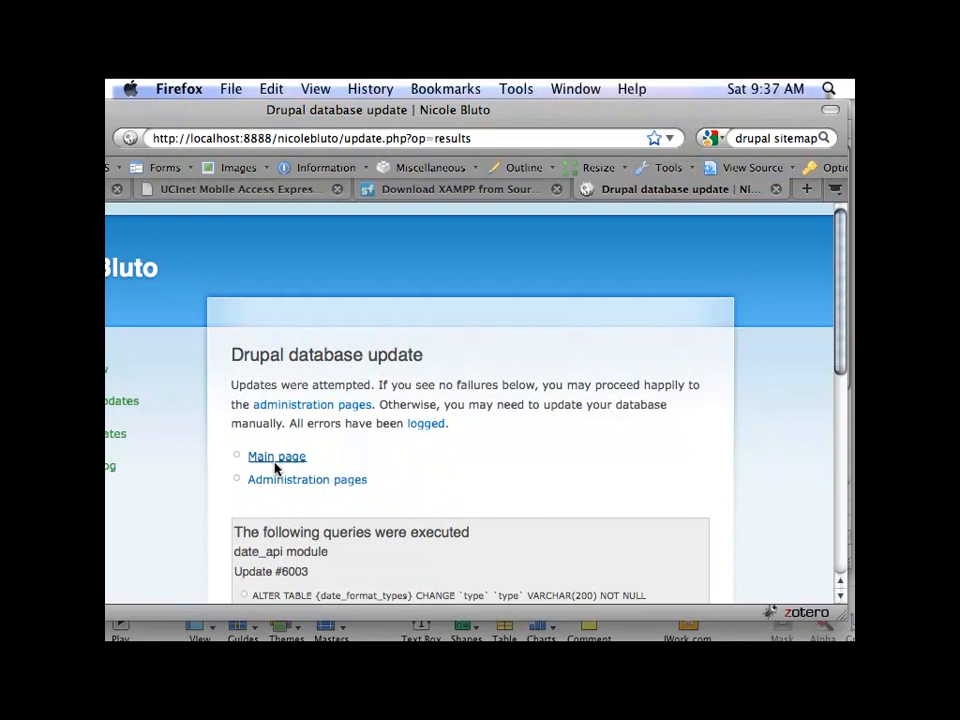
# Step: Follow the Main page link from the update results back to the front page
pyautogui.click(276, 456)
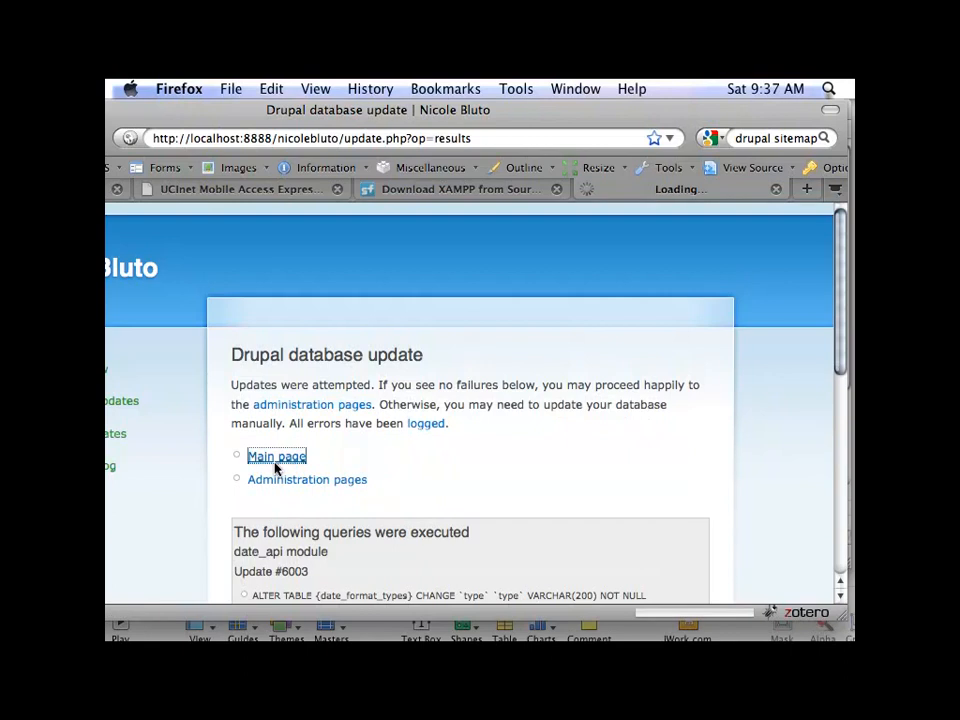
pyautogui.click(276, 456)
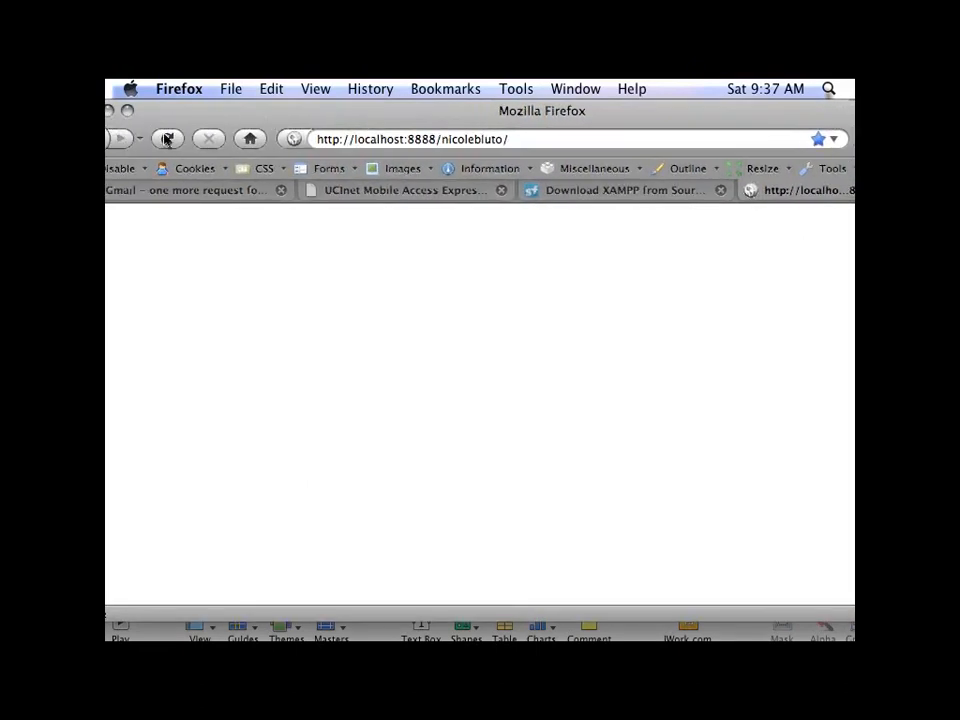
# Step: Reload the blank front page until the off-line mode homepage appears
pyautogui.click(167, 139)
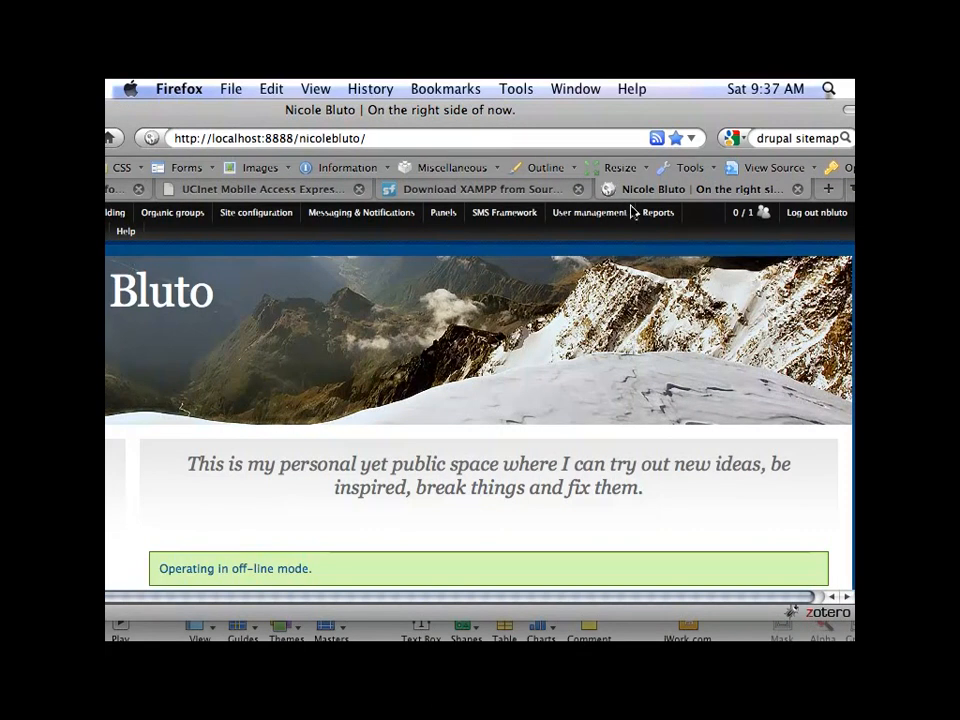
# Step: Open the Available updates report and scroll down to the AD Lemon Twist and Marinelli themes
pyautogui.click(658, 212)
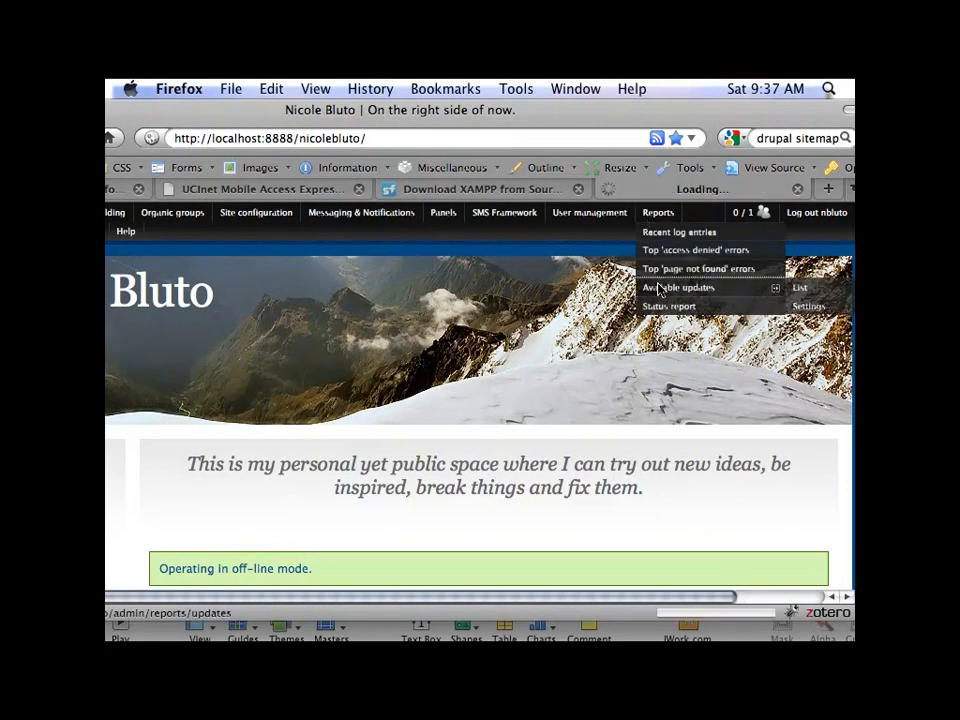
pyautogui.click(678, 287)
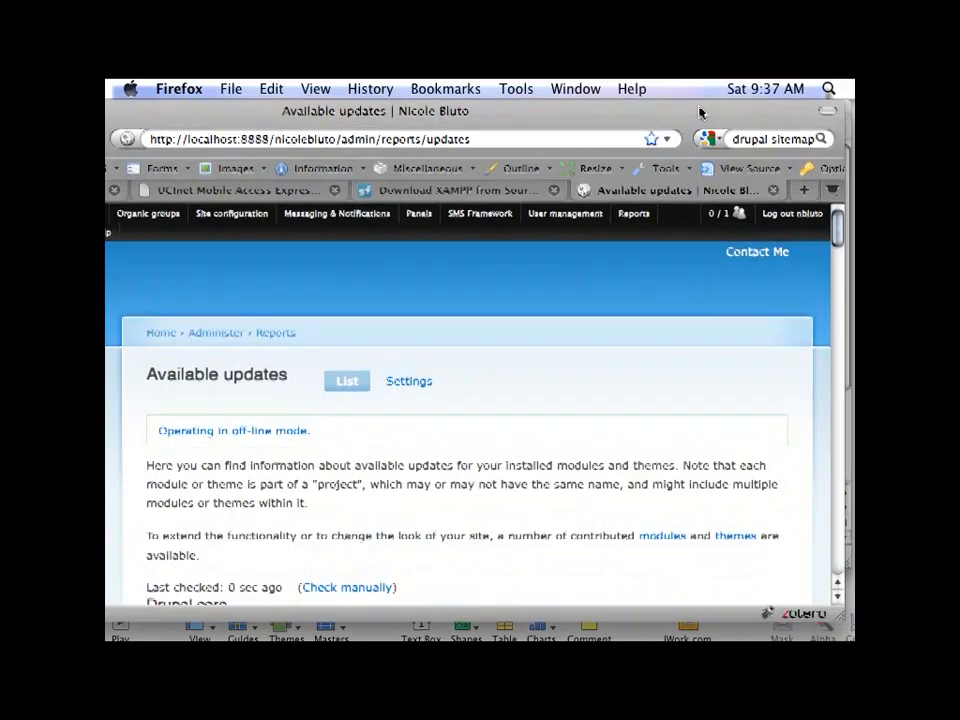
pyautogui.scroll(-3)
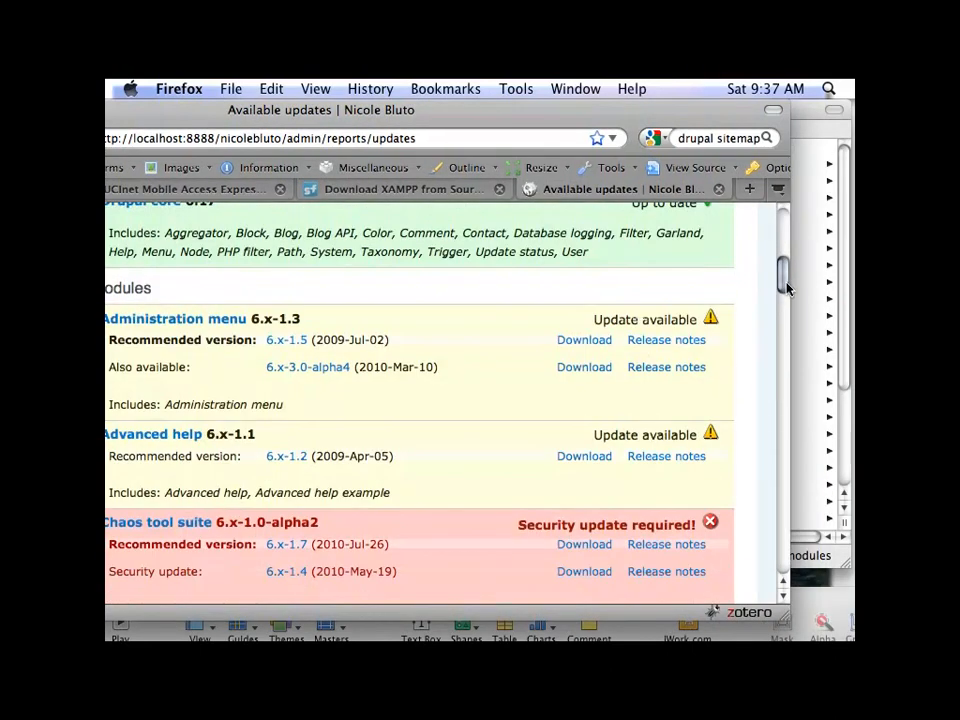
pyautogui.scroll(-3)
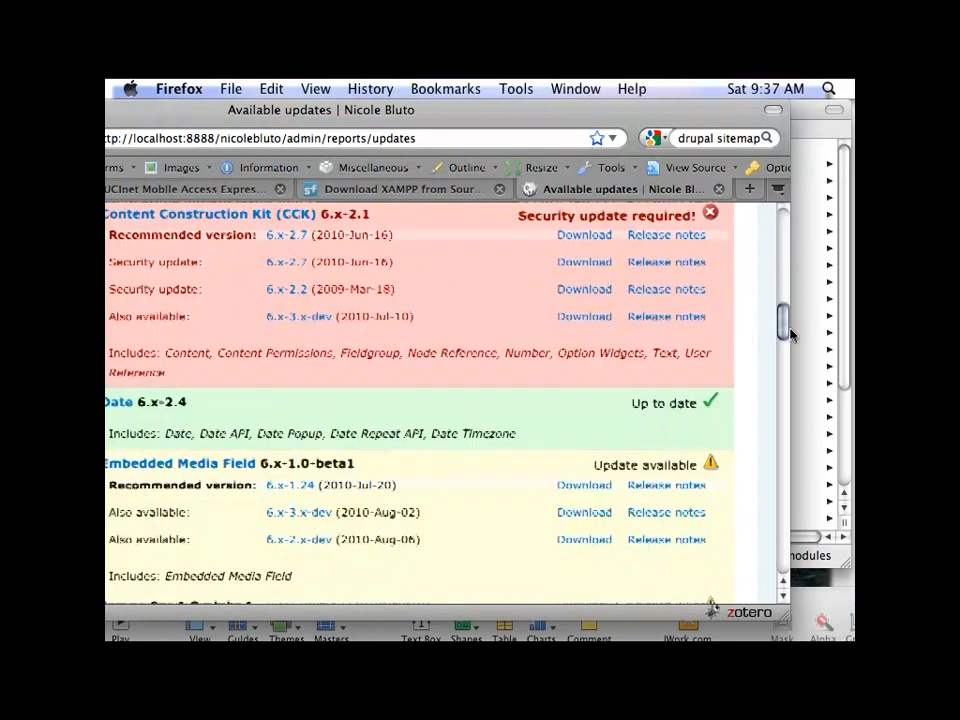
pyautogui.scroll(-3)
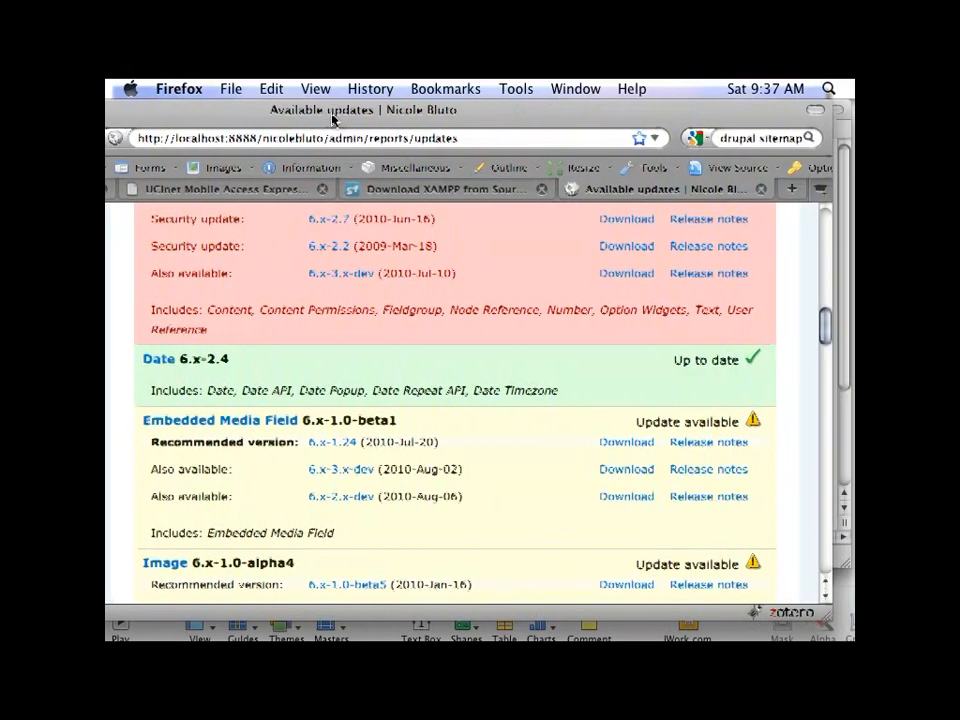
pyautogui.scroll(-3)
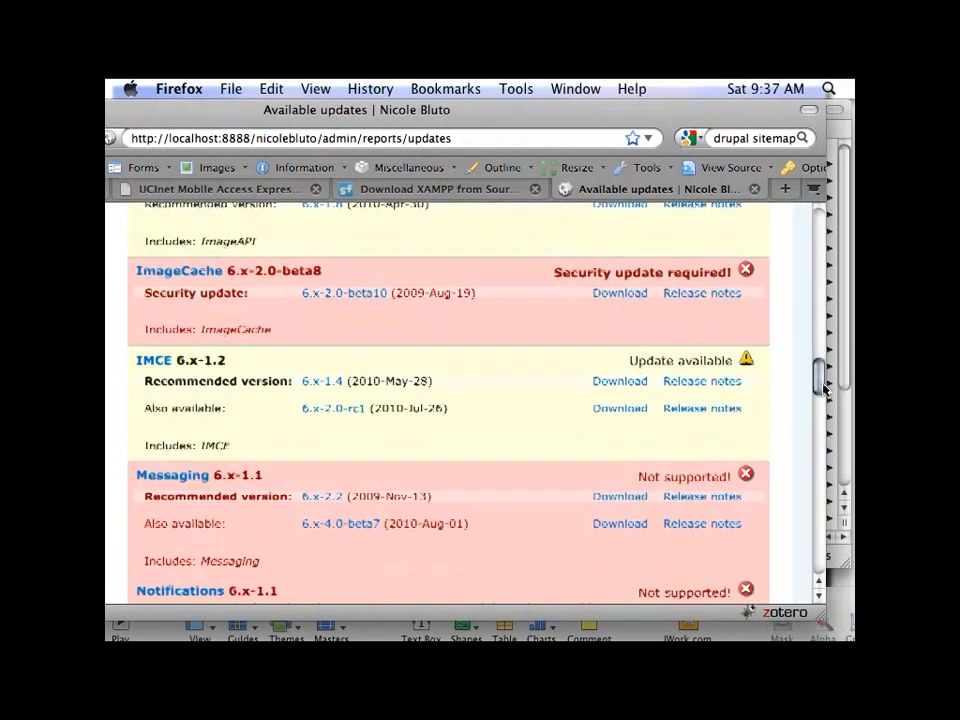
pyautogui.scroll(-3)
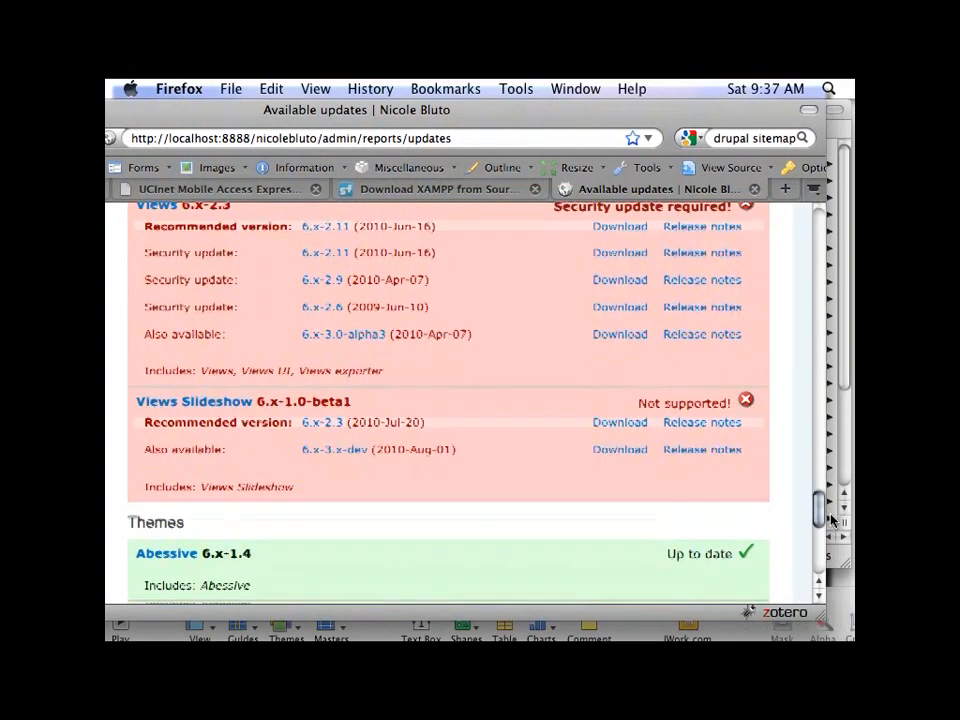
pyautogui.scroll(-3)
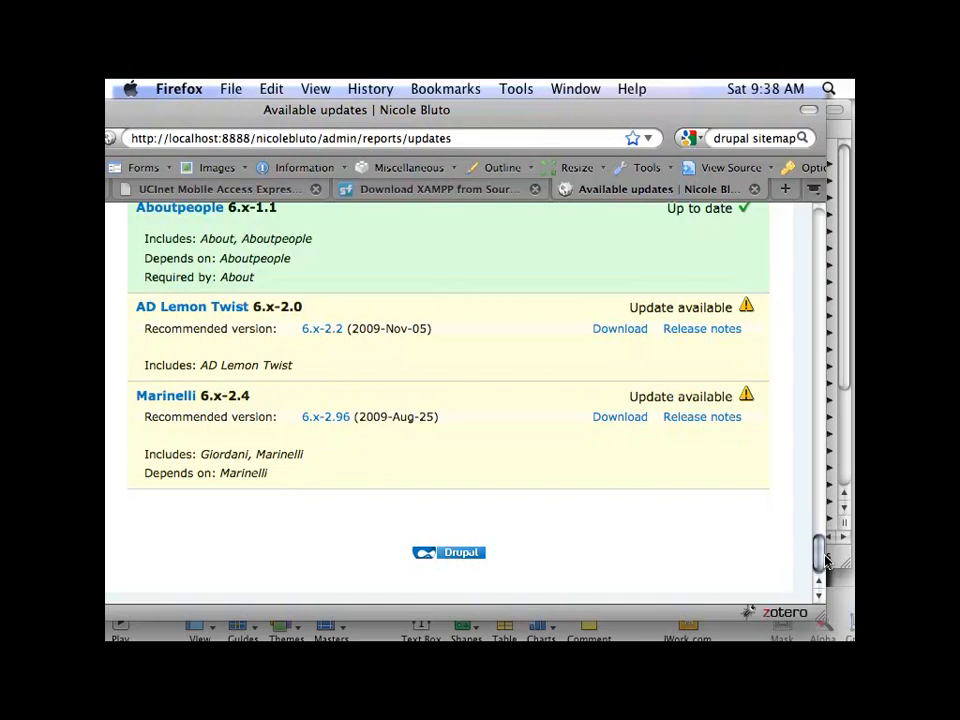
pyautogui.moveTo(162, 118)
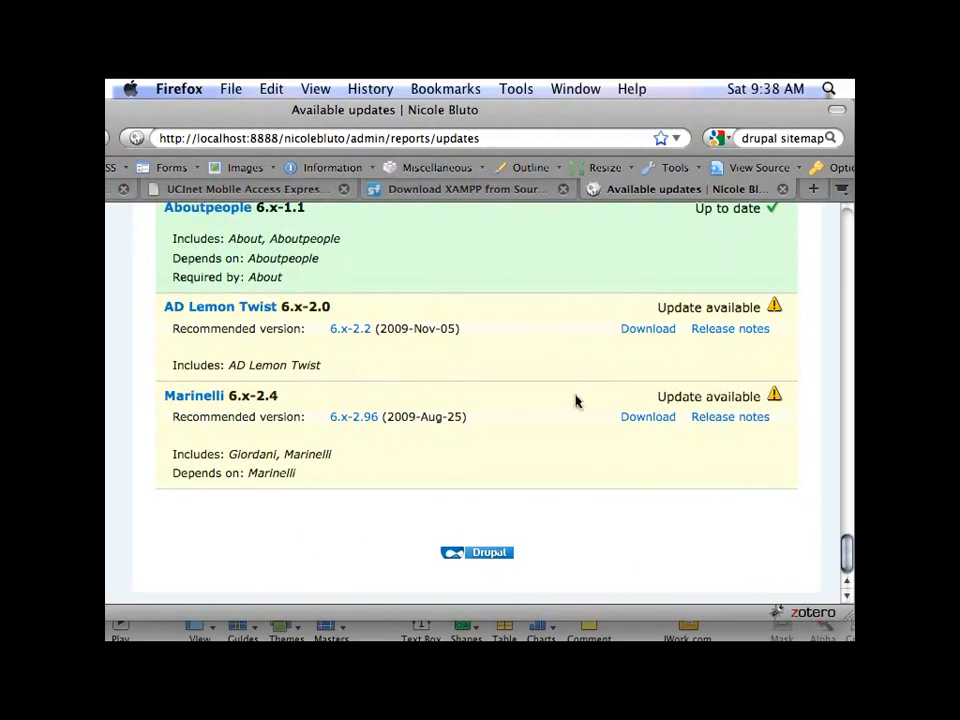
# Step: Download and confirm the recommended Marinelli 6.x-2.96 theme archive
pyautogui.click(647, 416)
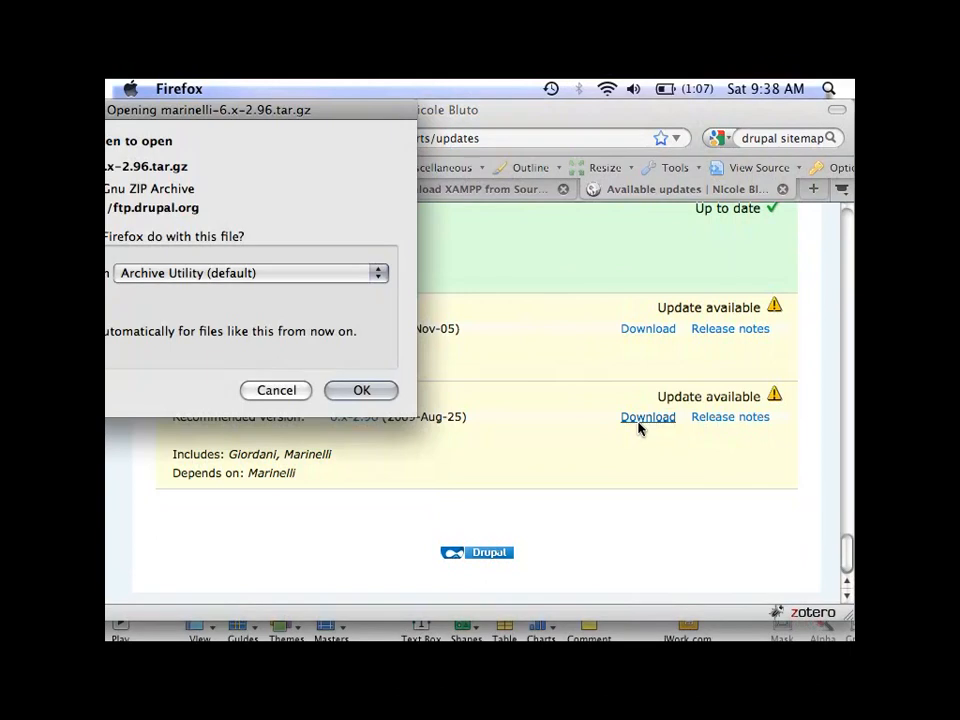
pyautogui.click(361, 390)
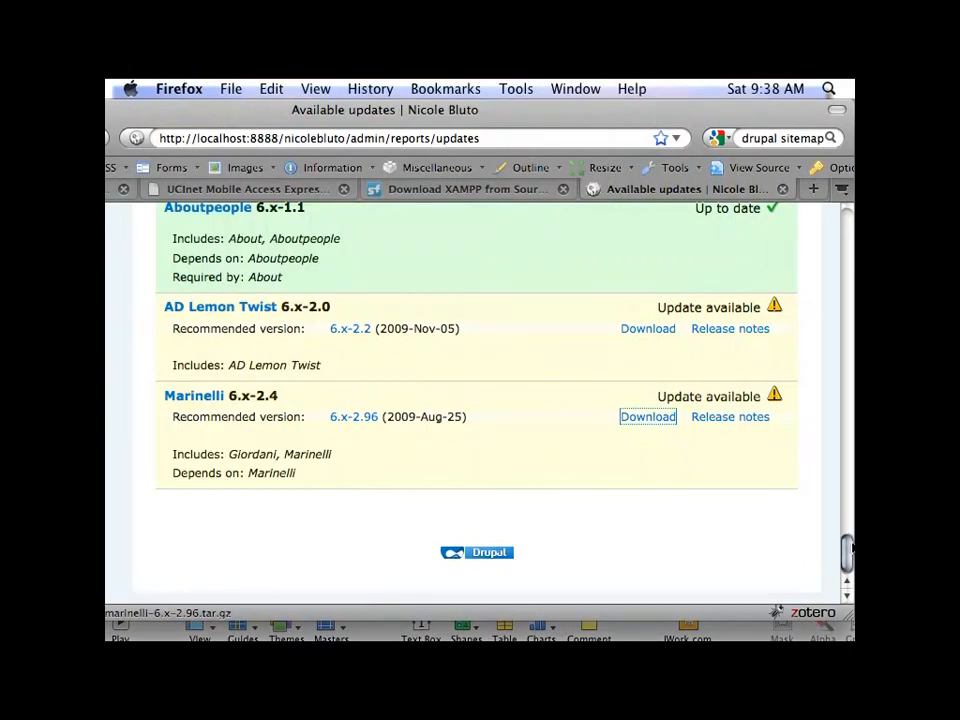
pyautogui.scroll(-3)
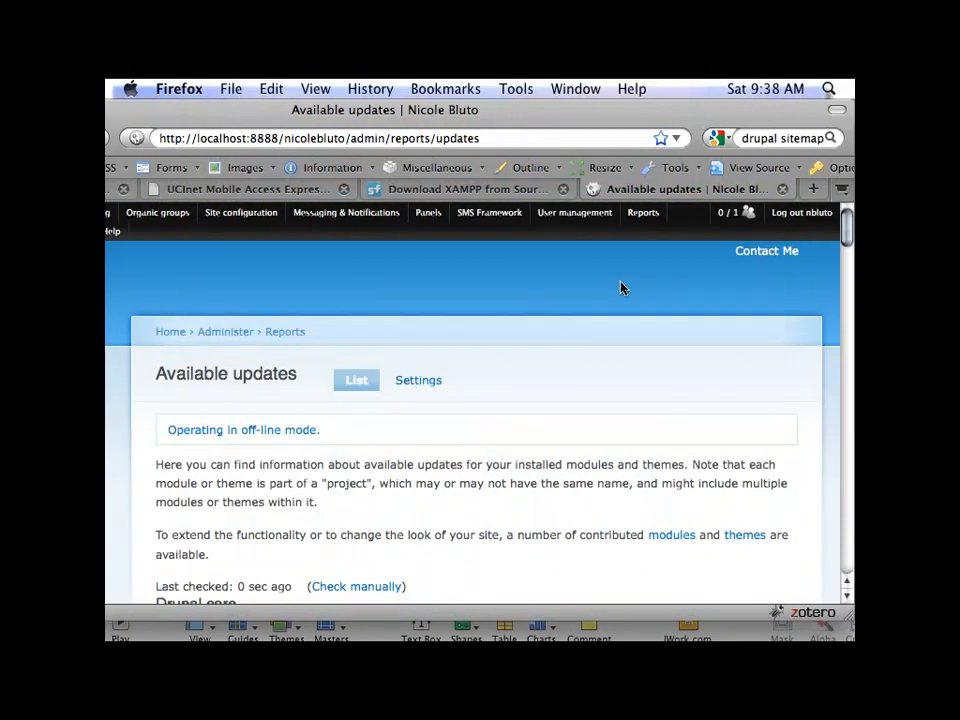
pyautogui.moveTo(408, 222)
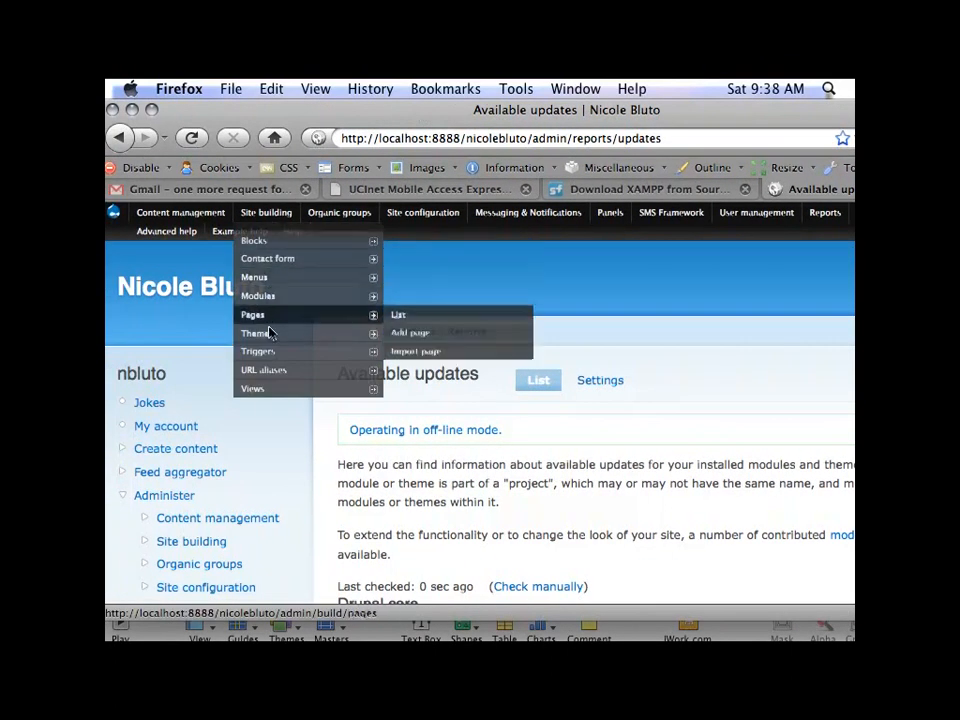
pyautogui.moveTo(256, 333)
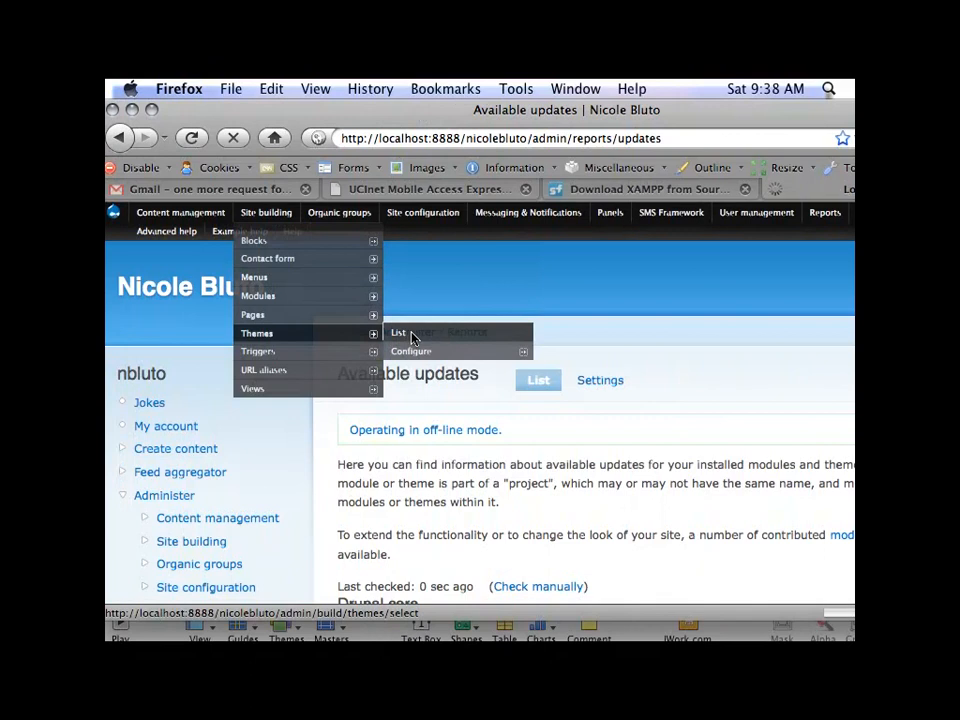
# Step: Go to Site building > Themes > List in the admin menu
pyautogui.click(398, 332)
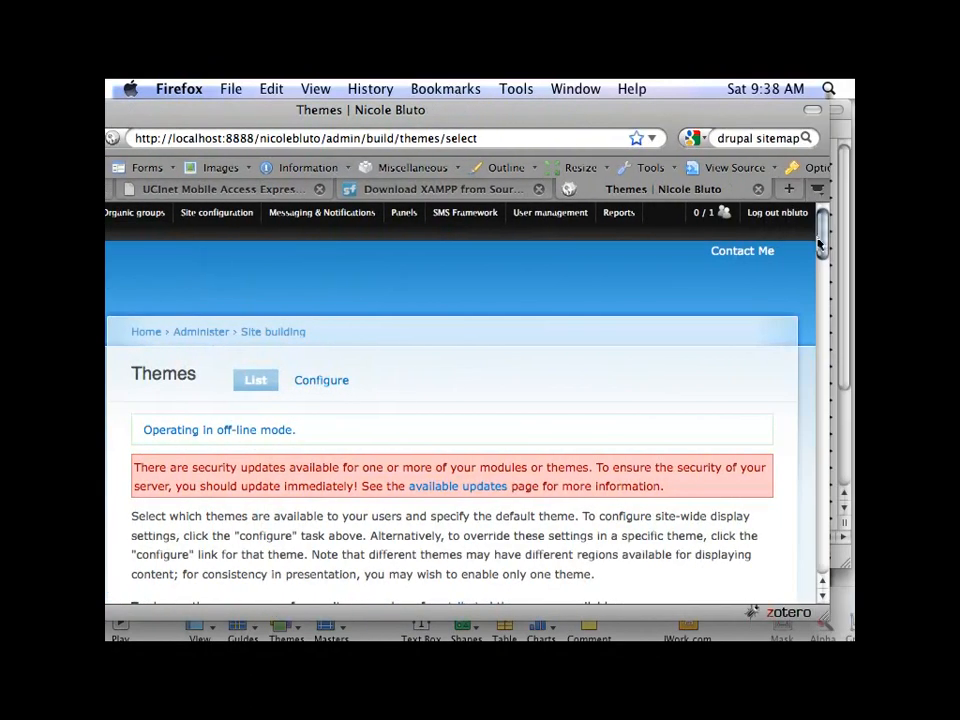
# Step: Uncheck Enabled for Giordani and Marinelli, then save the theme configuration
pyautogui.scroll(-3)
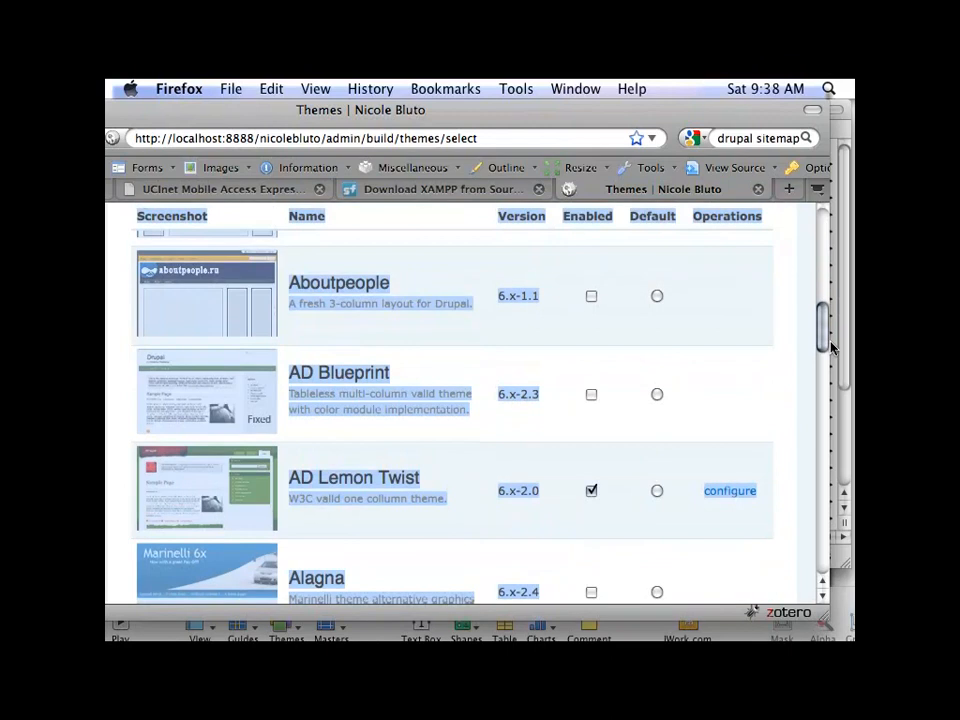
pyautogui.scroll(-3)
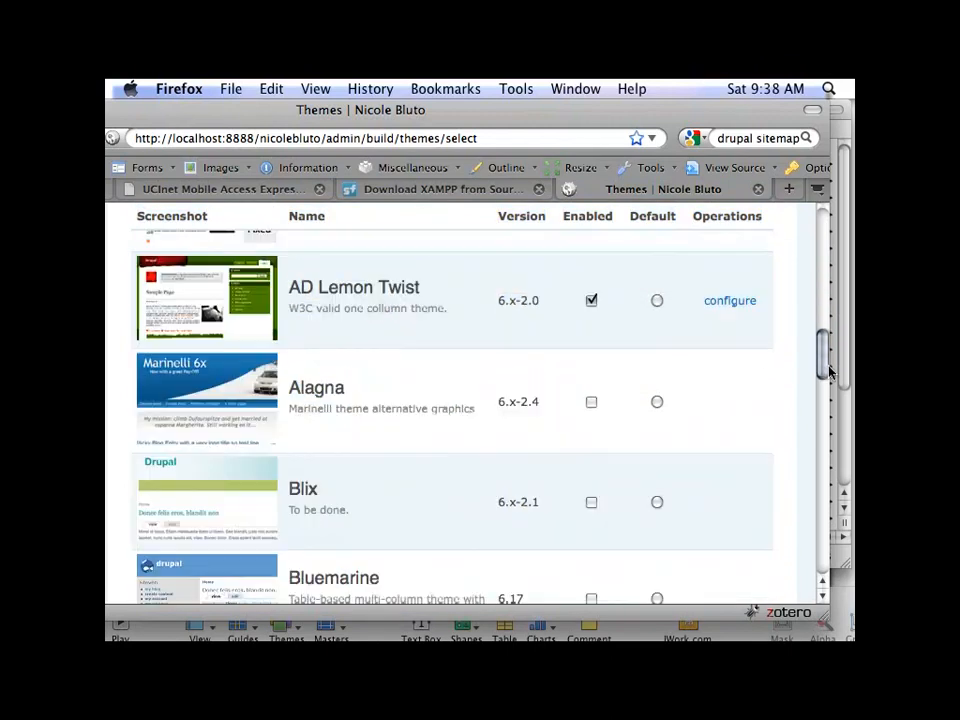
pyautogui.scroll(-3)
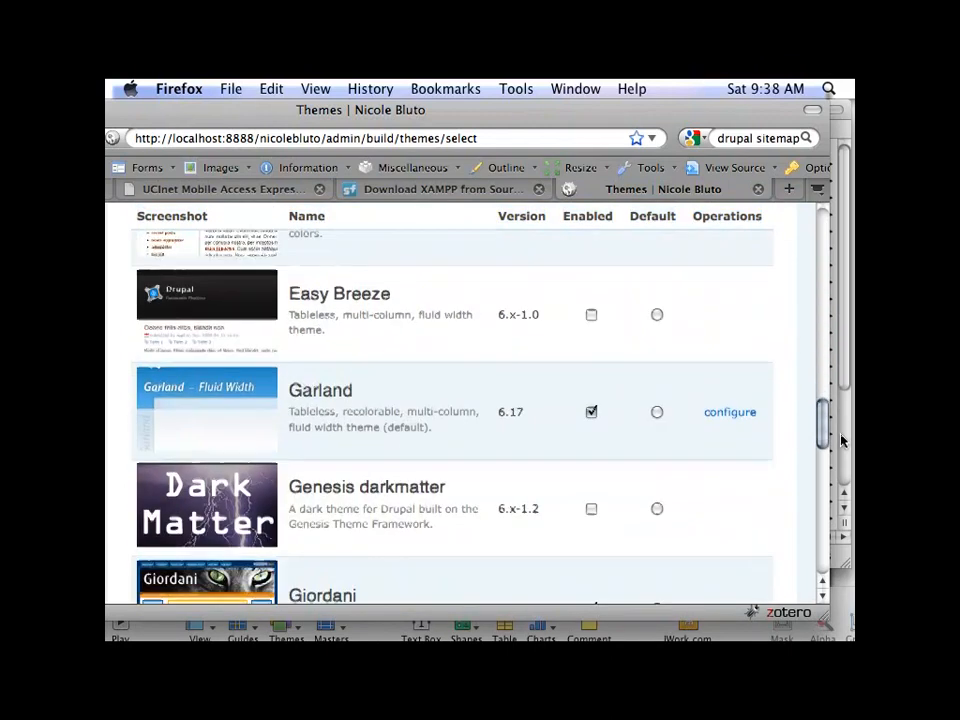
pyautogui.scroll(-3)
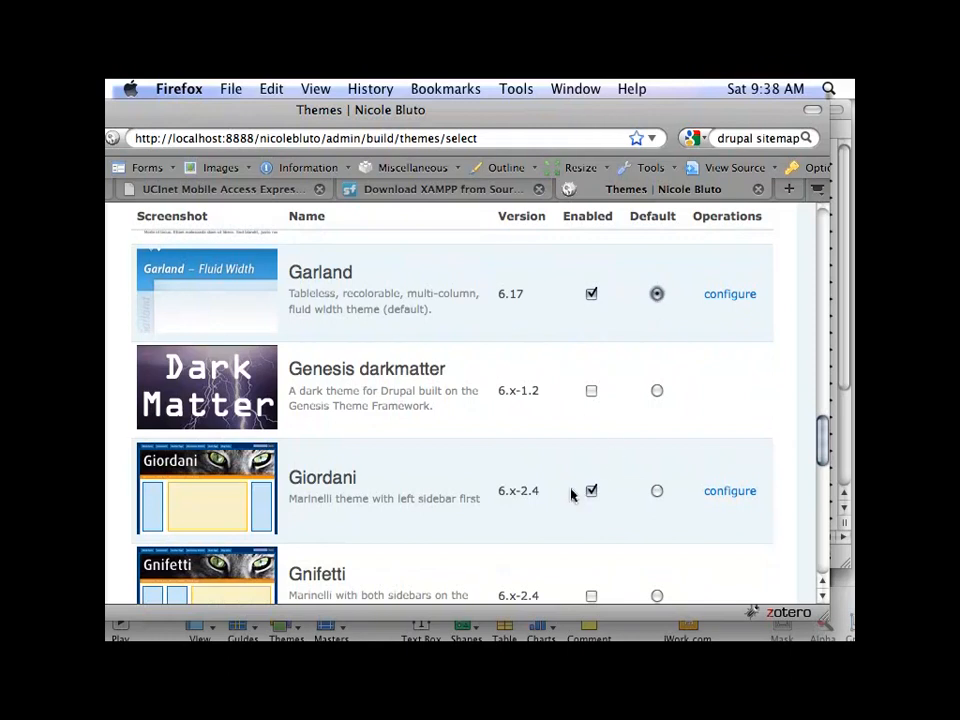
pyautogui.click(591, 491)
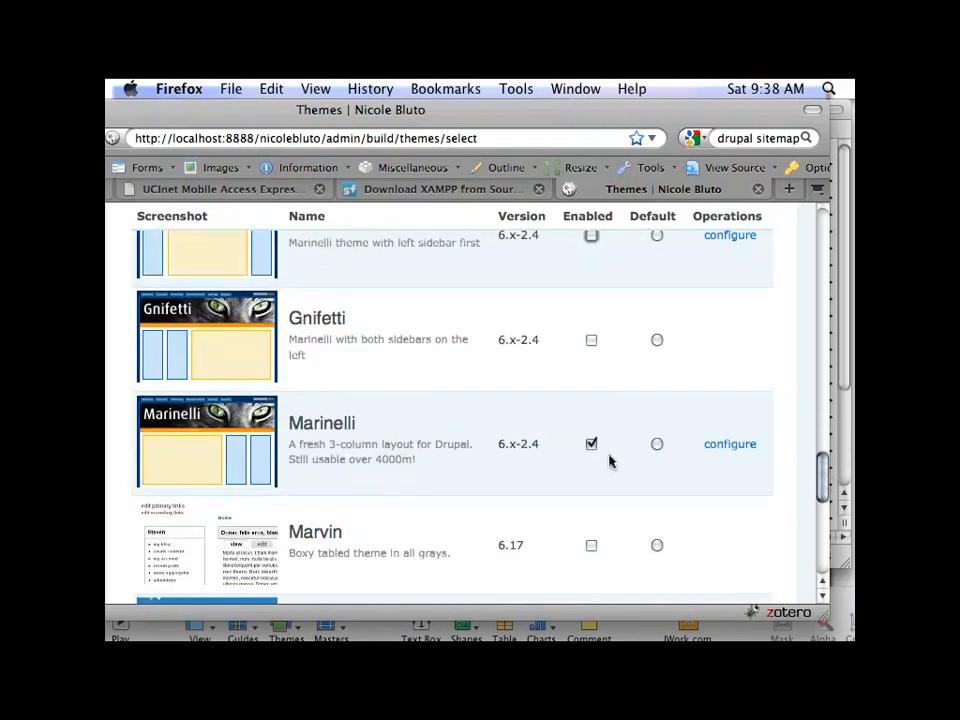
pyautogui.click(591, 443)
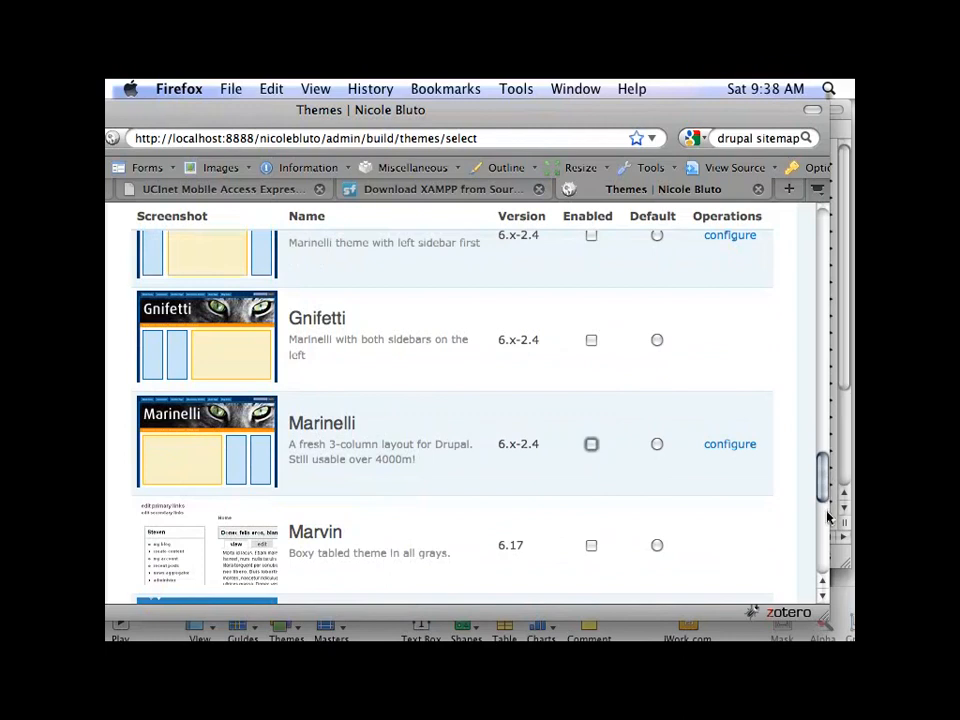
pyautogui.scroll(-3)
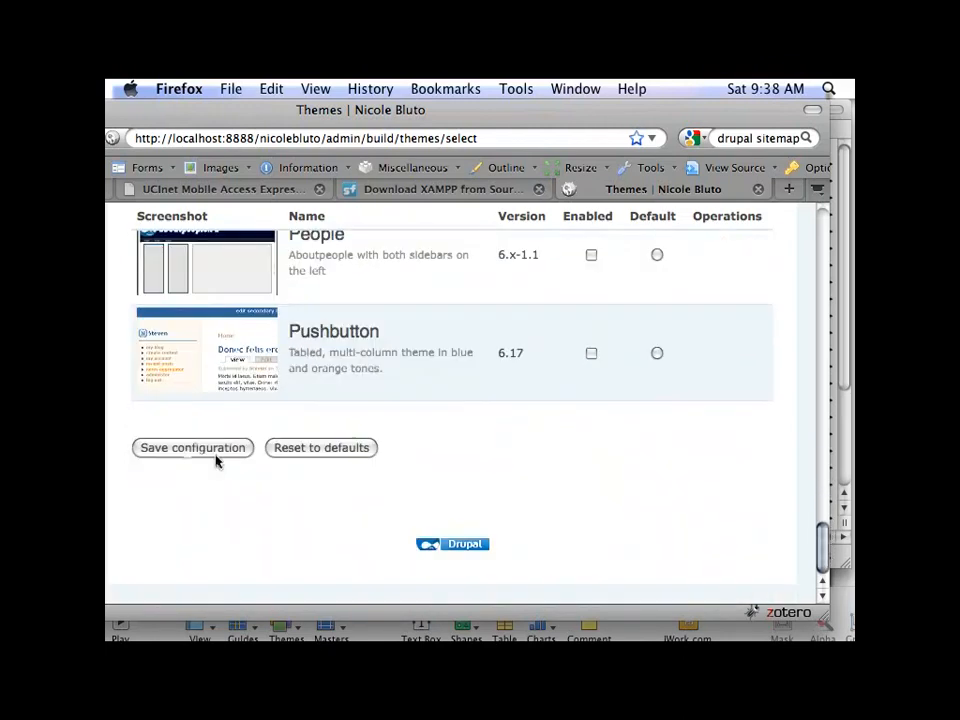
pyautogui.click(192, 447)
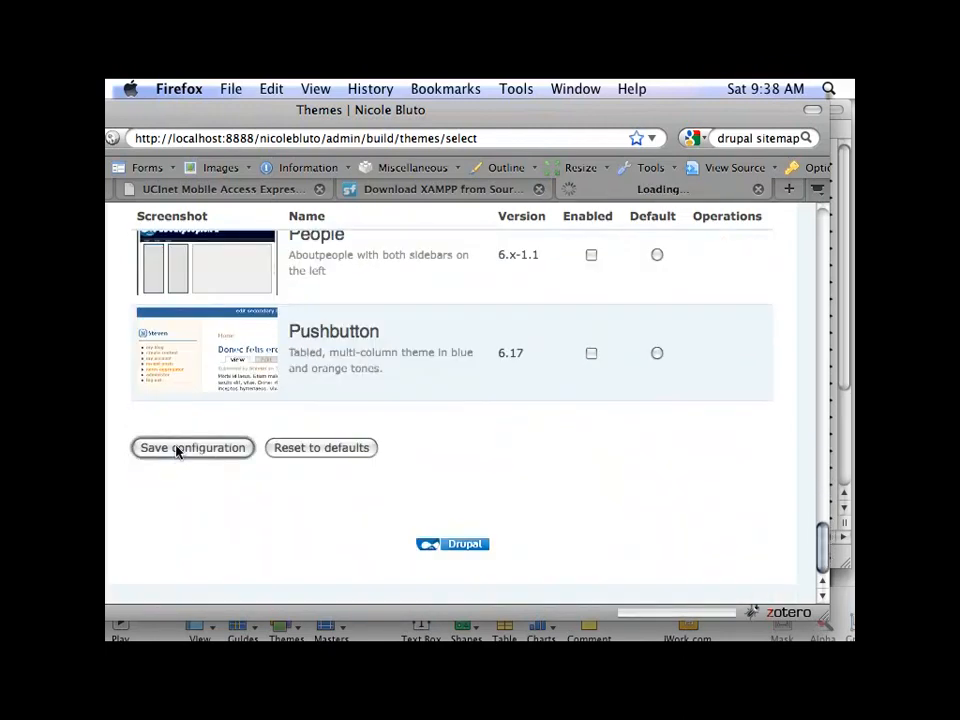
pyautogui.click(192, 447)
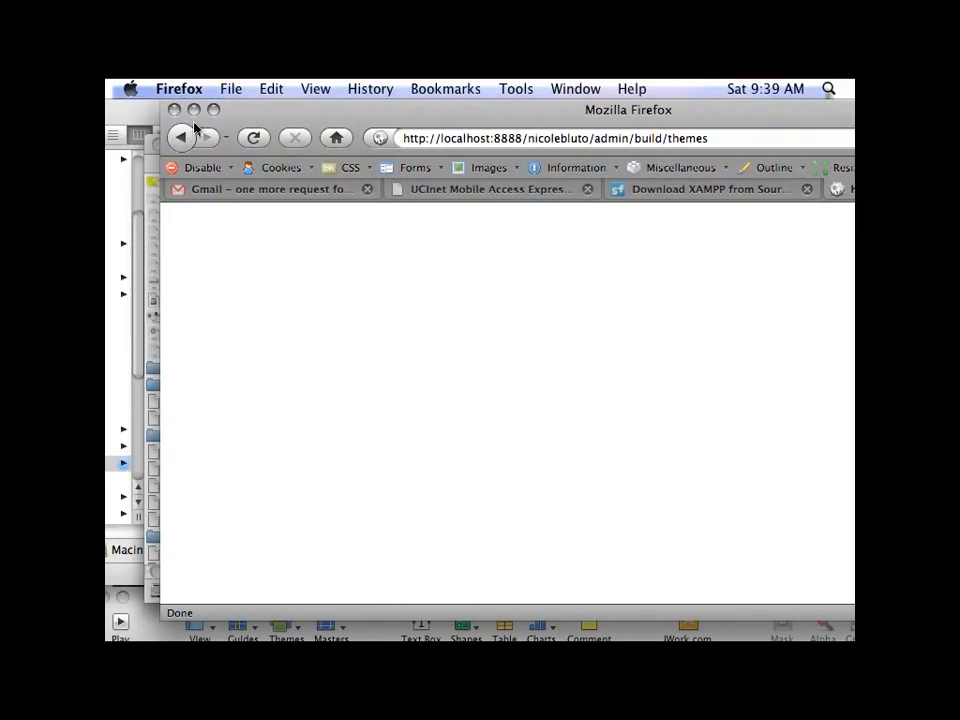
# Step: Go back from the white screen to the Themes page and reload it
pyautogui.click(253, 138)
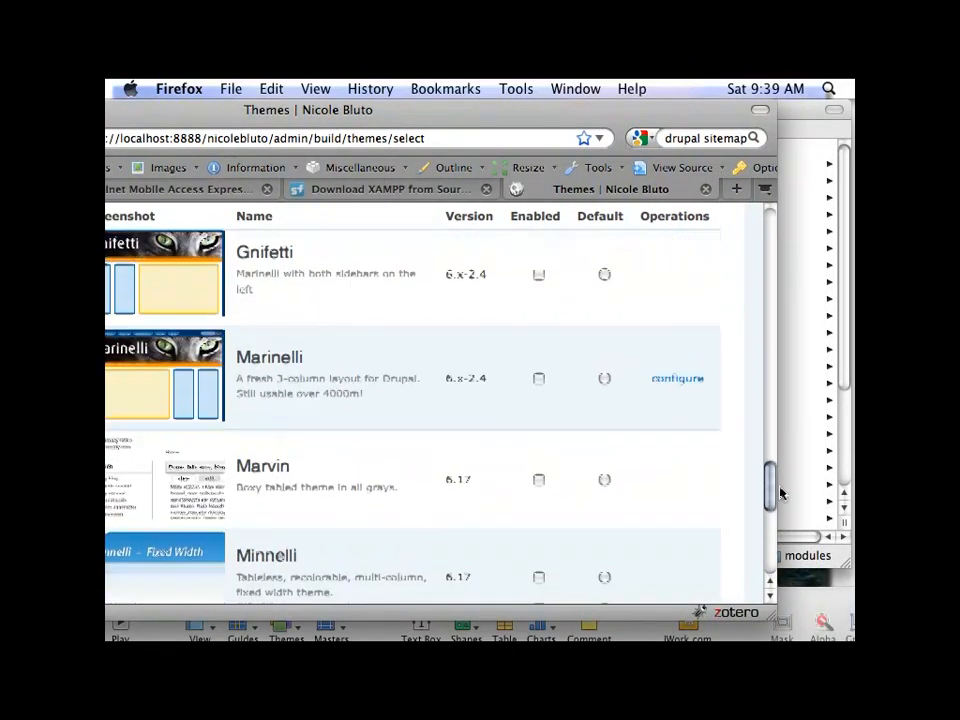
pyautogui.scroll(-3)
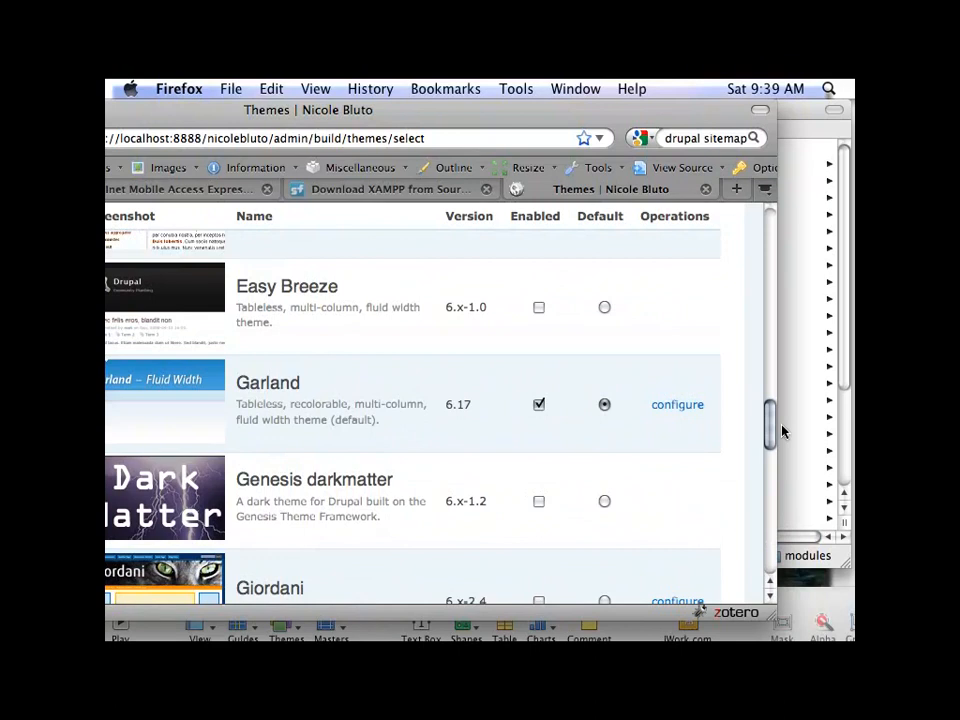
pyautogui.moveTo(447, 123)
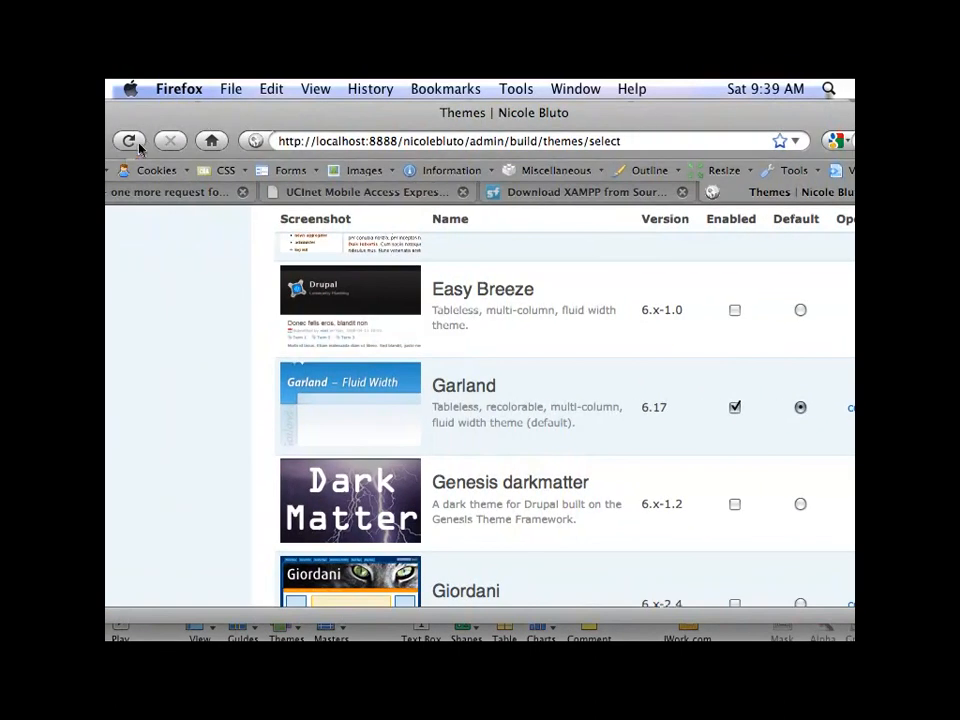
pyautogui.click(128, 140)
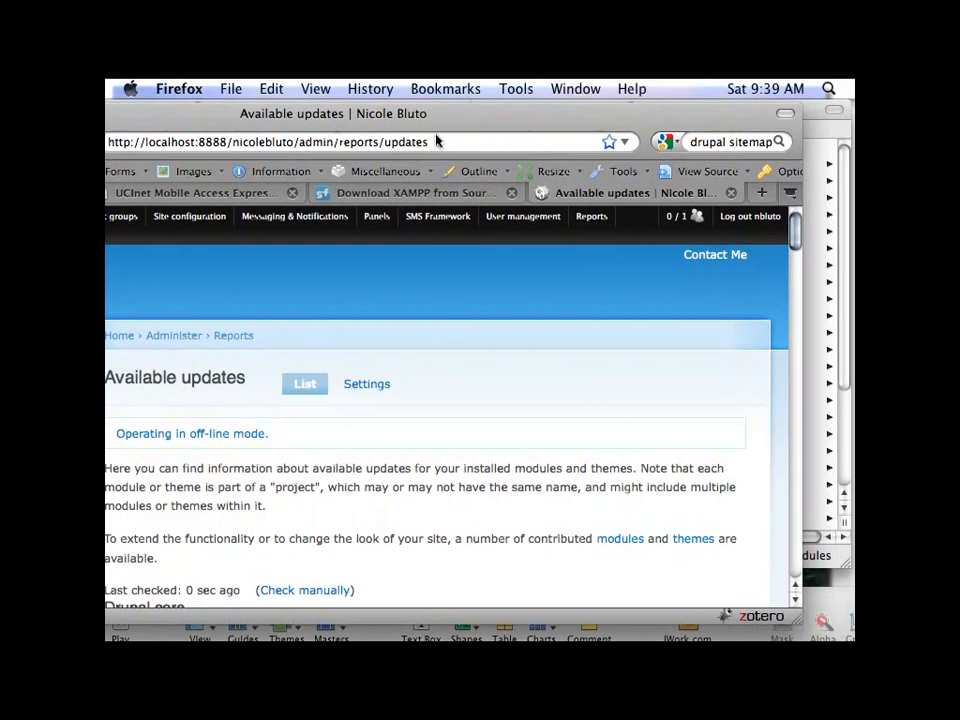
# Step: Scroll to the bottom of the Available updates report, where AD Lemon Twist and Marinelli still need updates
pyautogui.scroll(-3)
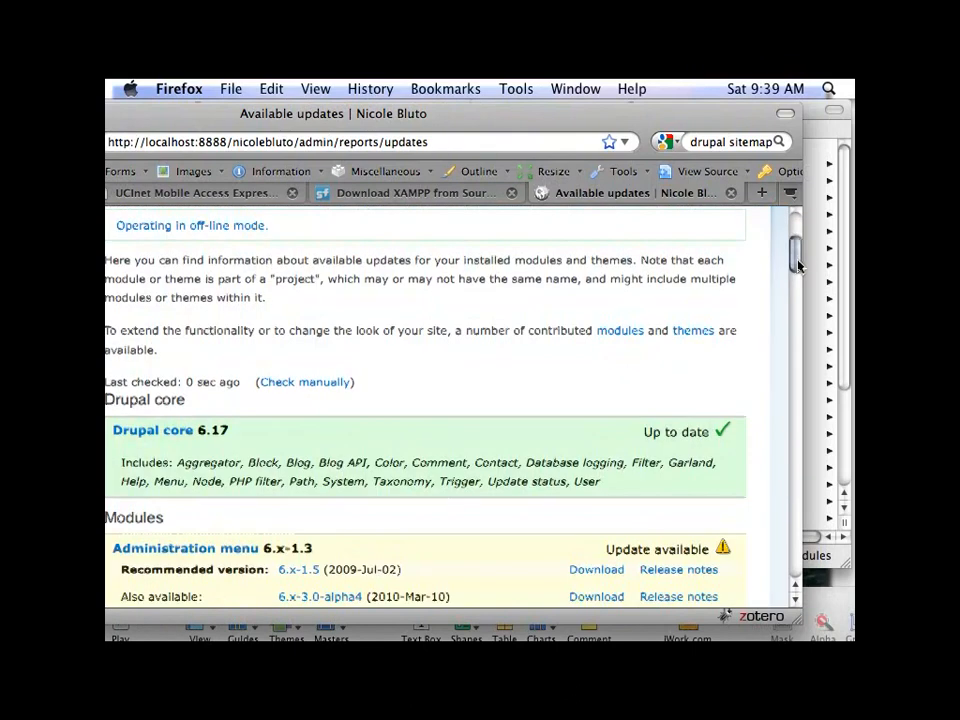
pyautogui.scroll(-3)
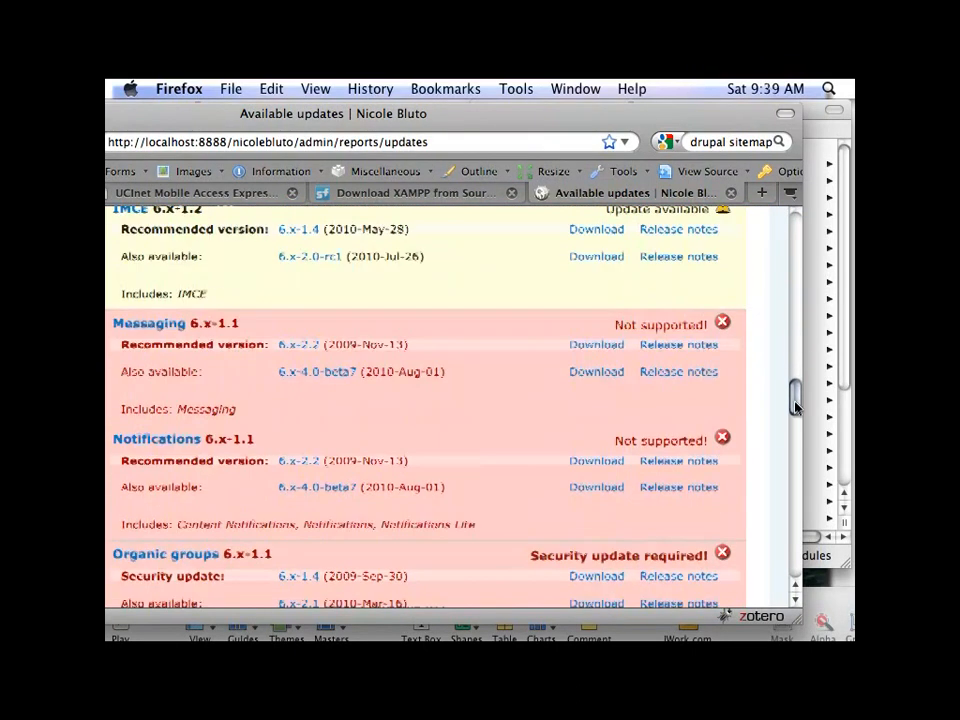
pyautogui.scroll(-3)
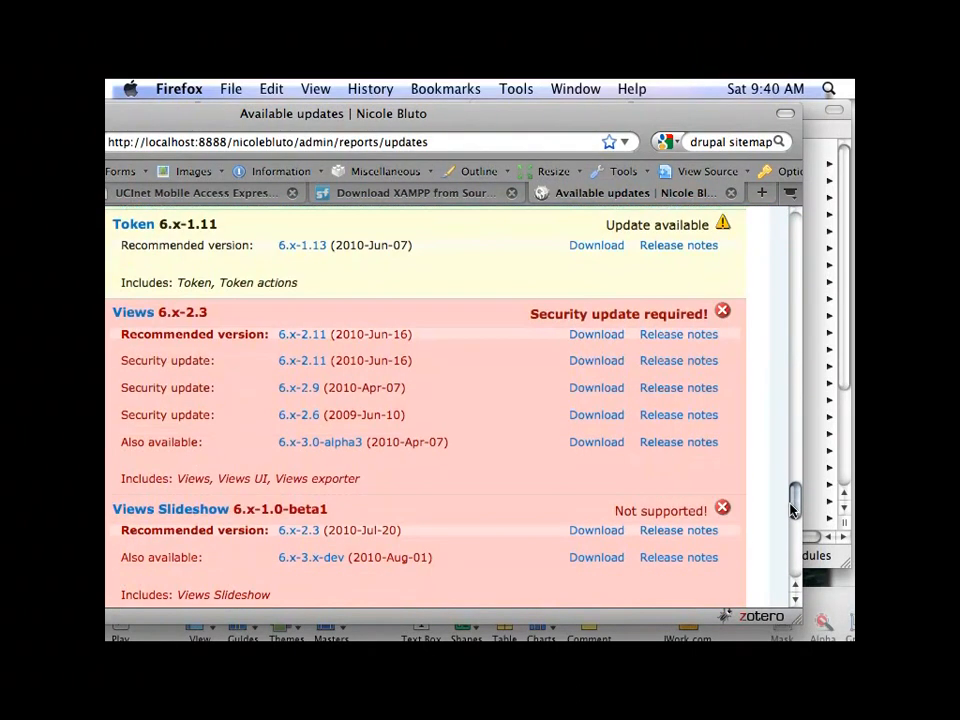
pyautogui.scroll(-3)
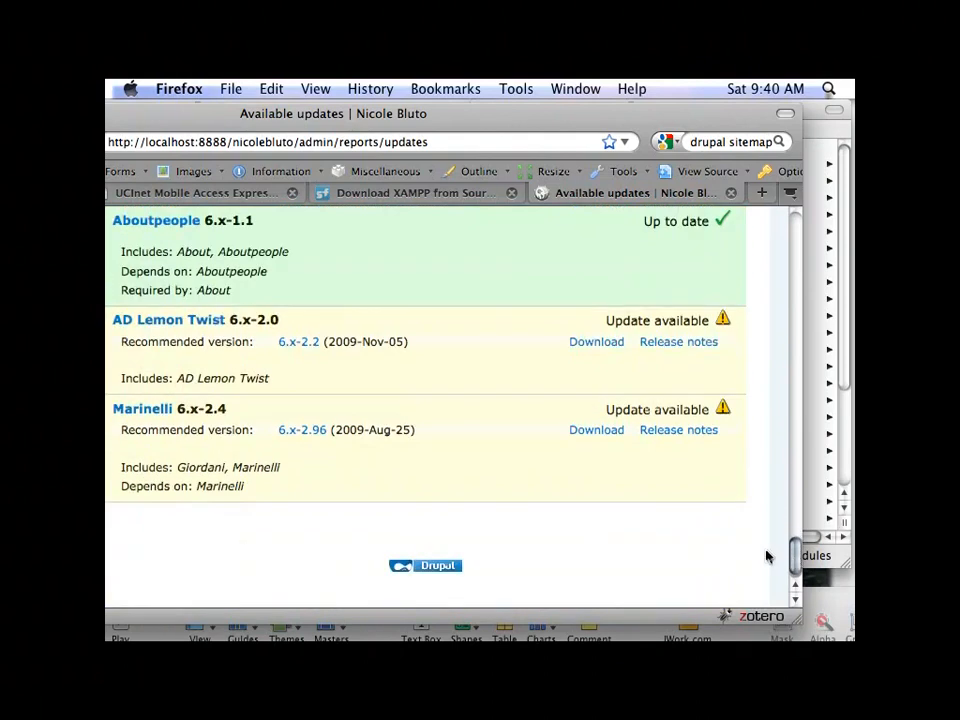
pyautogui.moveTo(272, 235)
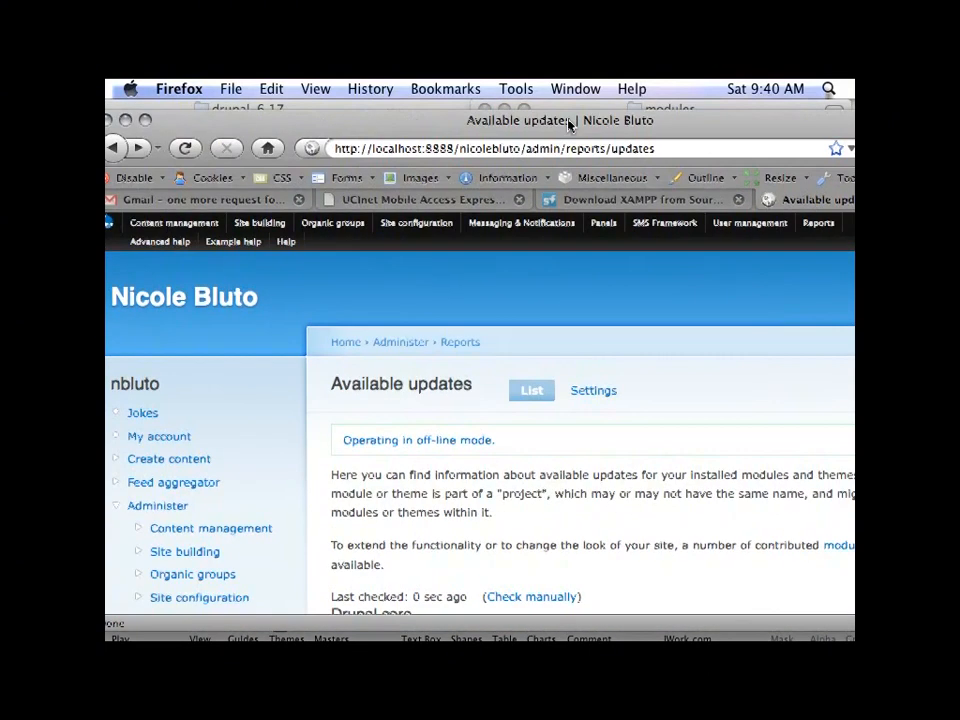
# Step: Go to Site building > Themes, which loads as a blank white page
pyautogui.click(259, 222)
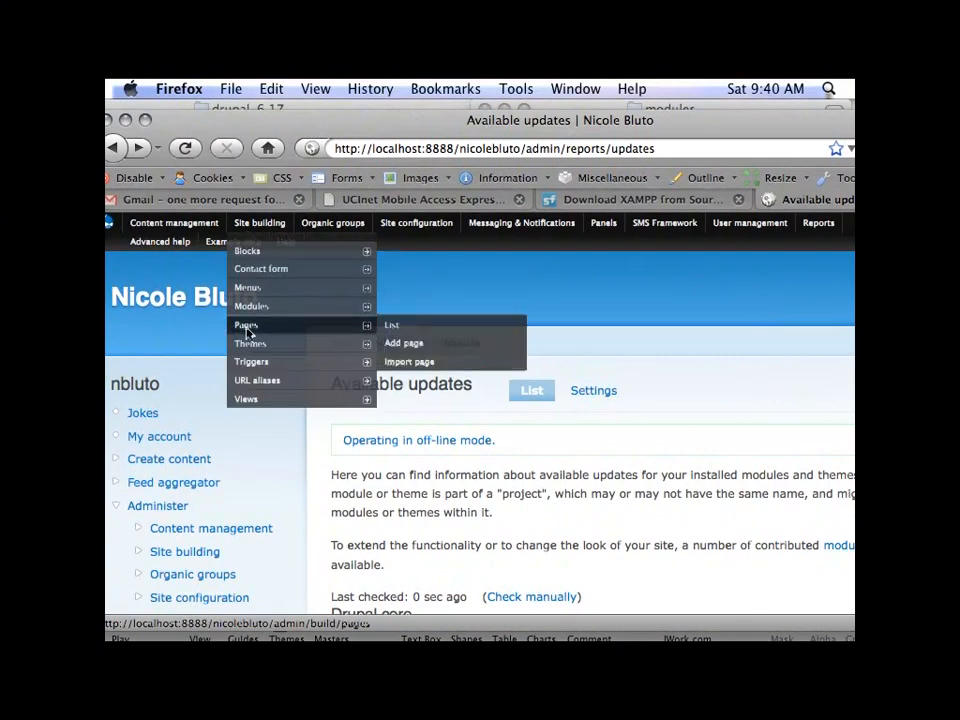
pyautogui.click(251, 343)
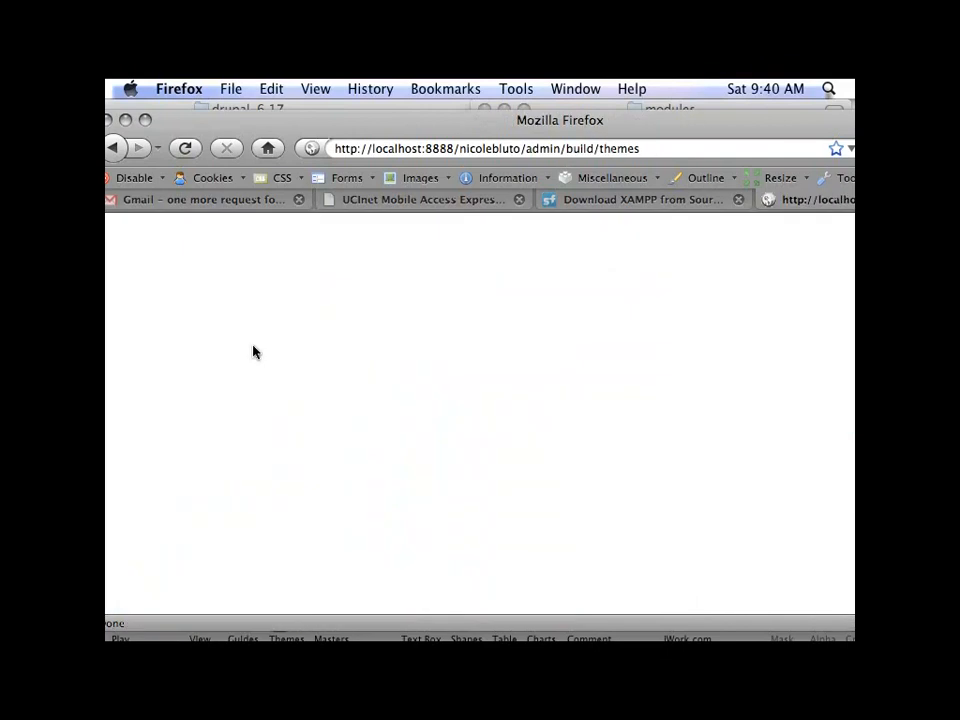
pyautogui.moveTo(283, 135)
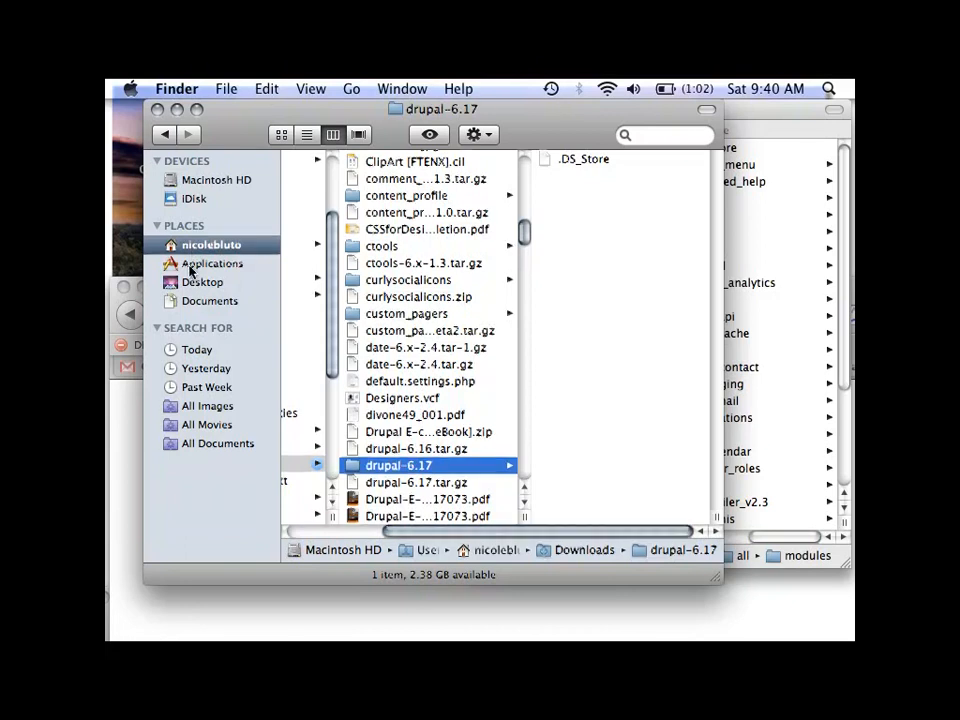
# Step: Browse Applications > MAMP > htdocs in Finder to find the designtotheme site folder
pyautogui.click(211, 263)
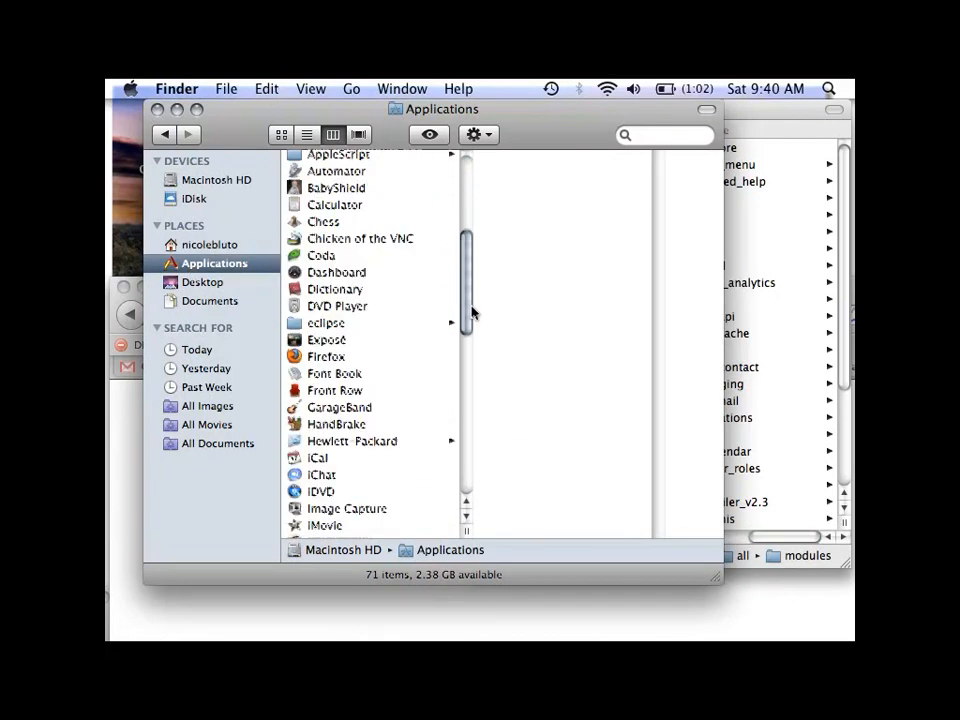
pyautogui.scroll(-3)
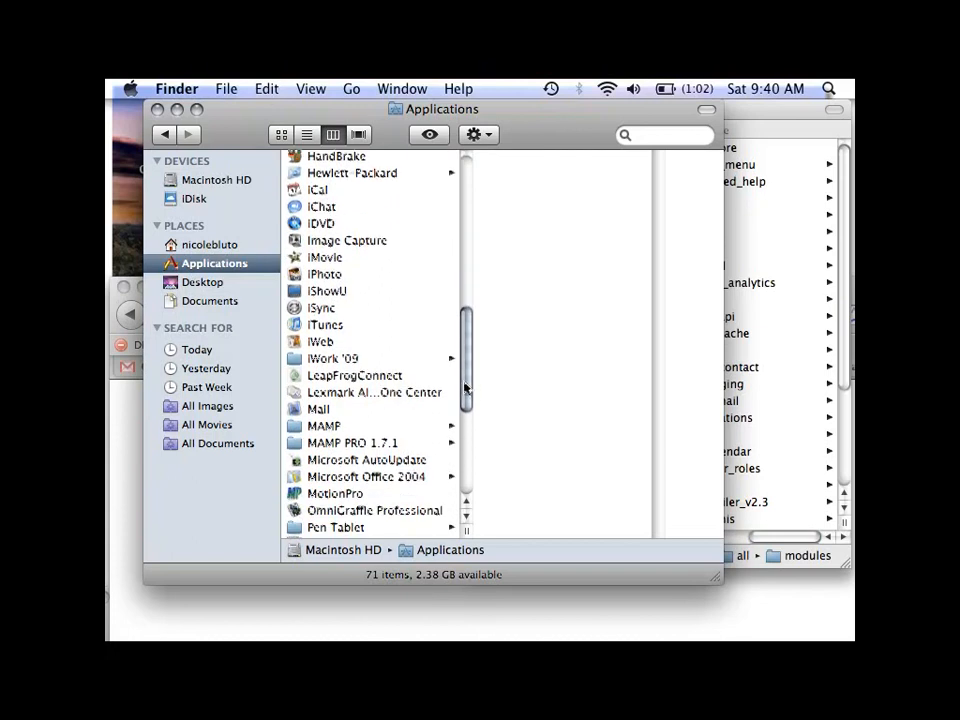
pyautogui.click(322, 426)
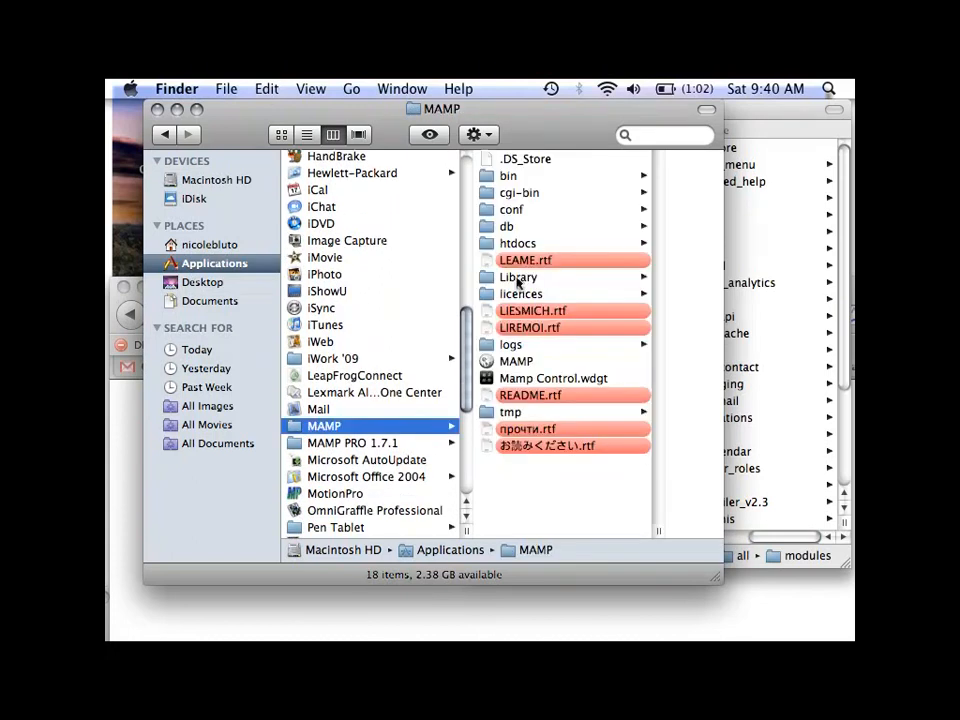
pyautogui.click(518, 243)
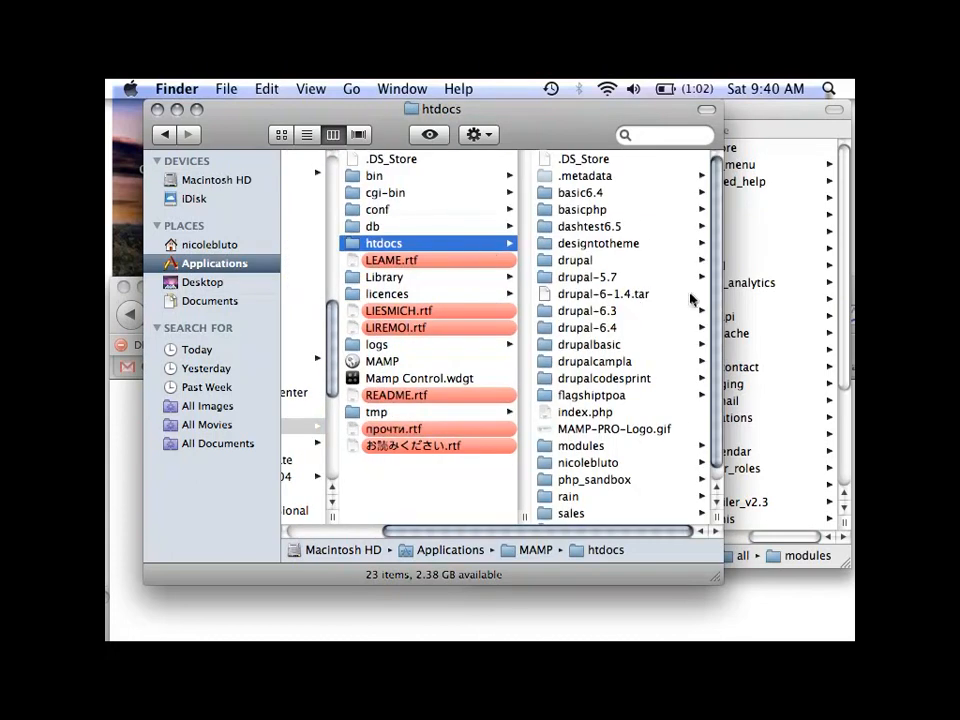
pyautogui.scroll(-3)
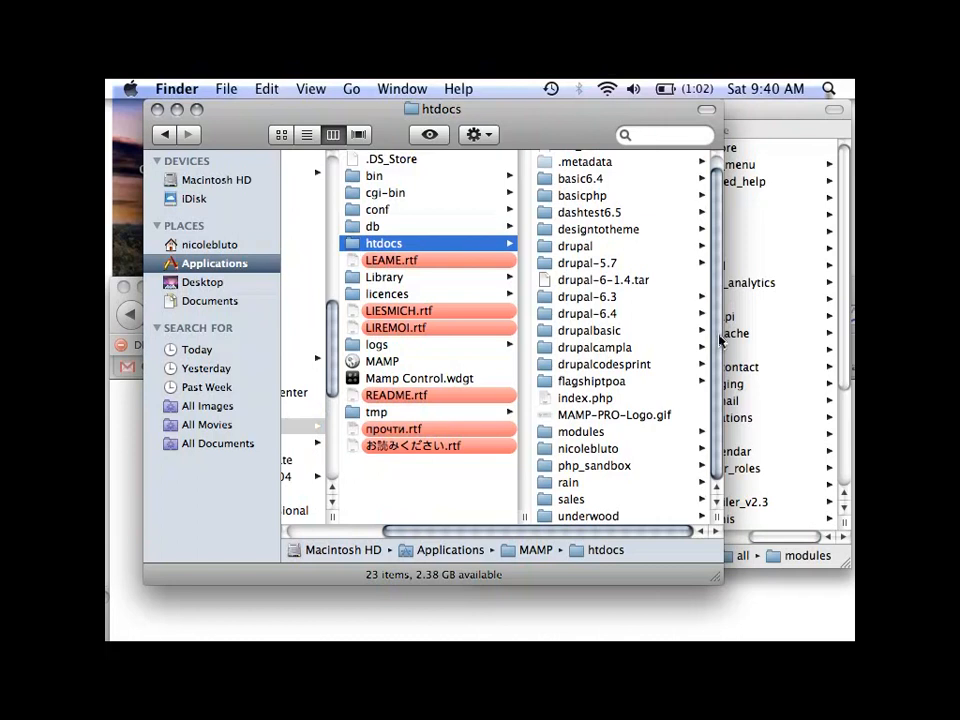
pyautogui.moveTo(600, 338)
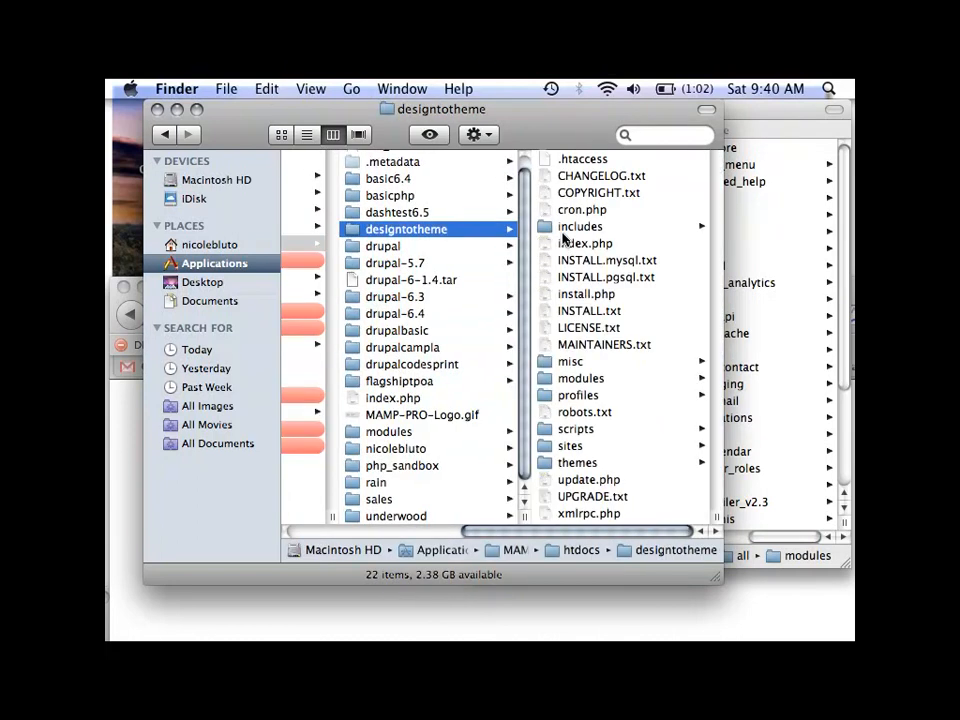
pyautogui.moveTo(765, 120)
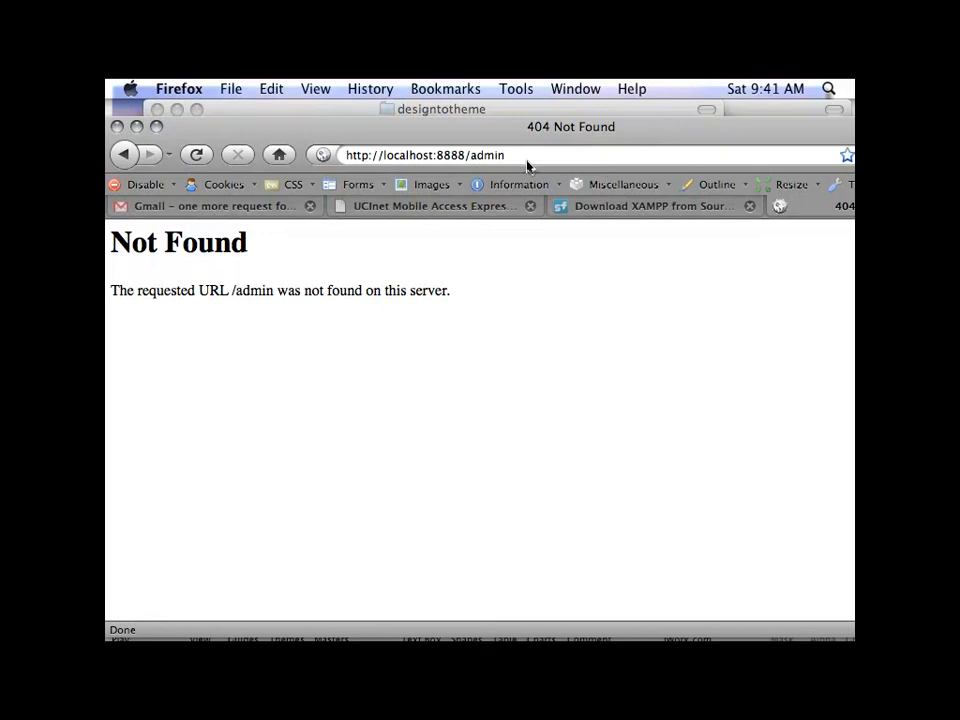
# Step: Go to localhost:8888/designtotheme/admin and log in as nbluto, which gets rejected
pyautogui.write('d')
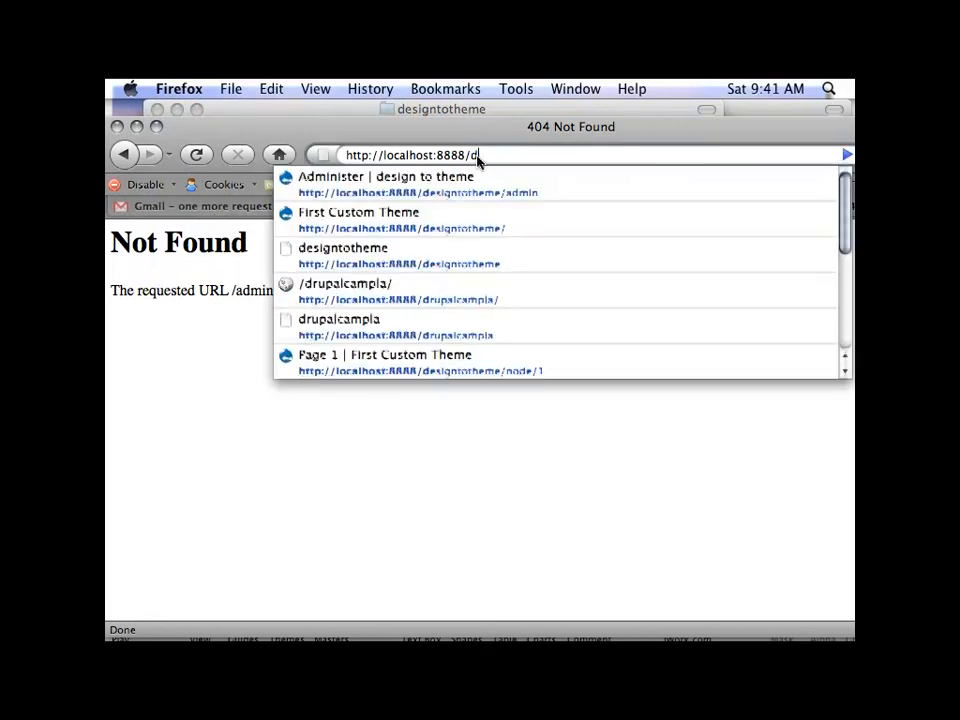
pyautogui.write('esigntotheme/admin')
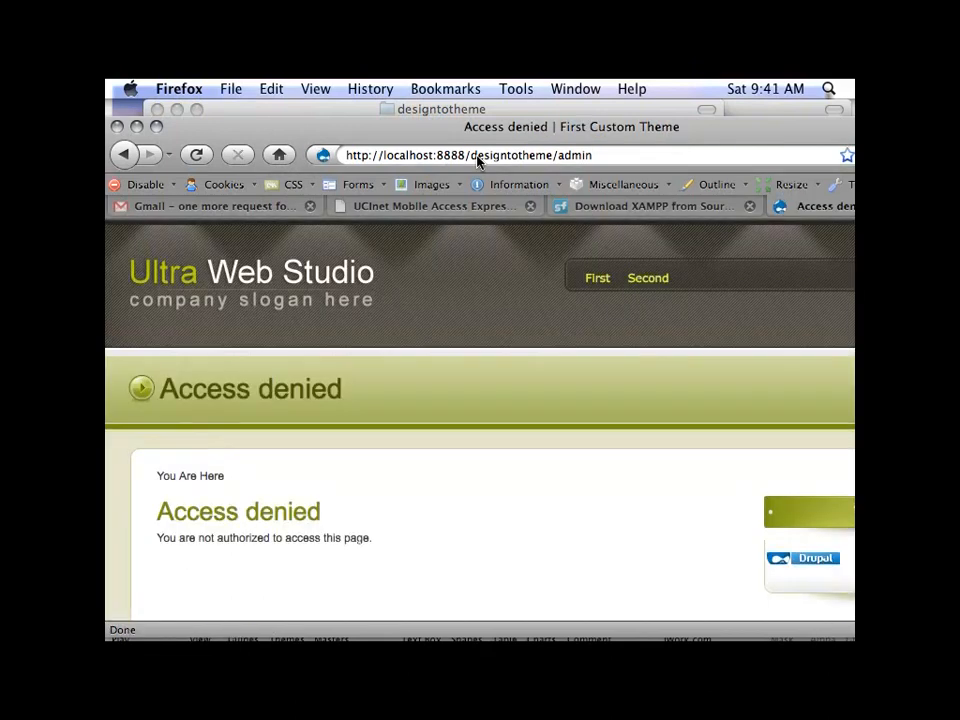
pyautogui.moveTo(402, 160)
pyautogui.write('user')
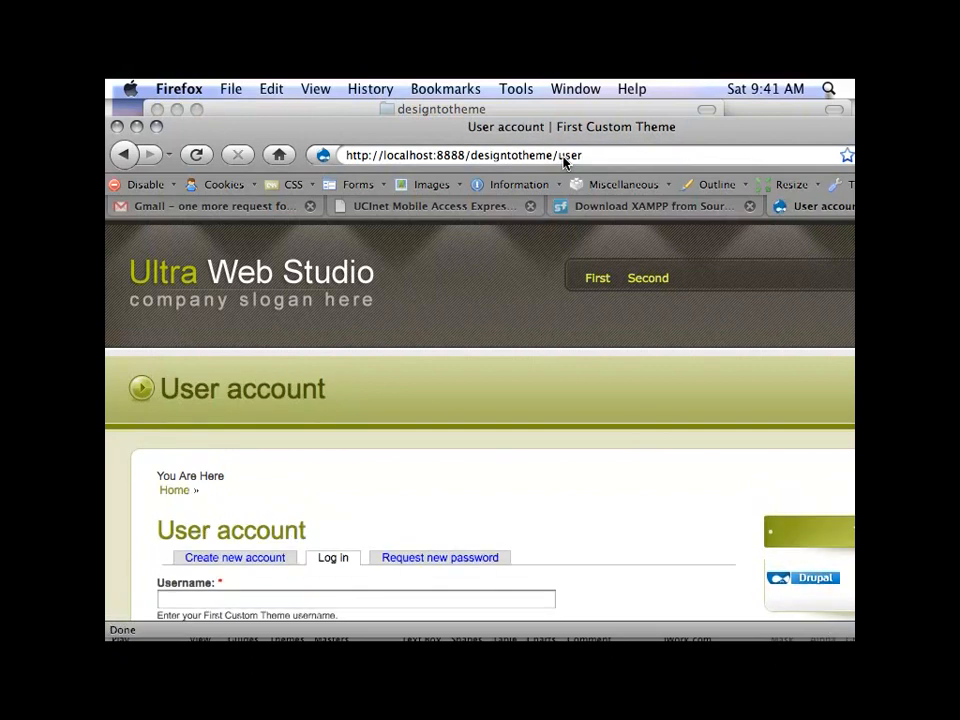
pyautogui.moveTo(718, 150)
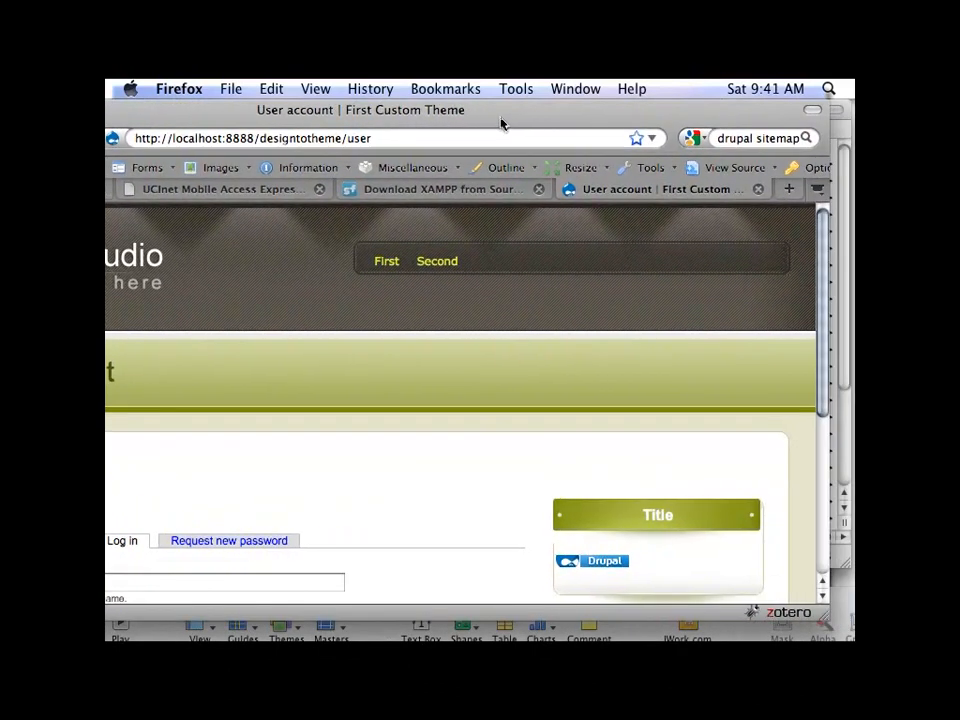
pyautogui.scroll(-3)
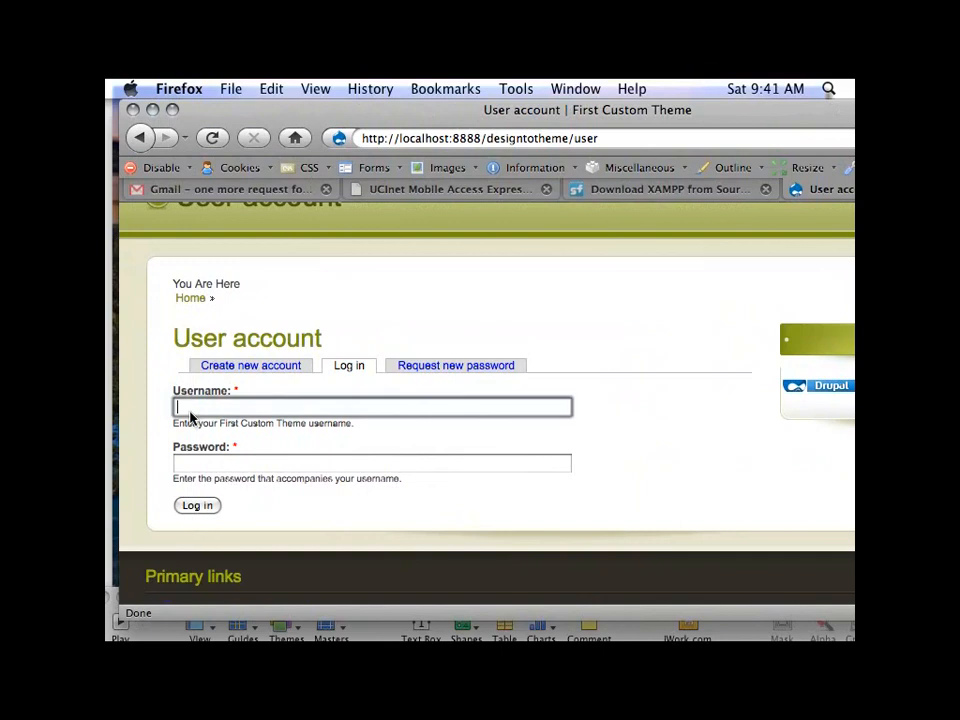
pyautogui.write('nbluto')
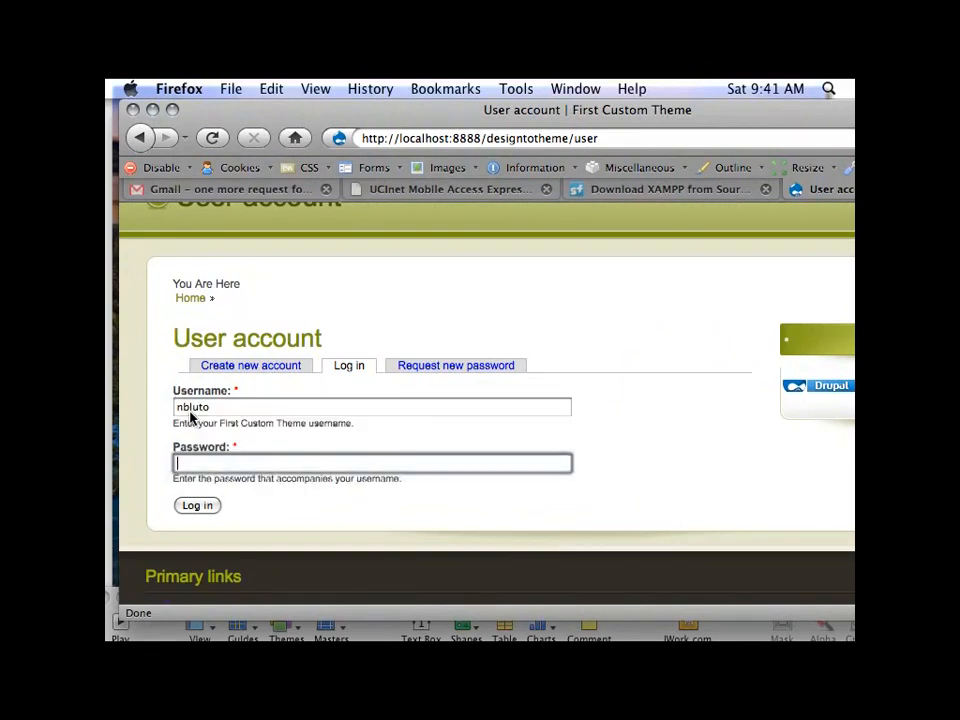
pyautogui.click(197, 505)
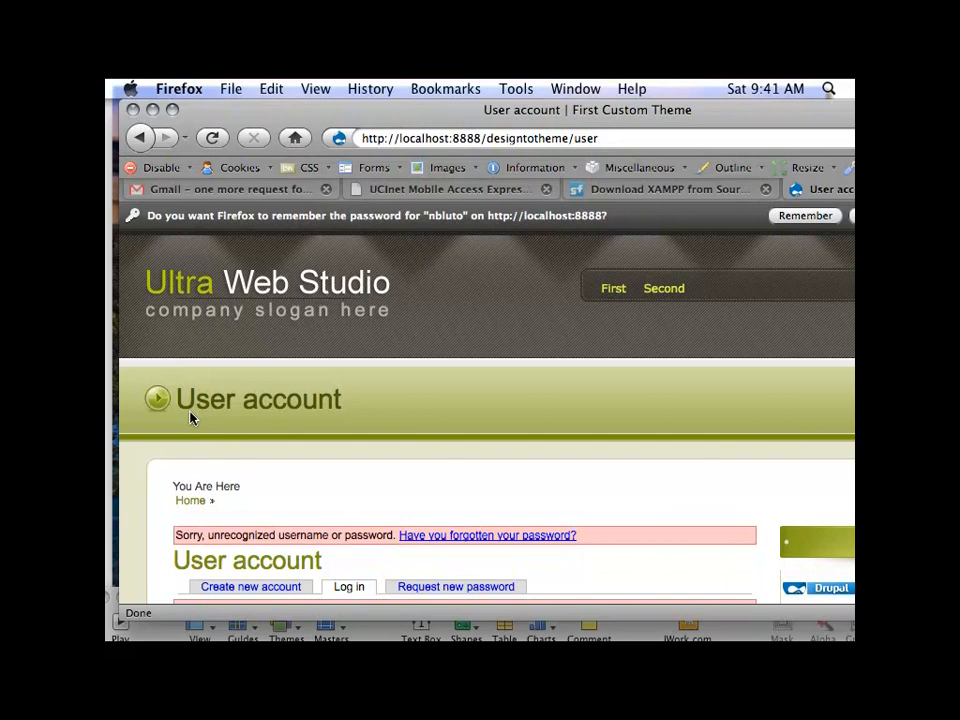
pyautogui.moveTo(110, 410)
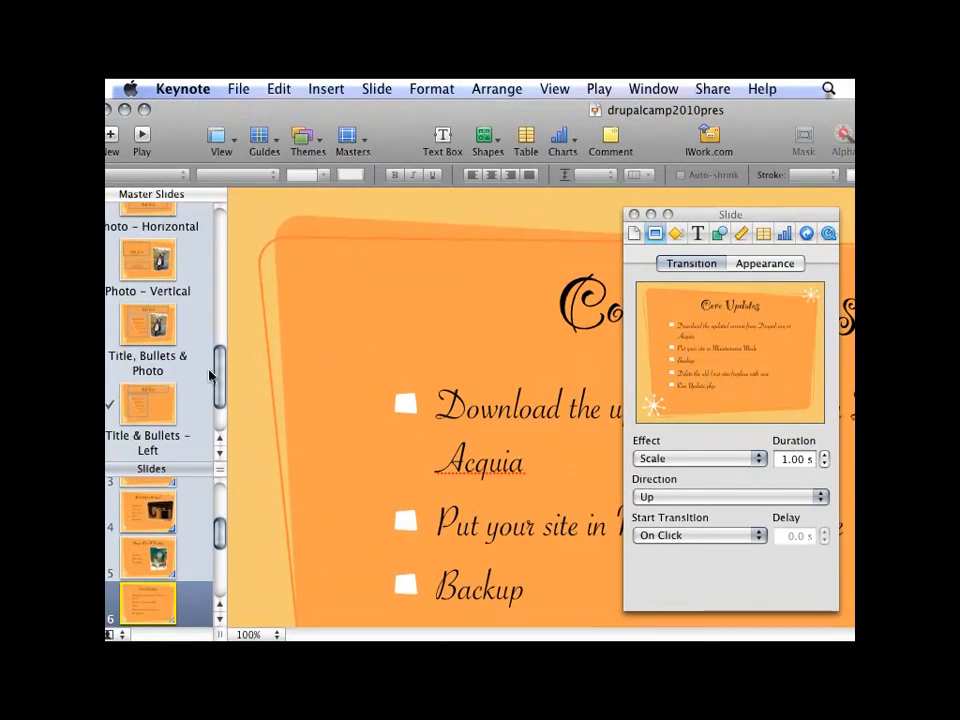
# Step: Select slide 1 of the drupalcamp2010pres presentation and present from the title slide
pyautogui.scroll(-3)
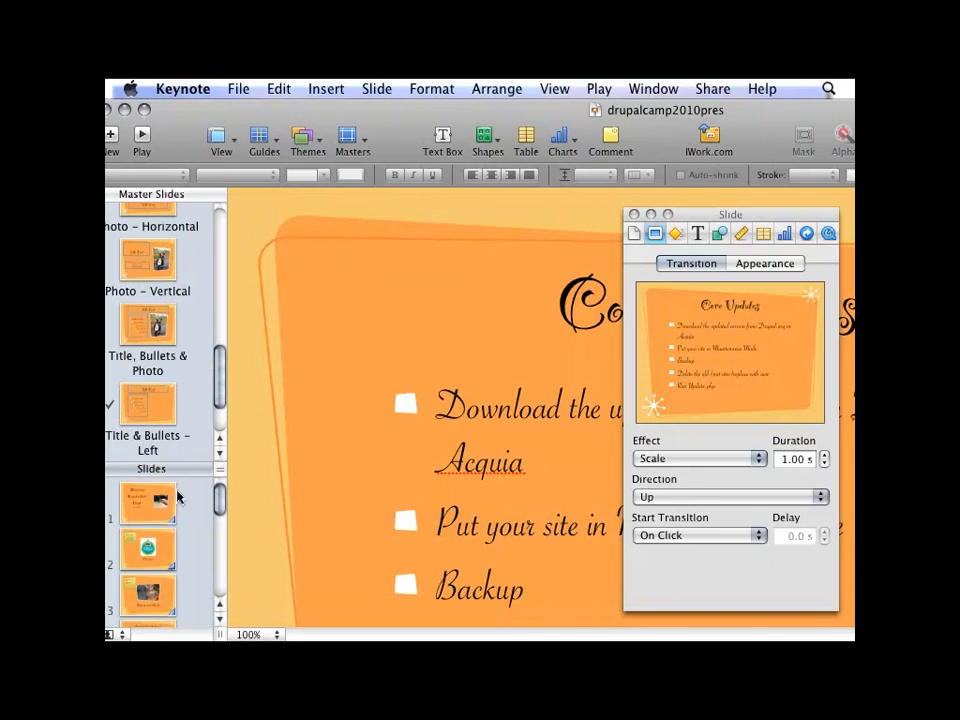
pyautogui.click(148, 502)
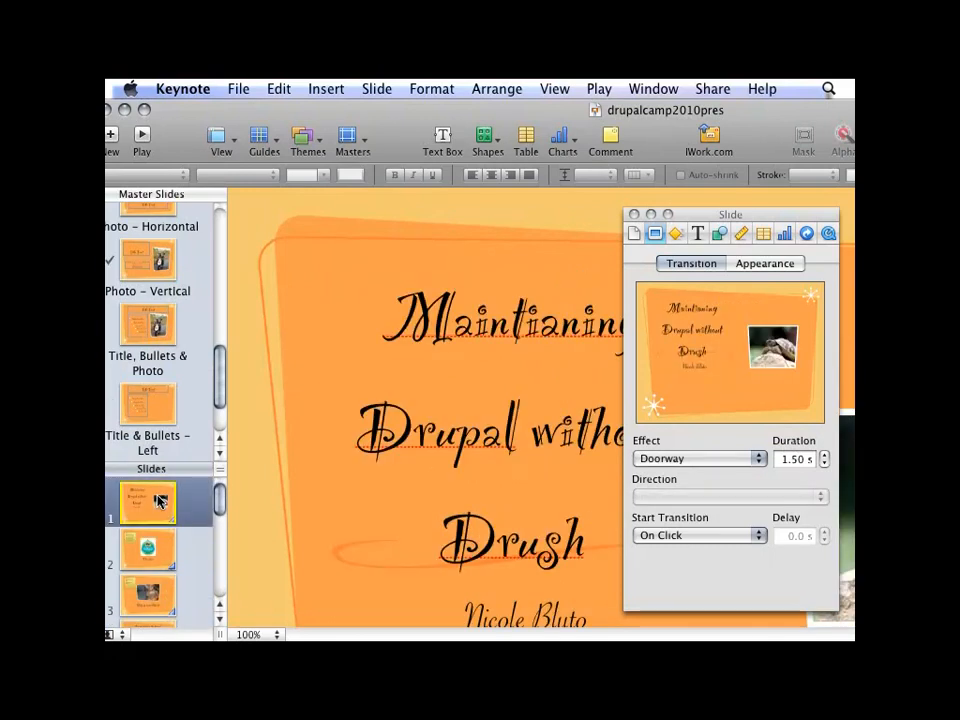
pyautogui.moveTo(210, 500)
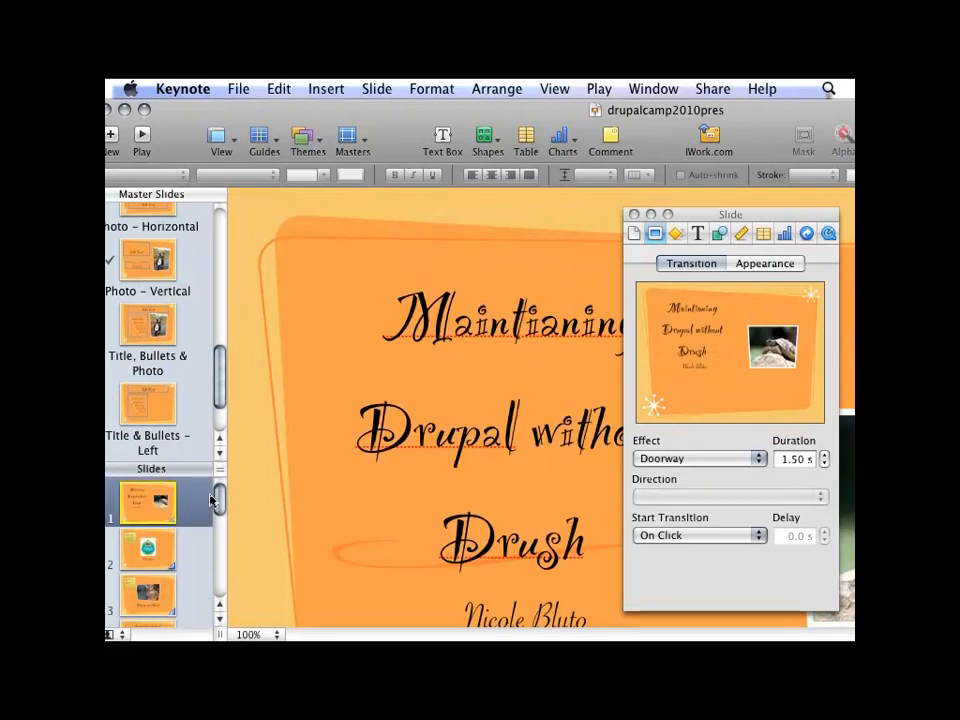
pyautogui.click(148, 502)
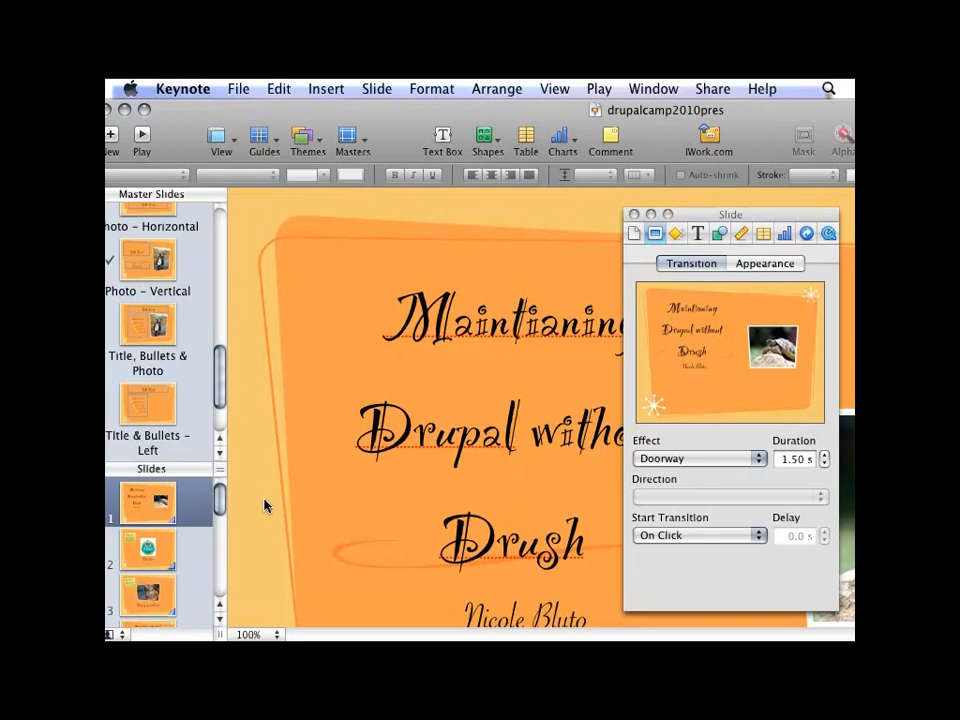
pyautogui.moveTo(175, 600)
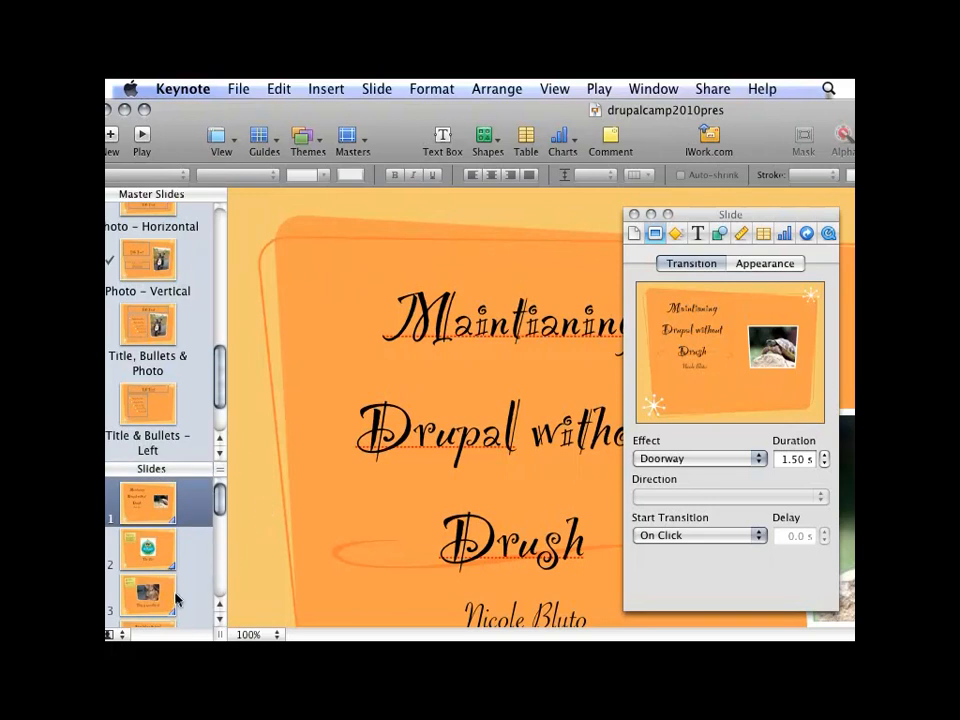
pyautogui.click(147, 502)
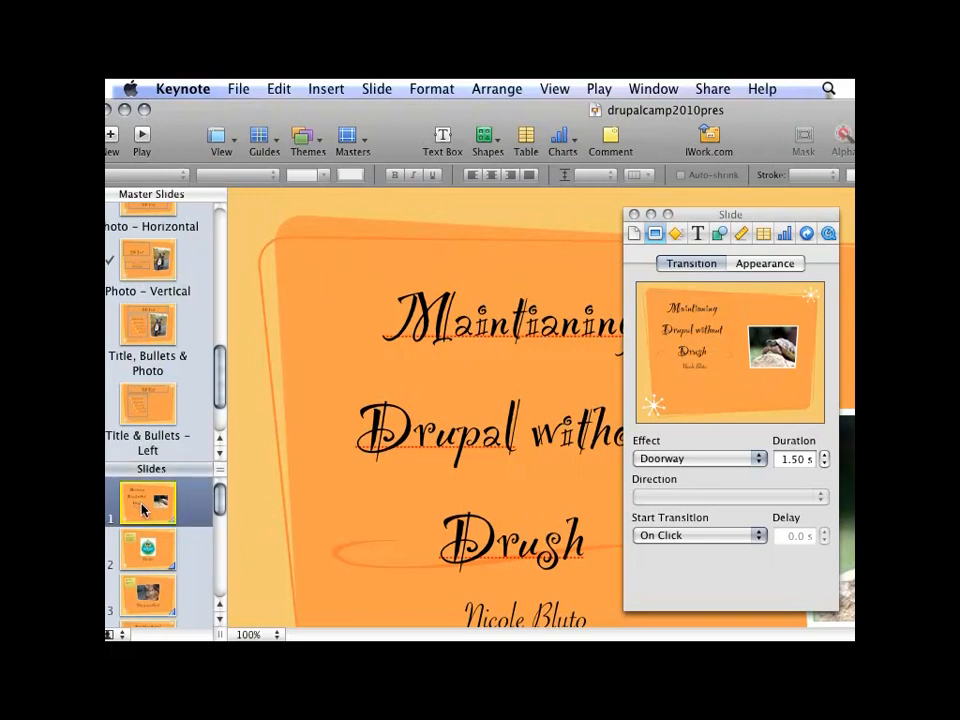
pyautogui.click(141, 135)
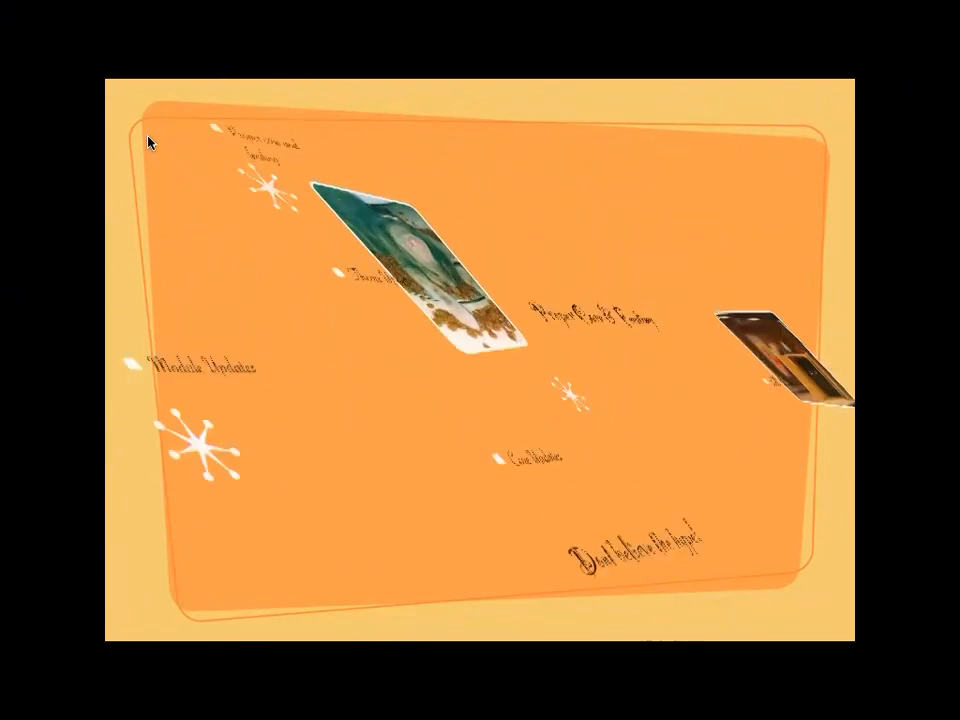